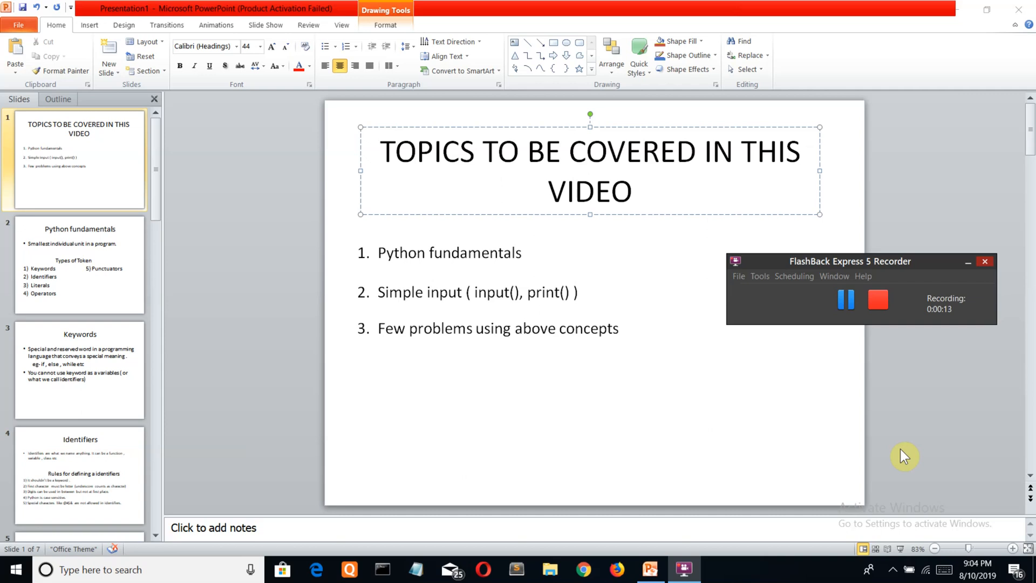
pyautogui.moveTo(562, 238)
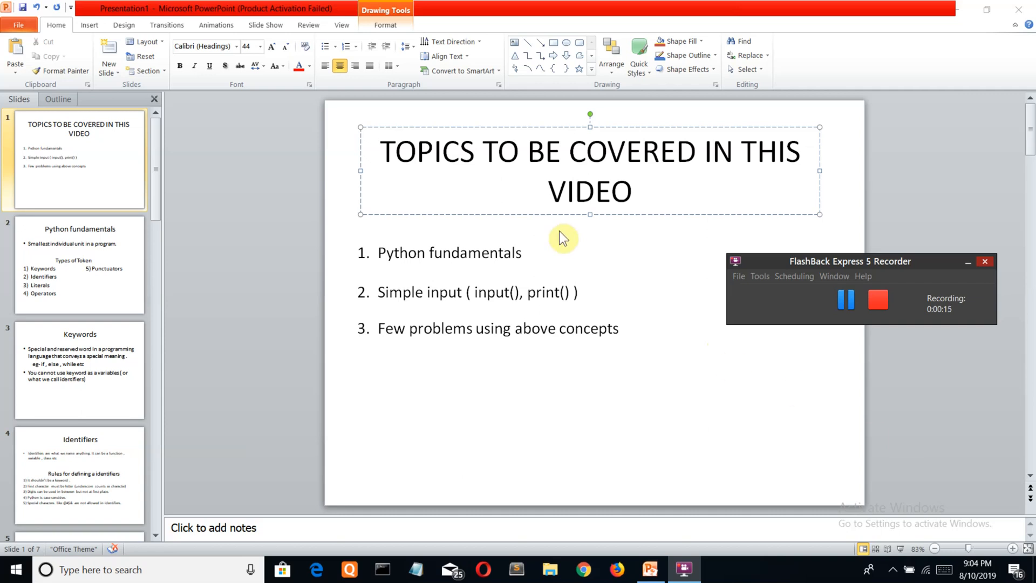
pyautogui.moveTo(510, 309)
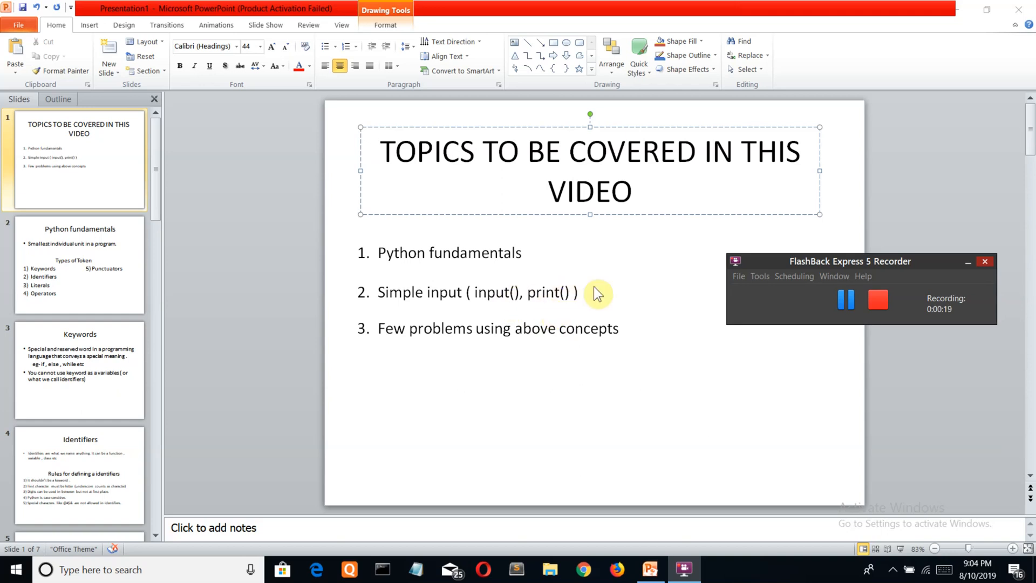
pyautogui.moveTo(473, 280)
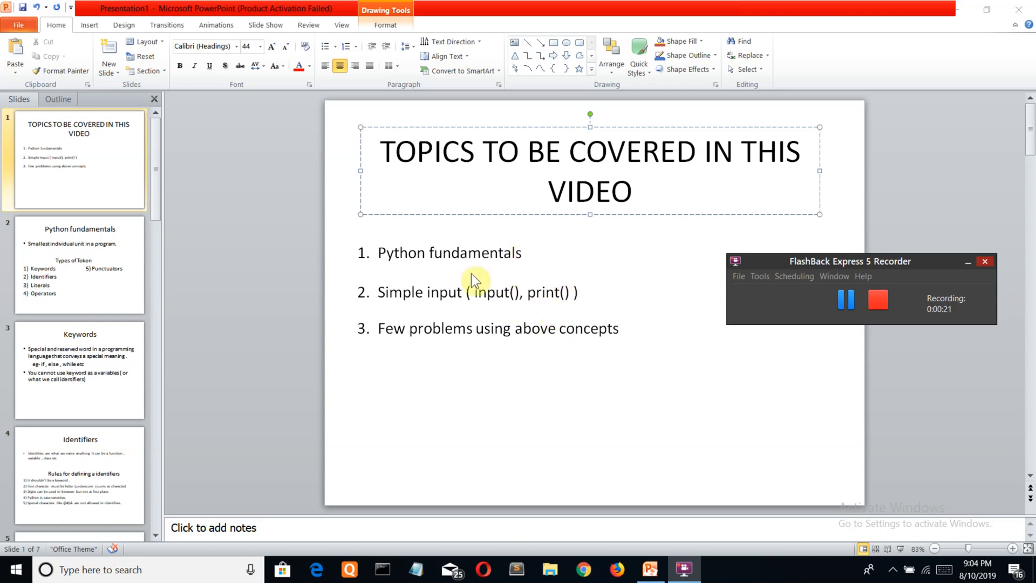
pyautogui.moveTo(477, 279)
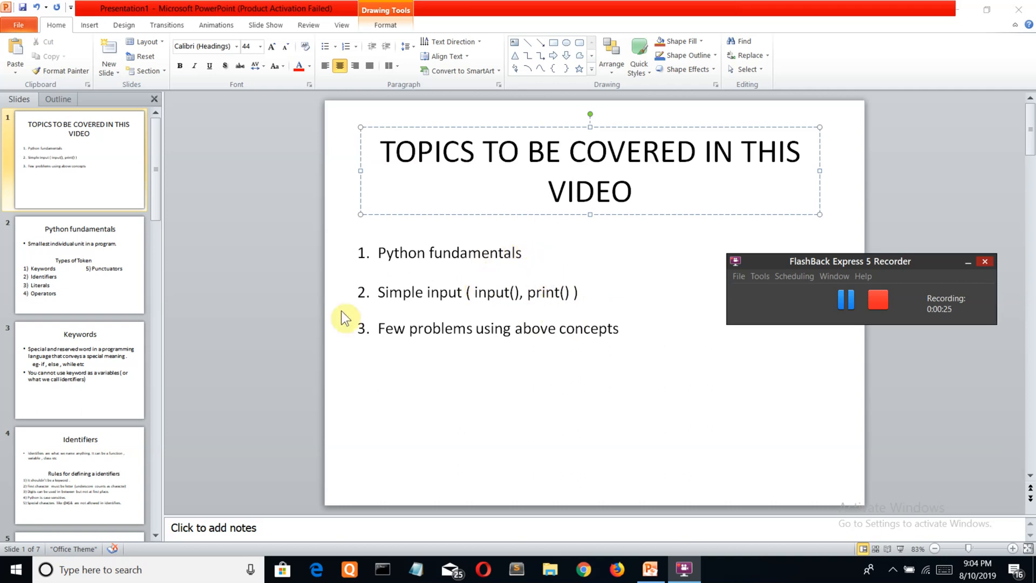
pyautogui.moveTo(505, 424)
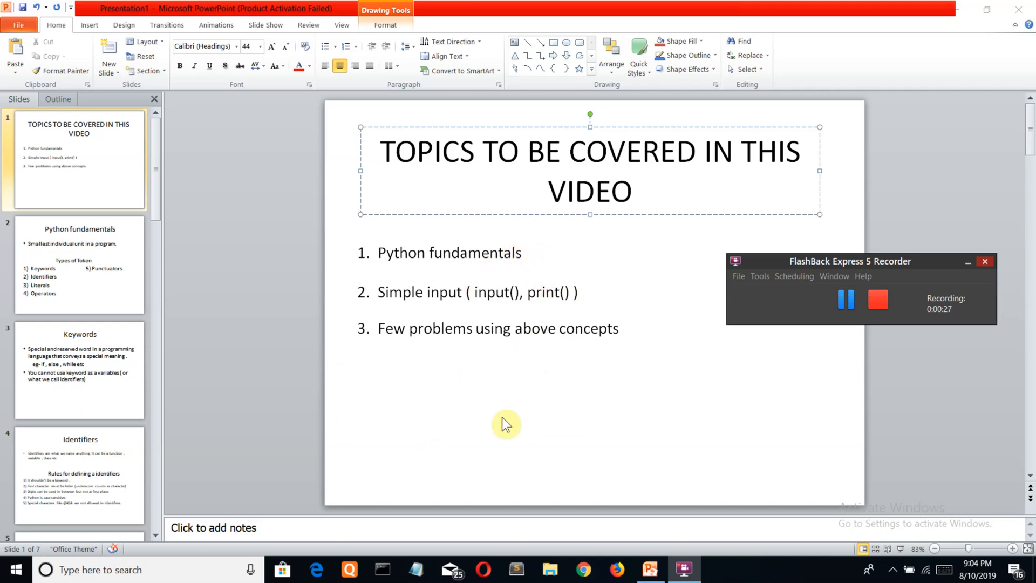
pyautogui.moveTo(677, 323)
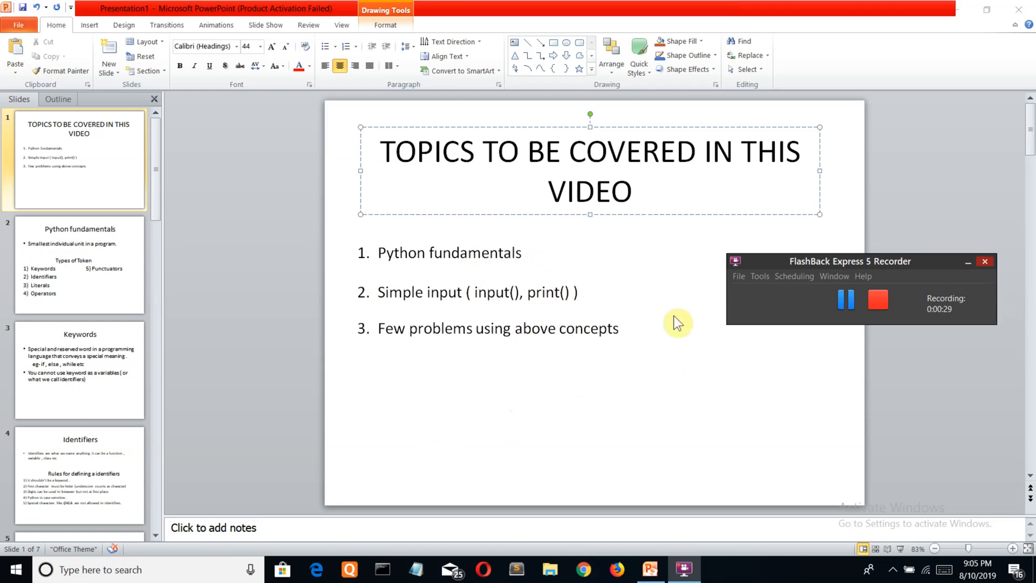
pyautogui.moveTo(606, 292)
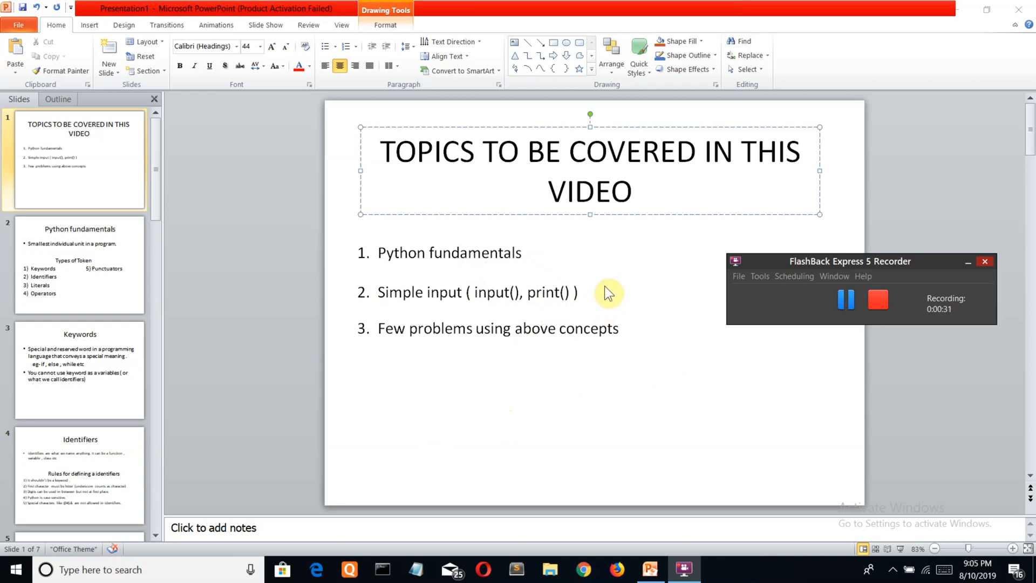
pyautogui.moveTo(209, 276)
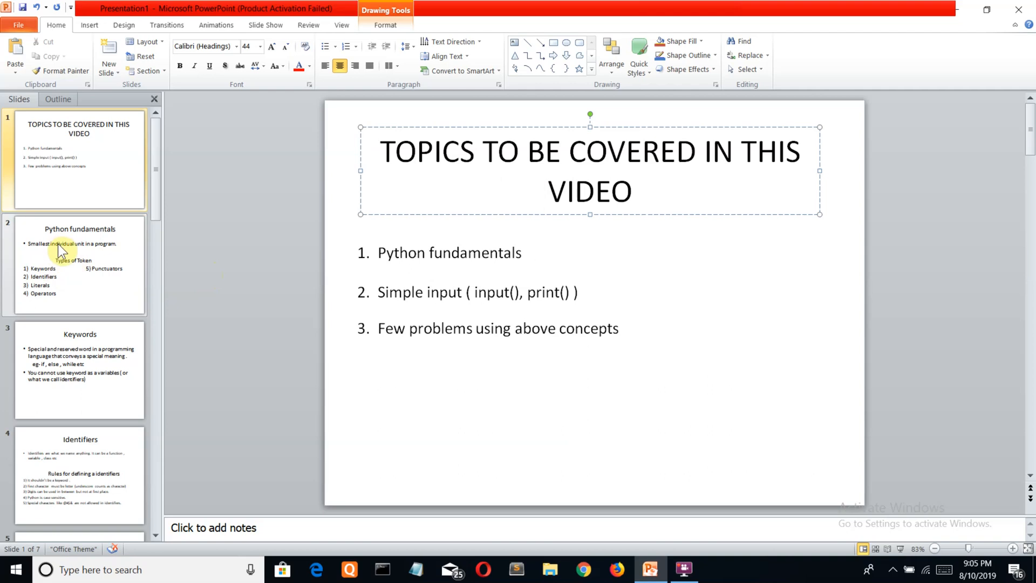
# Show slide 2, 'Python fundamentals', defining a token and its five types.
pyautogui.click(79, 264)
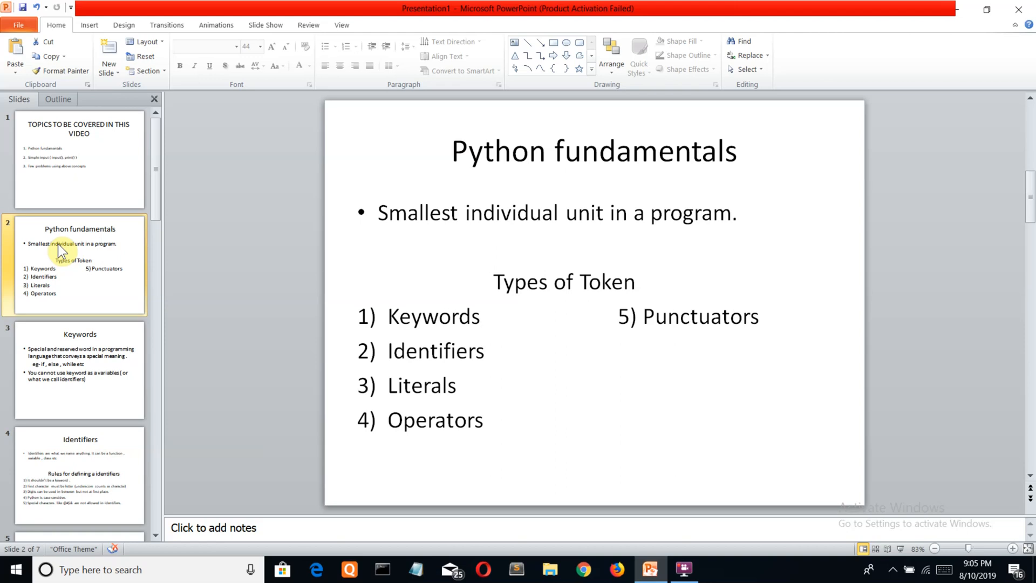
pyautogui.moveTo(507, 316)
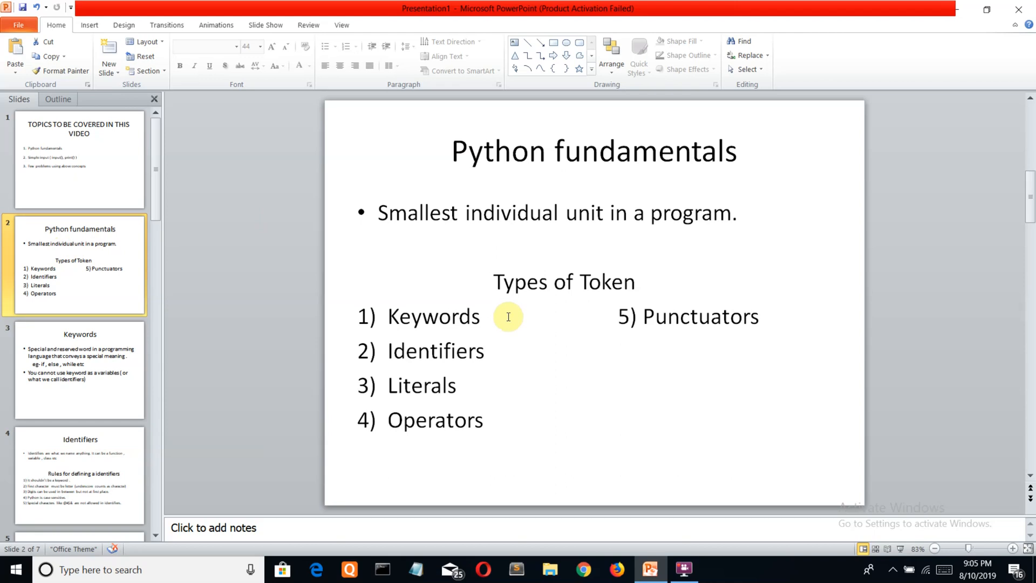
# Show slide 3, 'Keywords', defining reserved words.
pyautogui.click(78, 371)
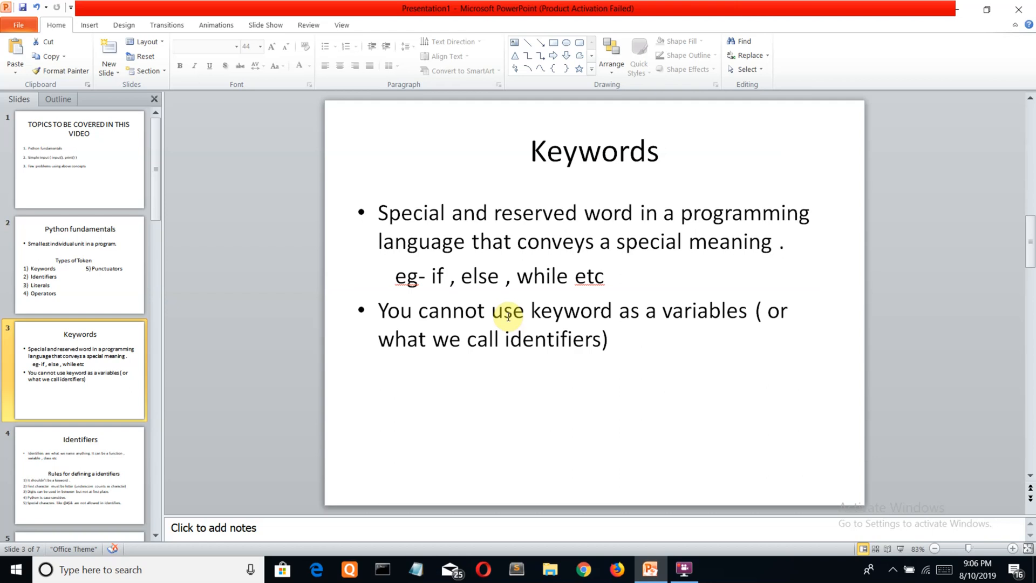
# Show slide 4, 'Identifiers', then bring the video1.py script forward in Sublime Text.
pyautogui.click(79, 474)
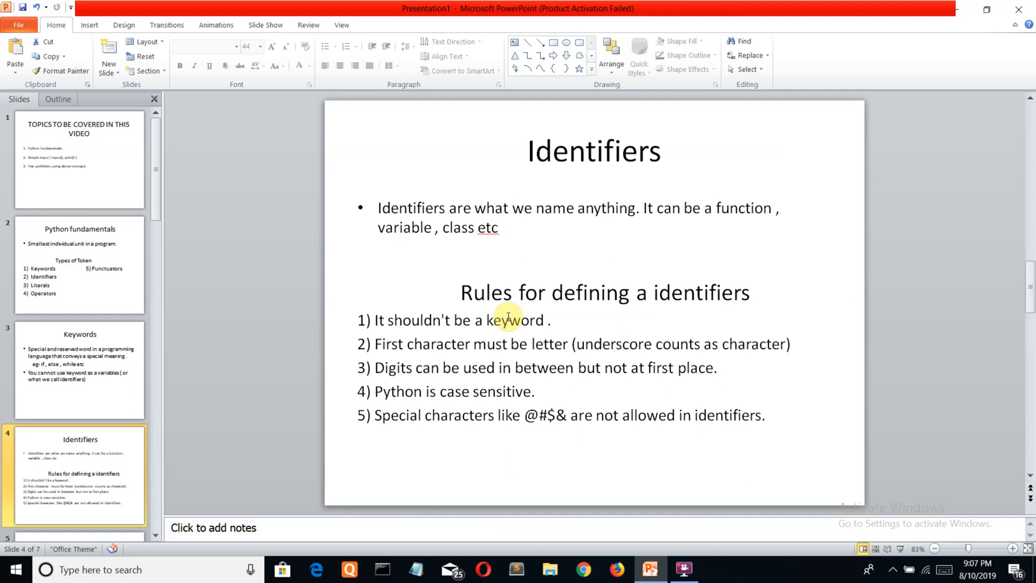
pyautogui.moveTo(503, 383)
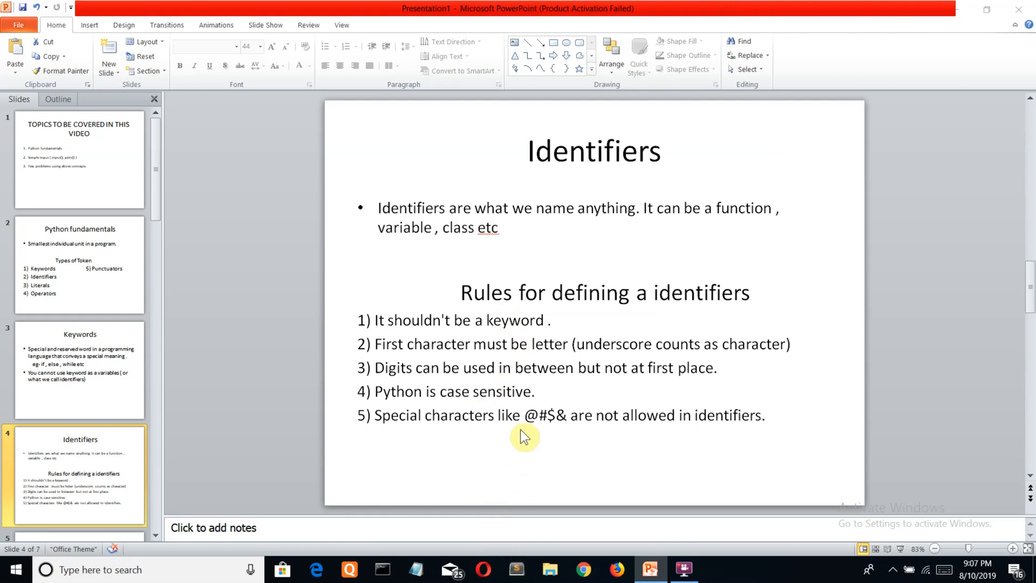
pyautogui.click(518, 569)
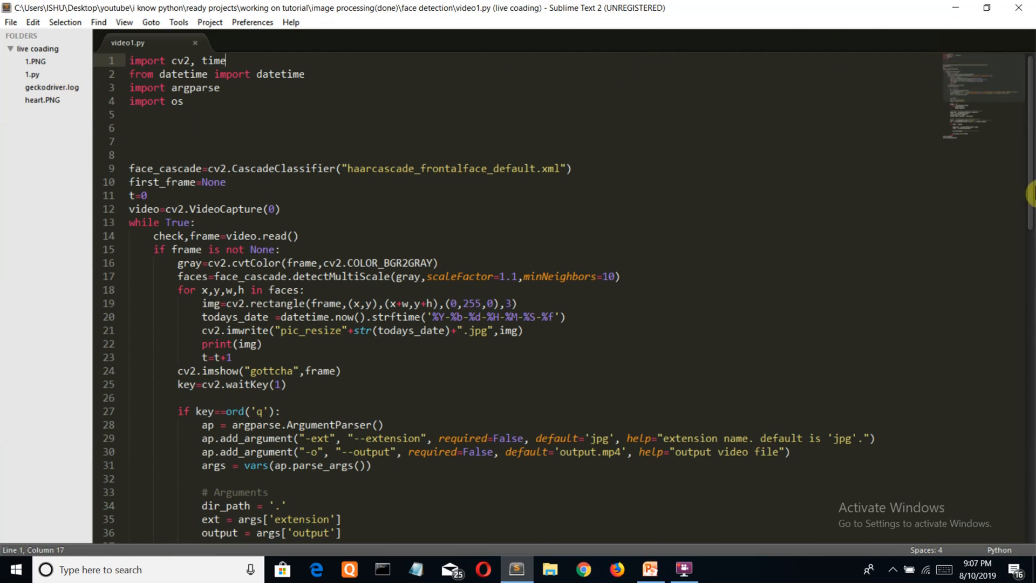
pyautogui.scroll(-3)
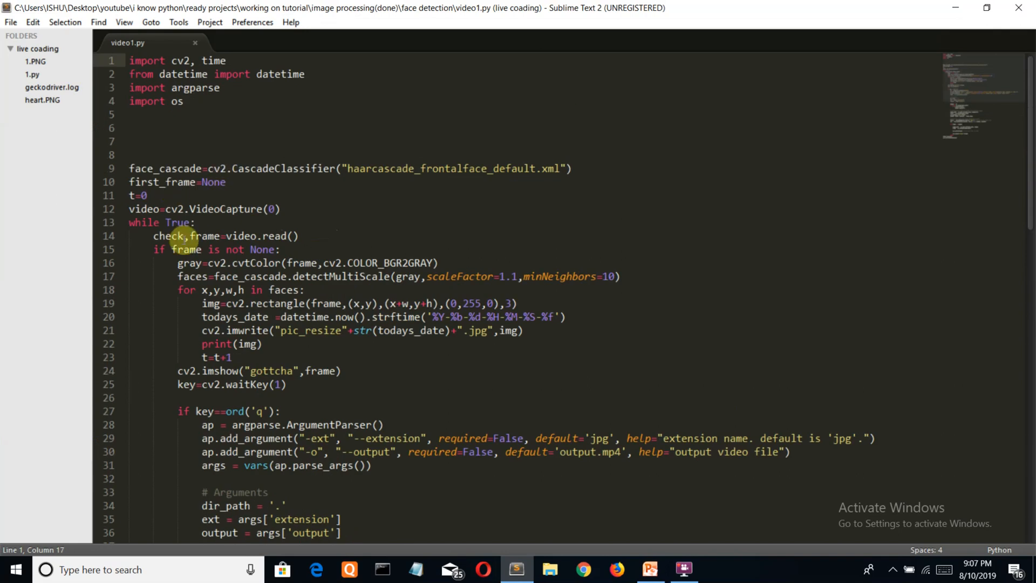
pyautogui.moveTo(137, 195)
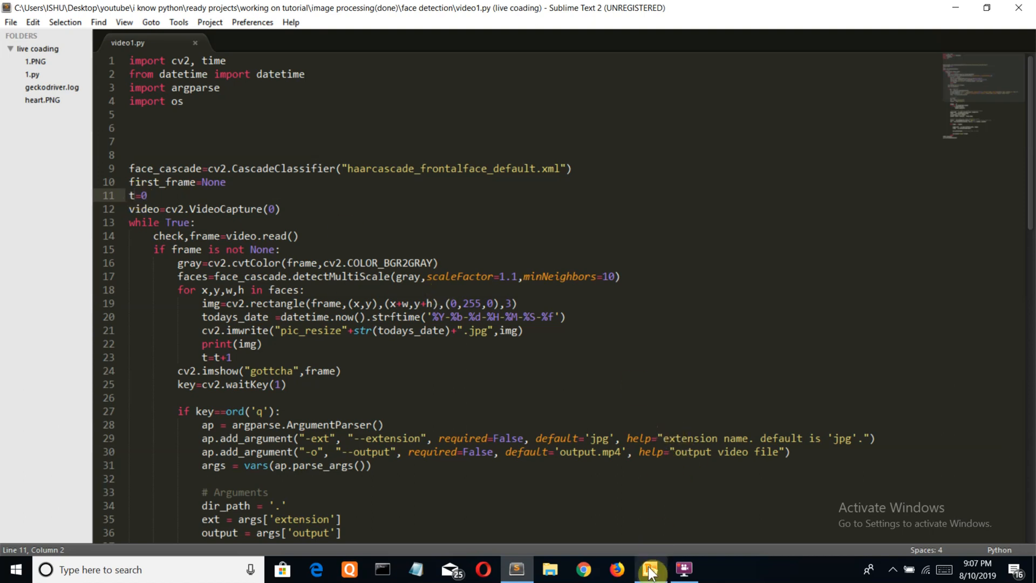
# Return to PowerPoint on slide 4, 'Identifiers', with its five naming rules.
pyautogui.click(650, 569)
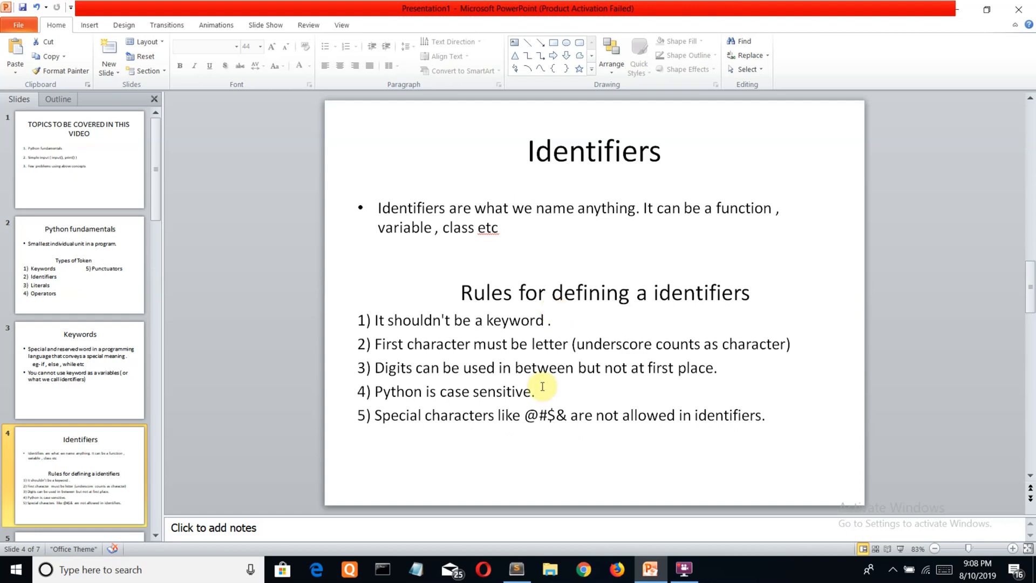
pyautogui.click(538, 391)
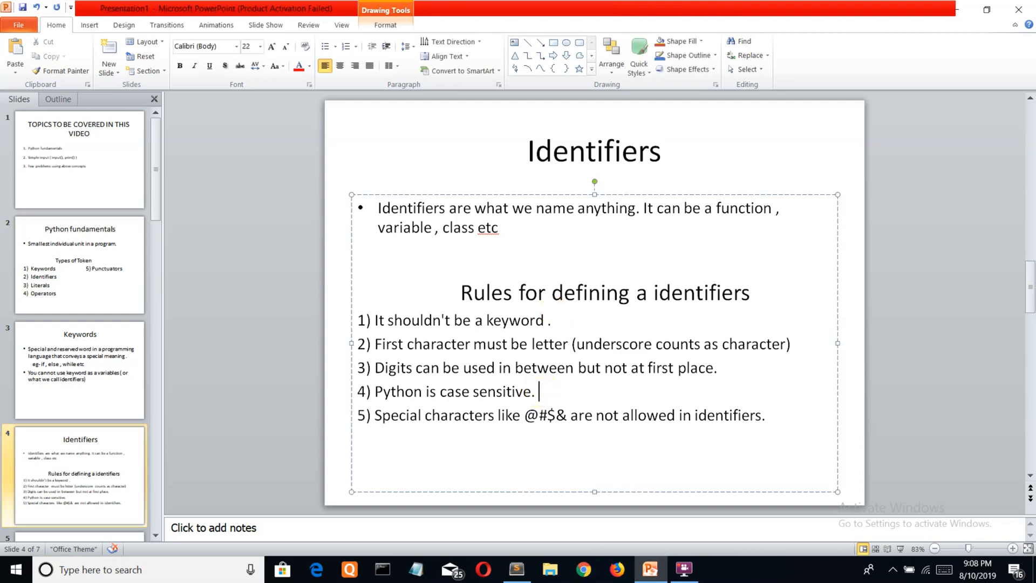
pyautogui.write('a')
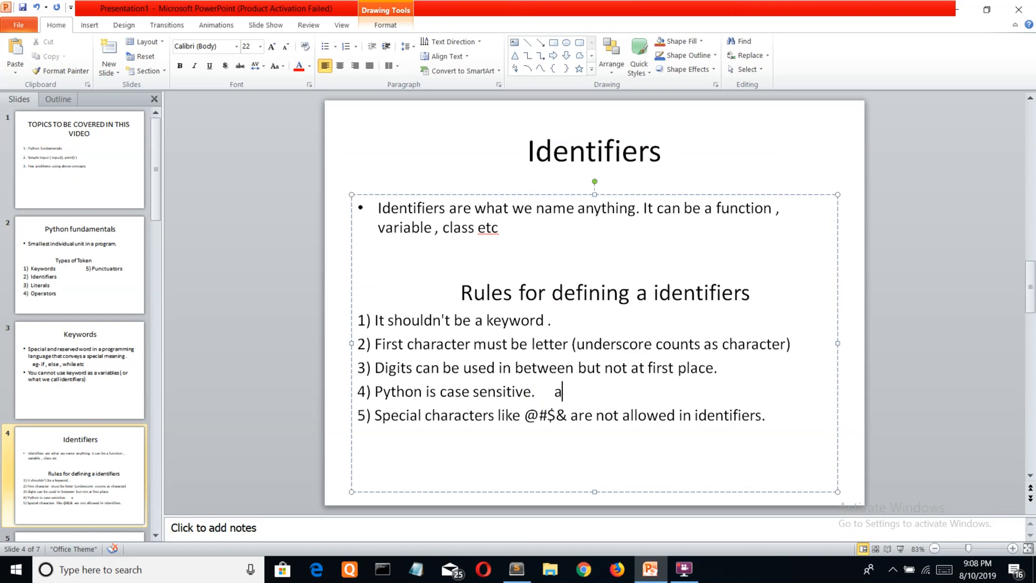
pyautogui.write('bc')
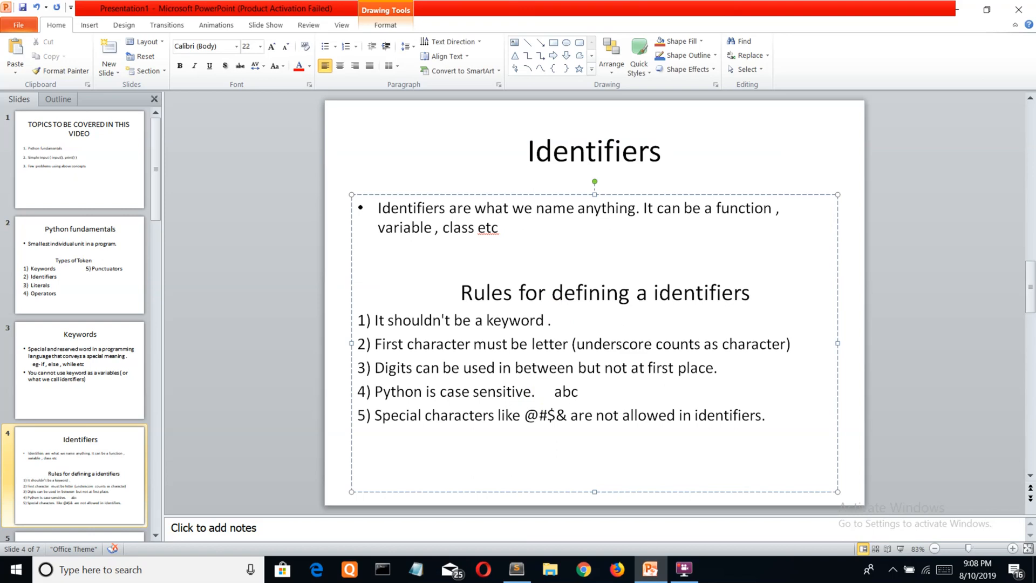
pyautogui.write('Abc=')
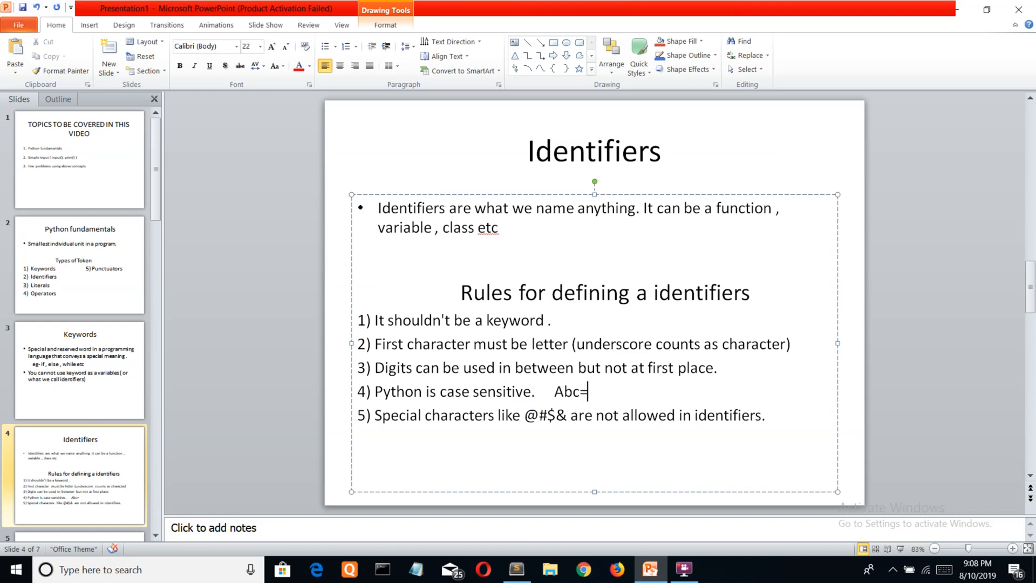
pyautogui.write('!')
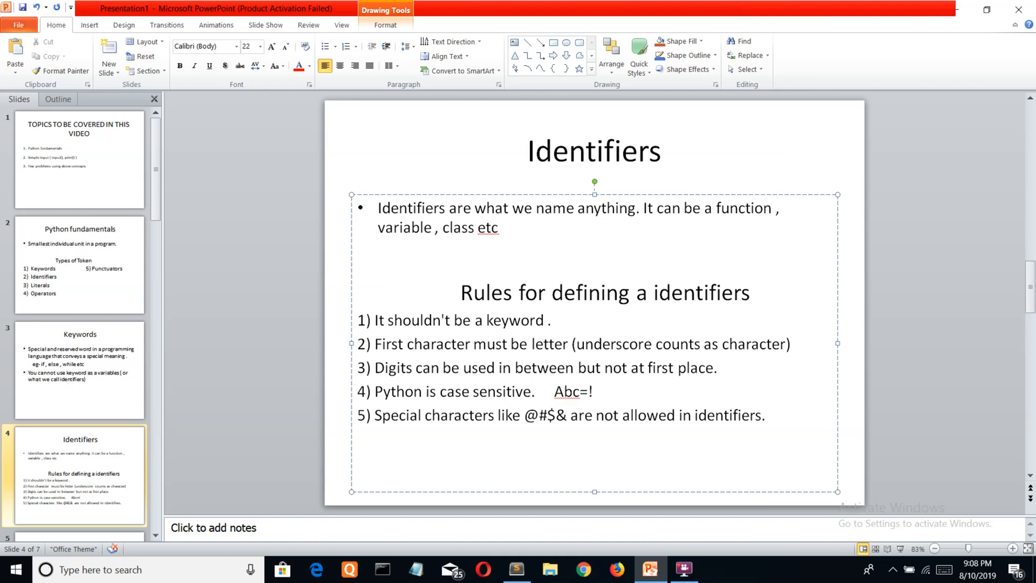
pyautogui.write('ABC')
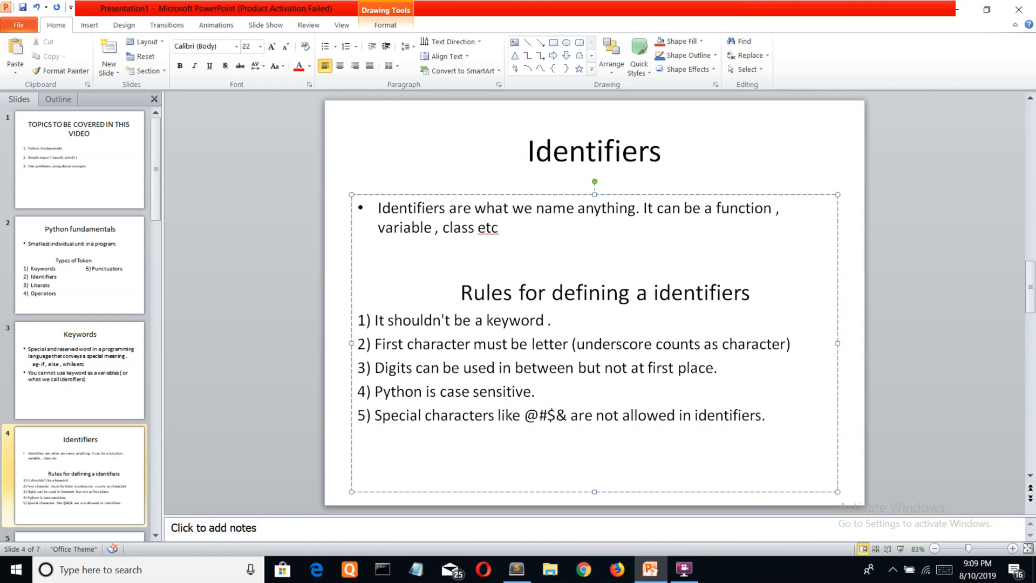
pyautogui.click(541, 390)
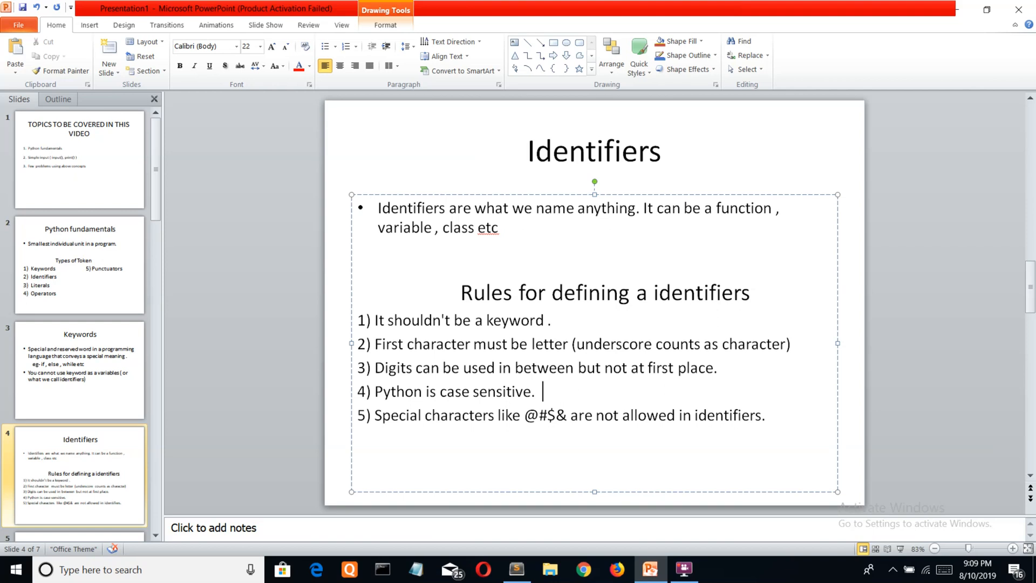
# Bring Sublime Text forward showing the unedited video1.py face-detection script.
pyautogui.click(515, 569)
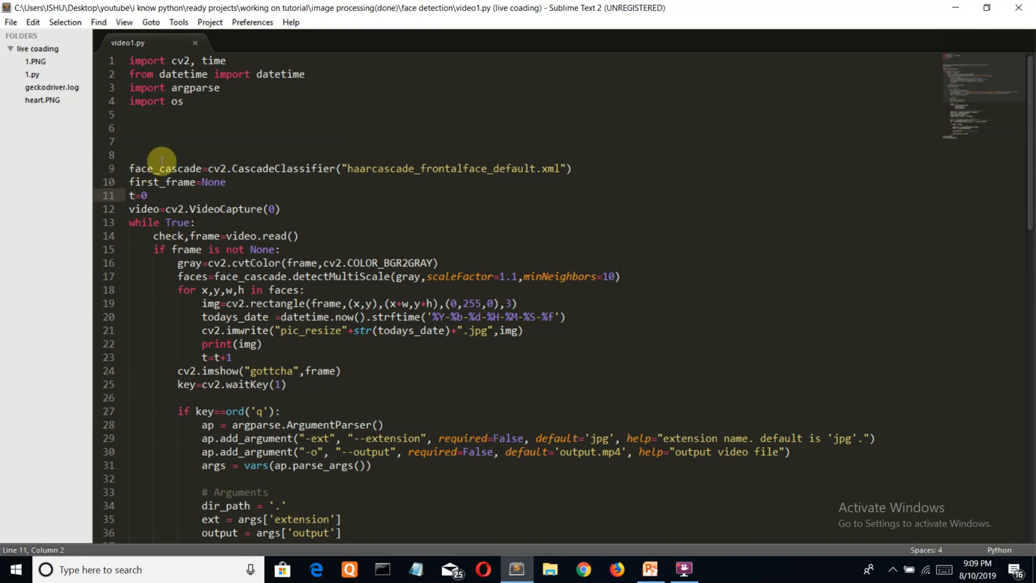
pyautogui.moveTo(198, 205)
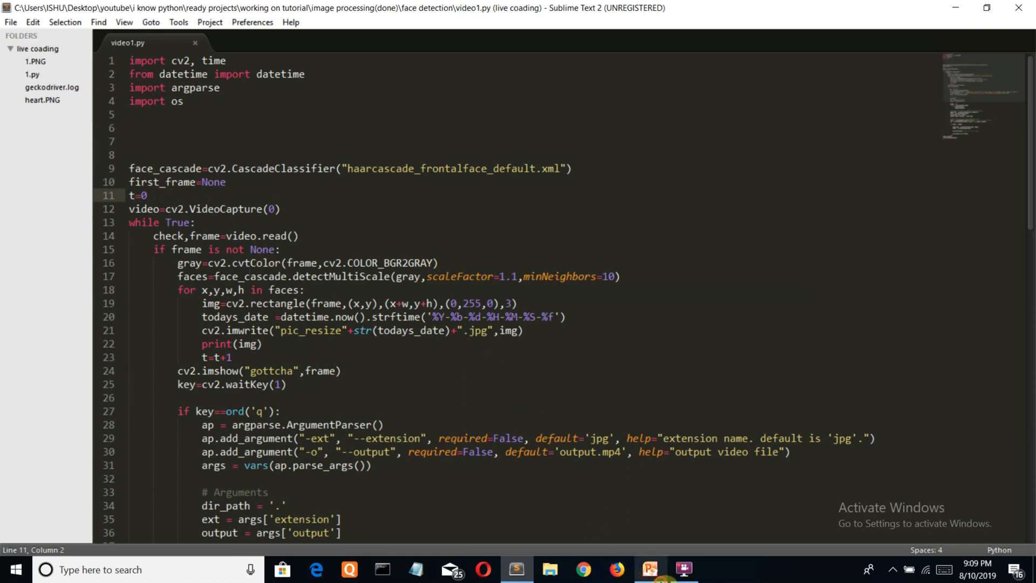
# Return to PowerPoint and show slide 5, 'Literals or values', with four literal types.
pyautogui.click(650, 570)
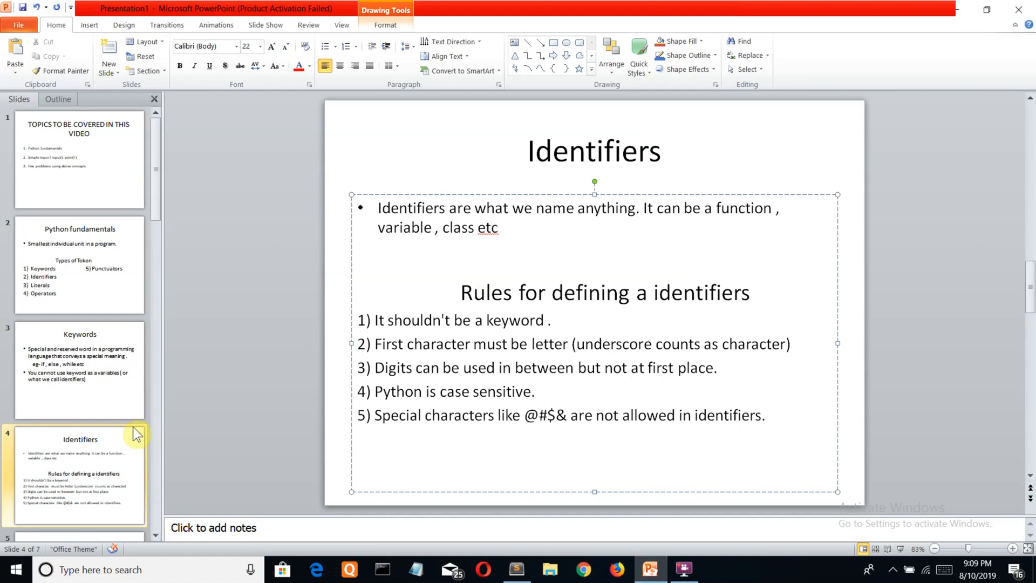
pyautogui.moveTo(164, 170)
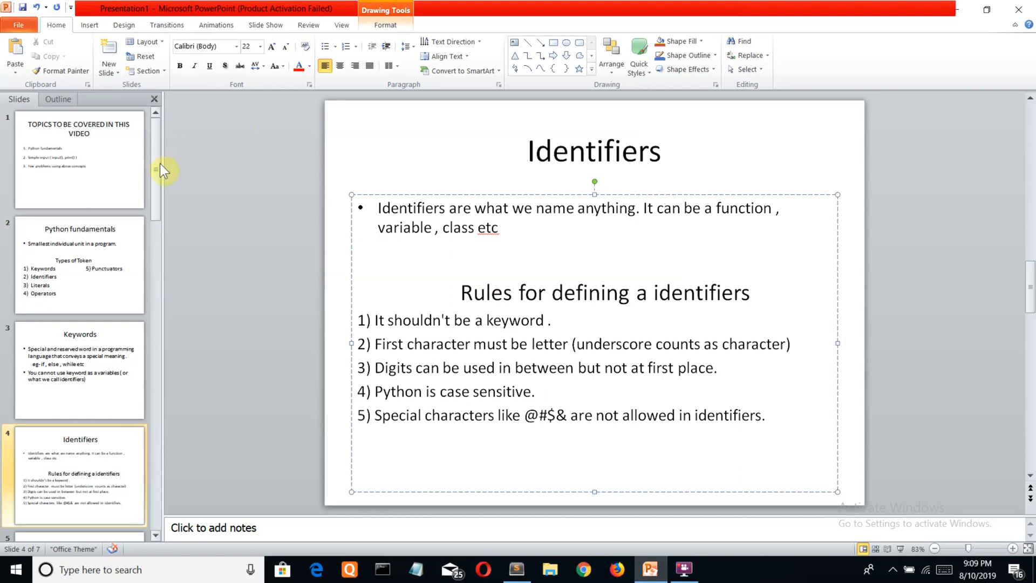
pyautogui.click(80, 265)
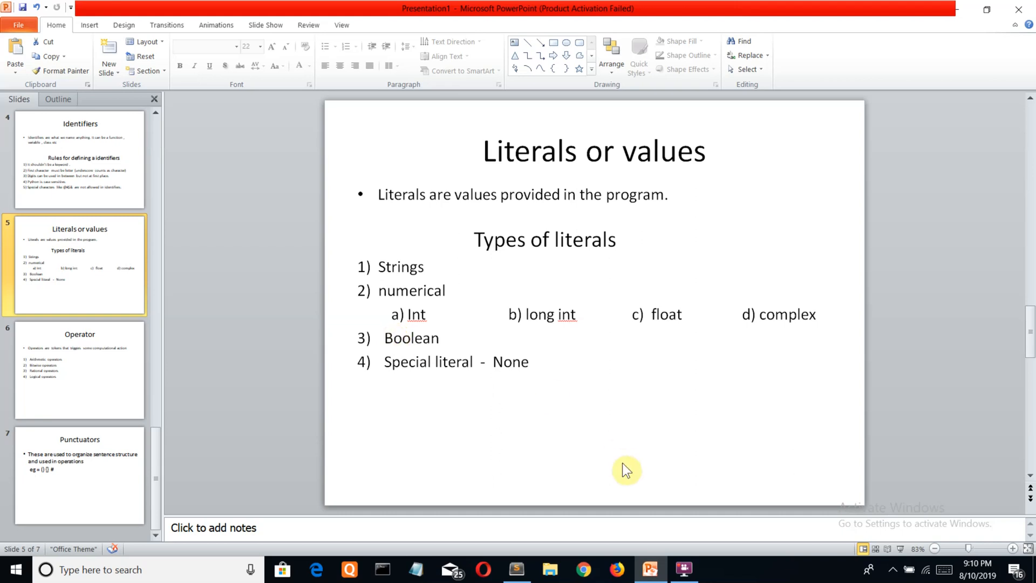
# Glance at video1.py in Sublime Text, then return to the 'Literals or values' slide.
pyautogui.click(515, 569)
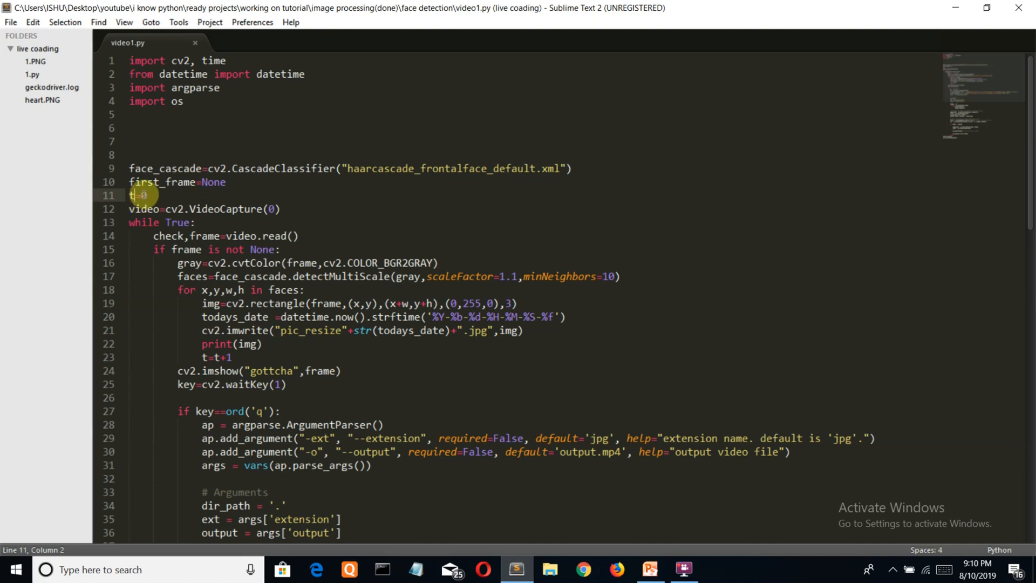
pyautogui.moveTo(456, 330)
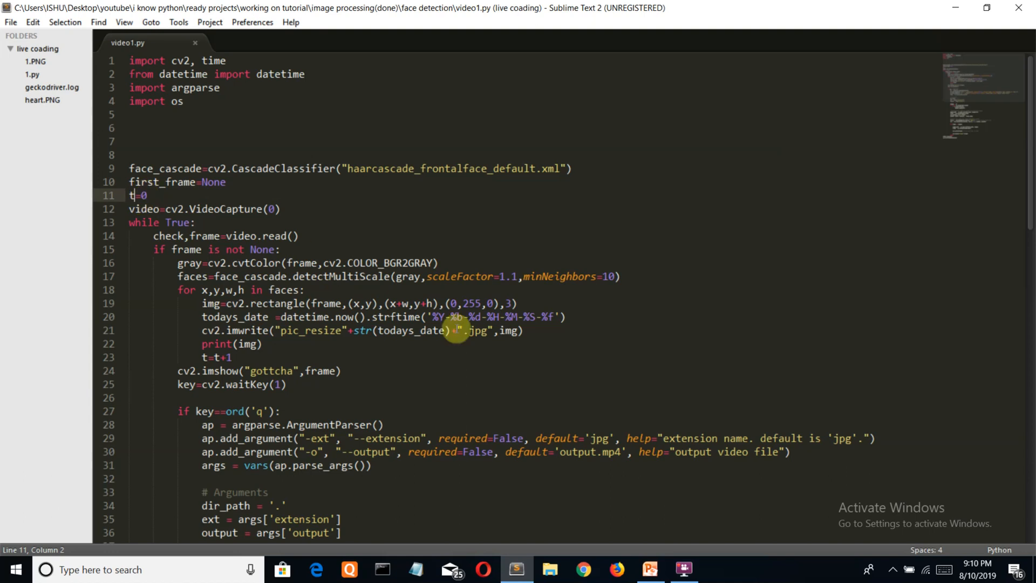
pyautogui.click(650, 568)
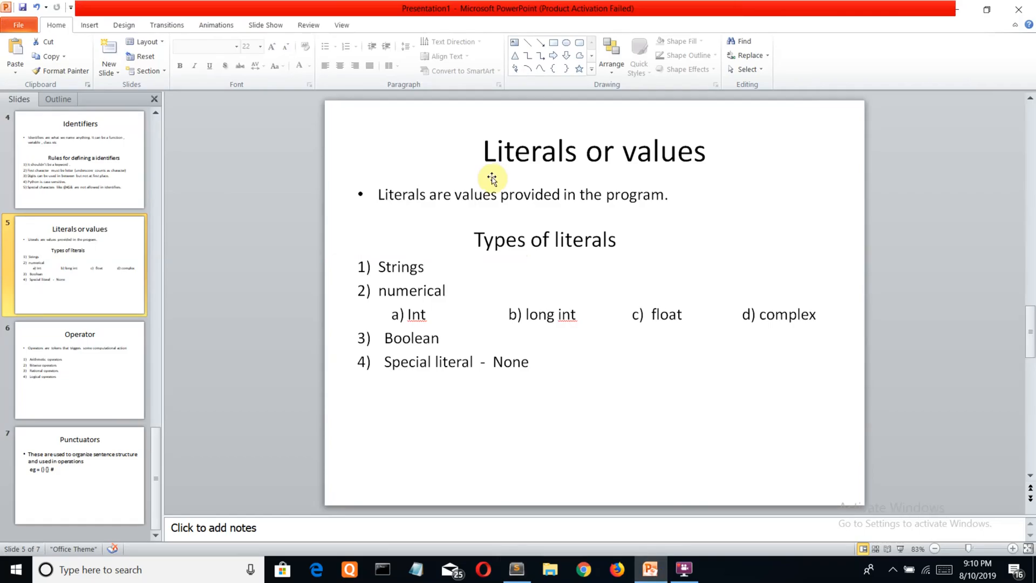
pyautogui.moveTo(530, 183)
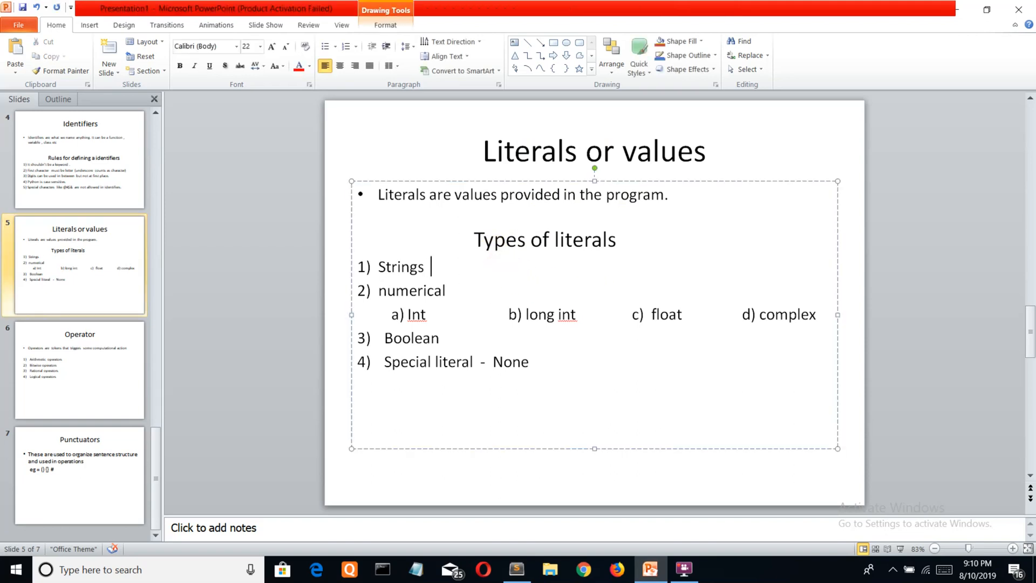
# Add single, double and triple quote examples beside Strings, then move to the numerical item.
pyautogui.write('""')
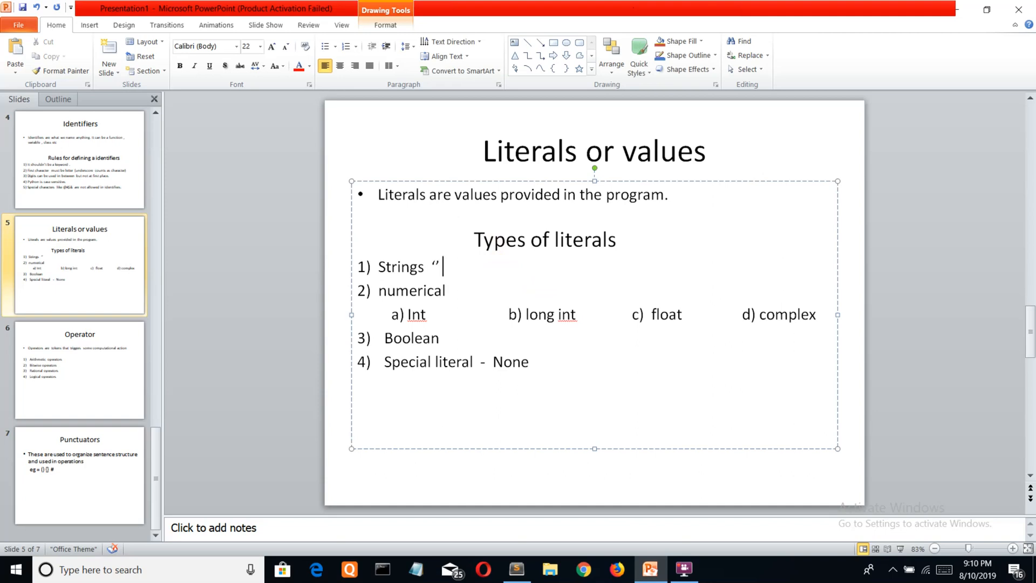
pyautogui.write('""')
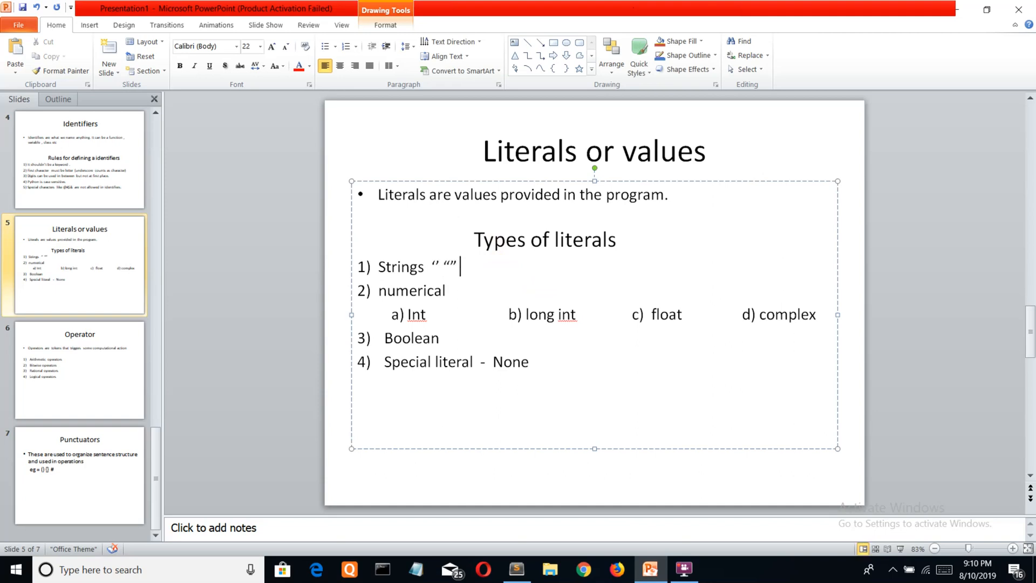
pyautogui.write("'''''")
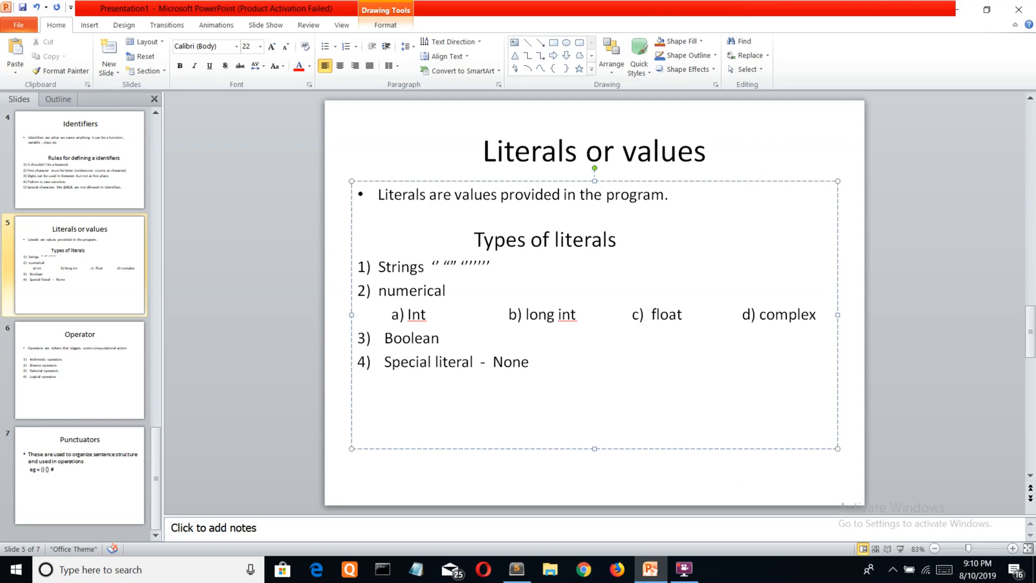
pyautogui.click(489, 266)
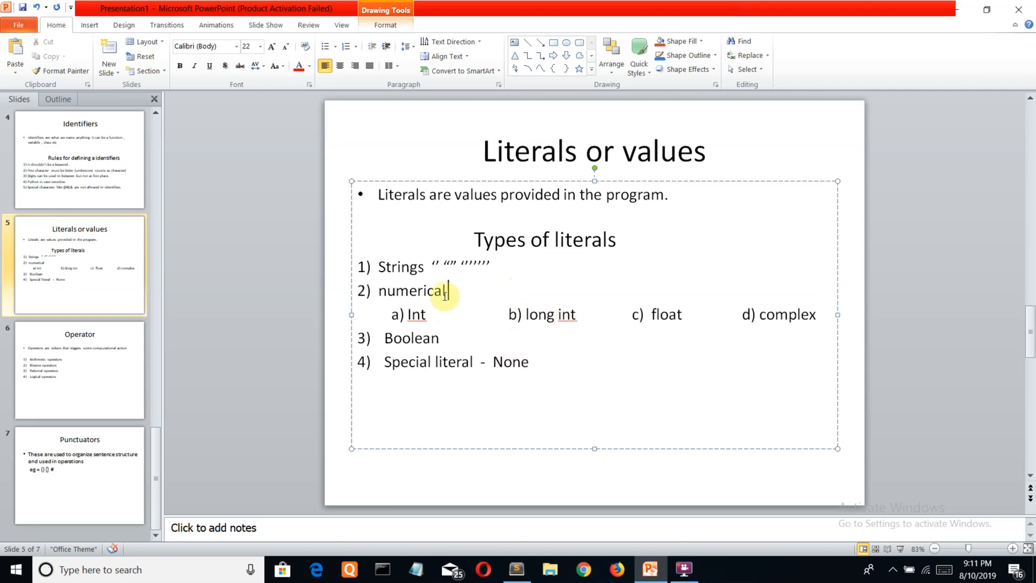
pyautogui.moveTo(626, 284)
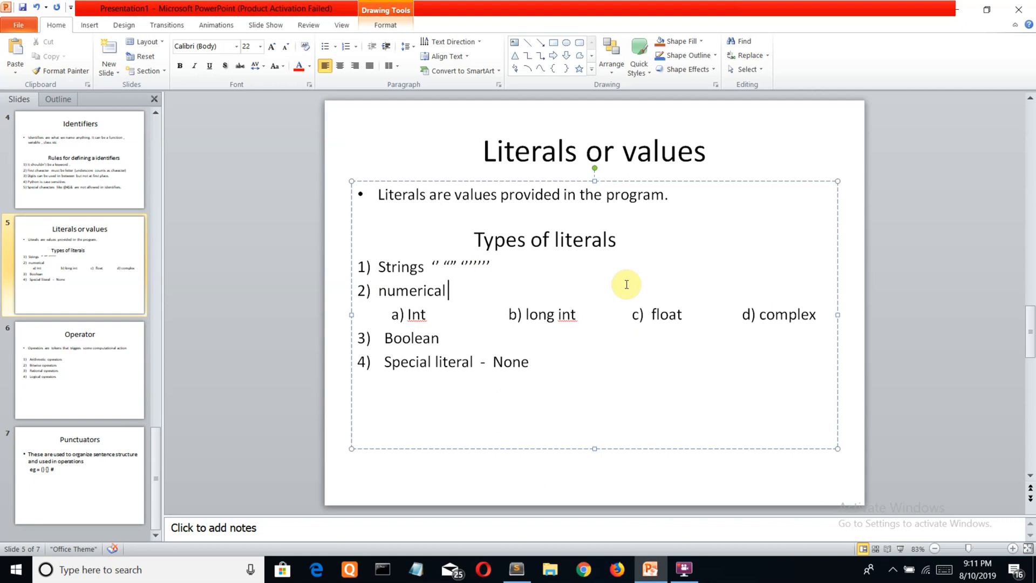
pyautogui.moveTo(583, 289)
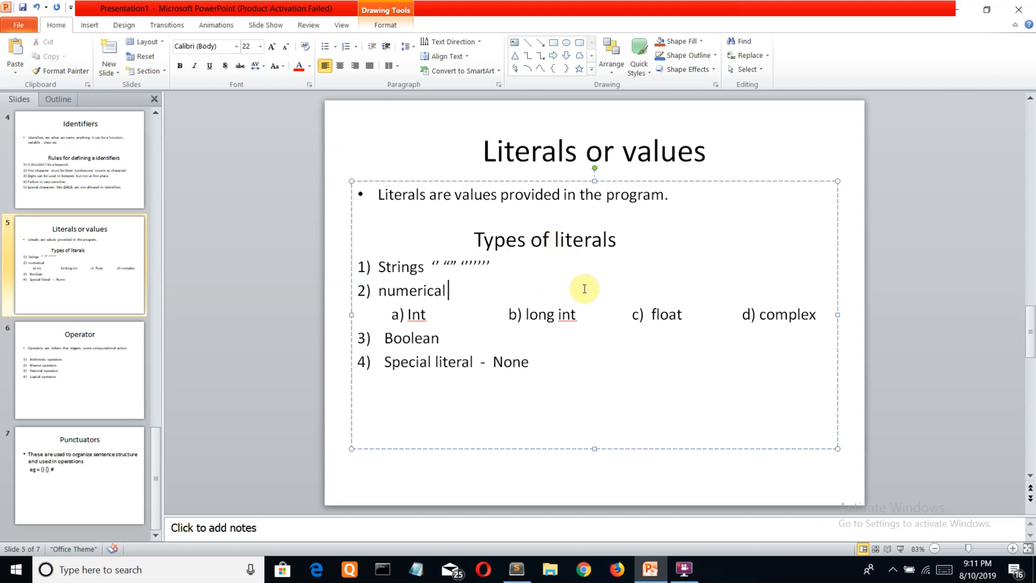
pyautogui.moveTo(548, 315)
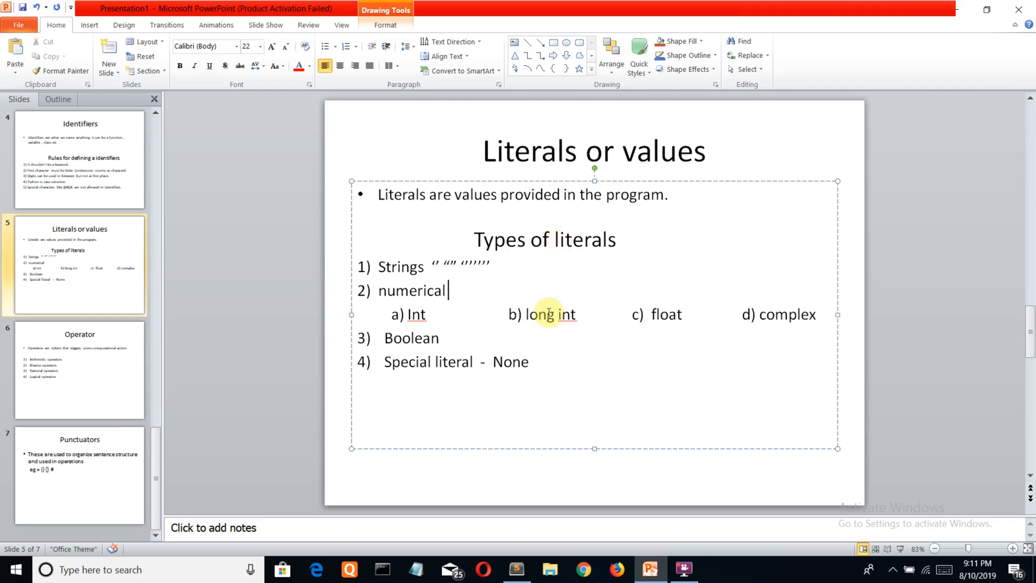
pyautogui.moveTo(575, 294)
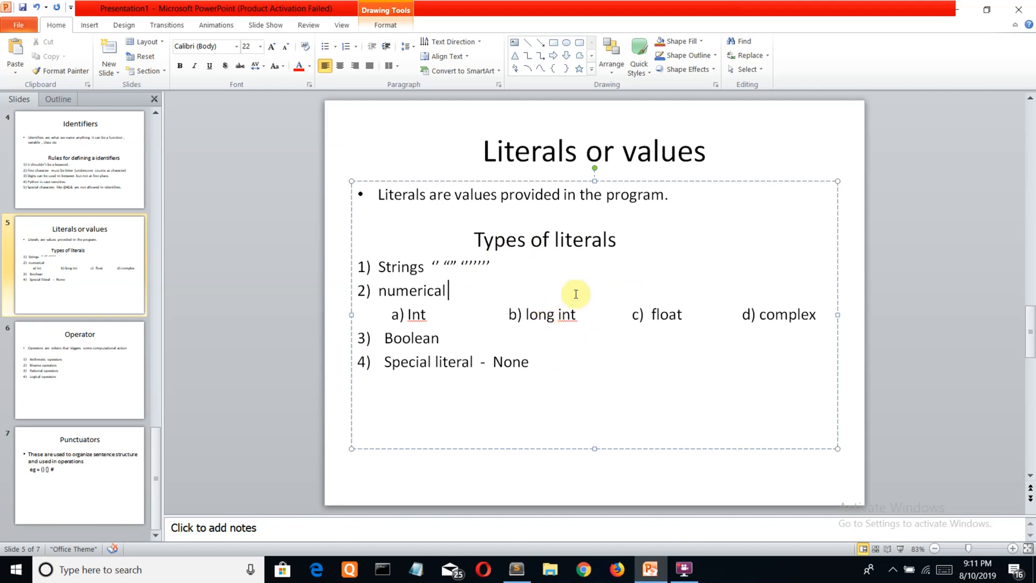
pyautogui.moveTo(546, 298)
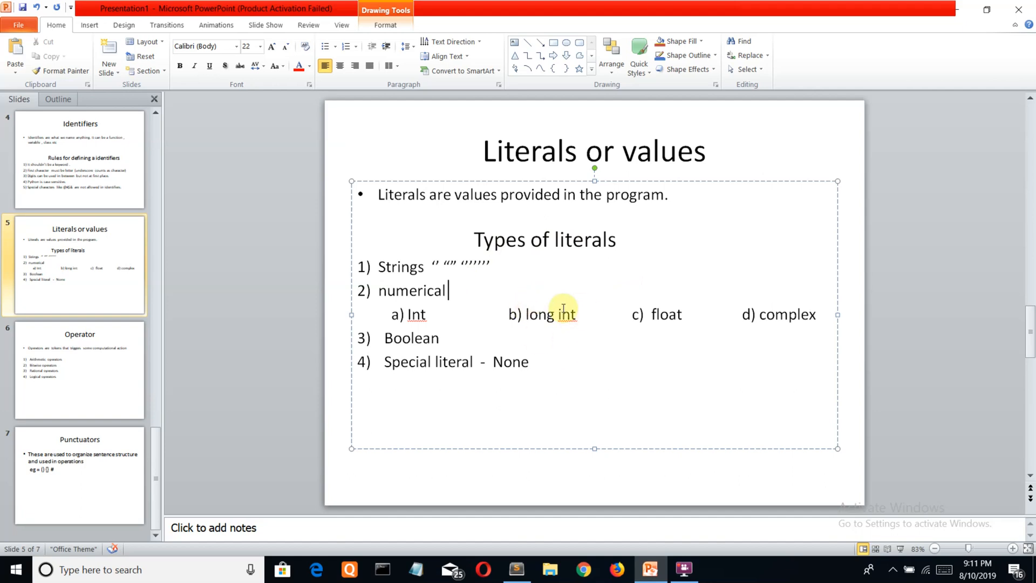
pyautogui.moveTo(692, 317)
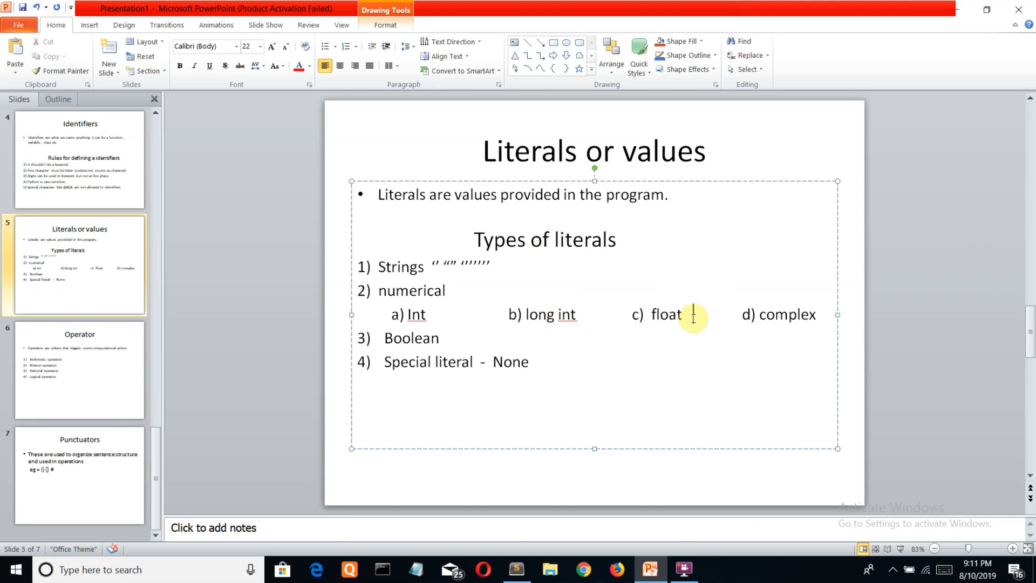
pyautogui.write('7')
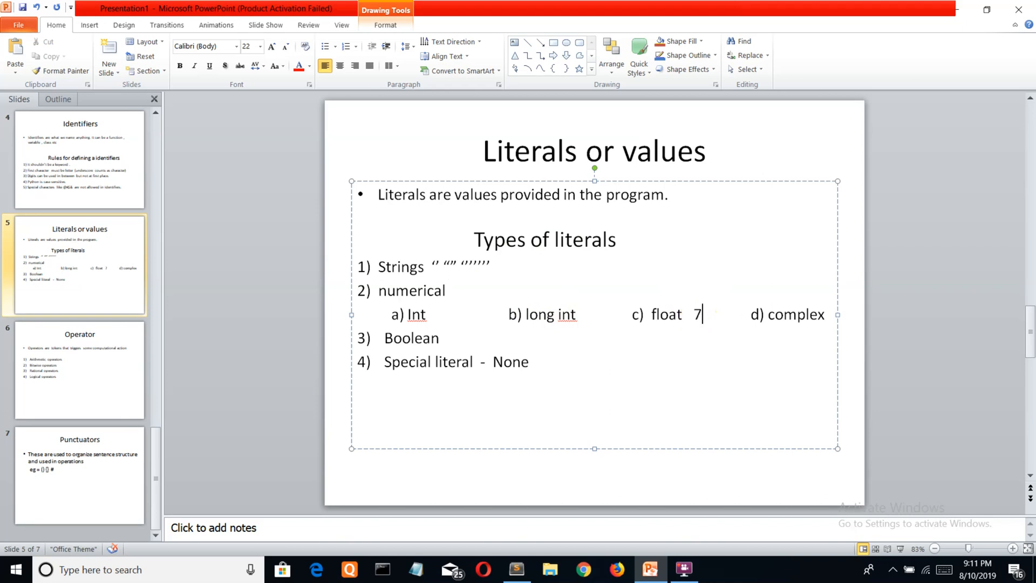
pyautogui.write('.9')
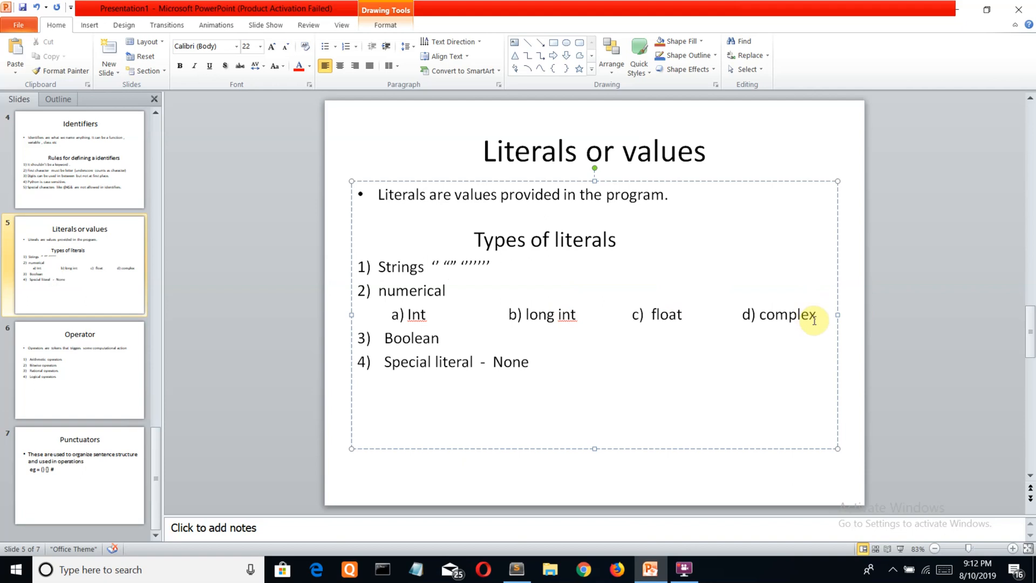
pyautogui.click(693, 314)
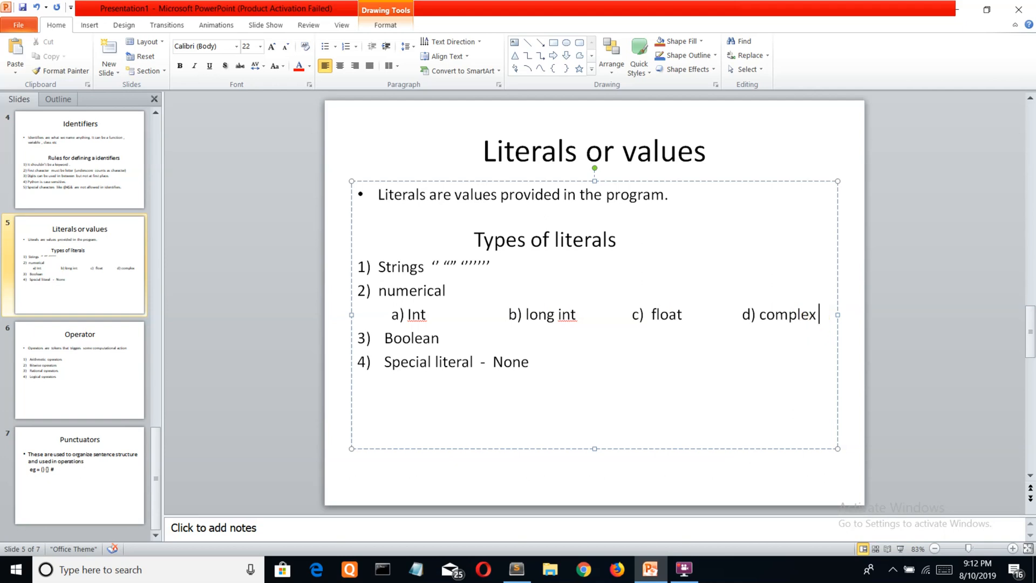
pyautogui.write('ai+')
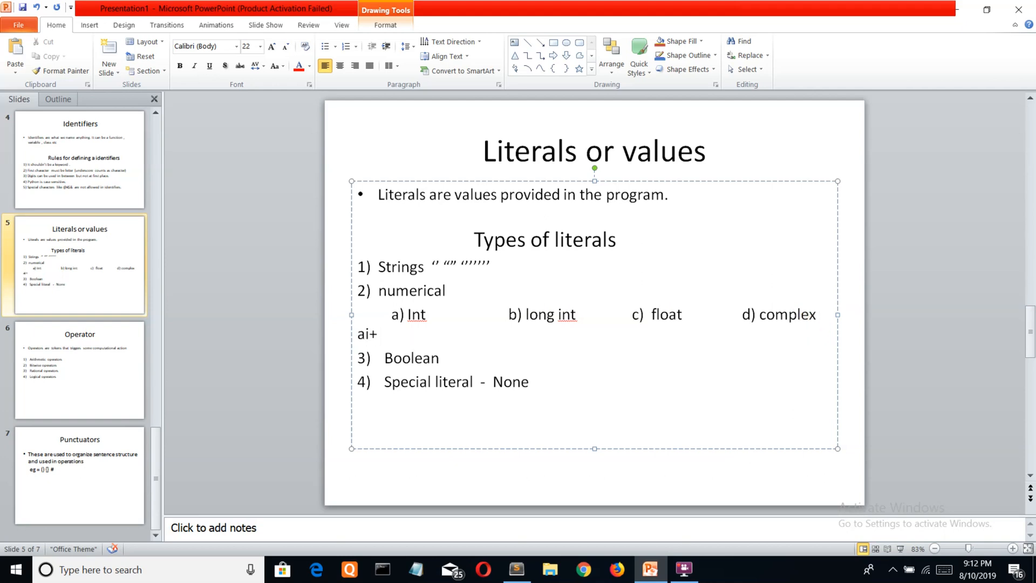
pyautogui.write('b')
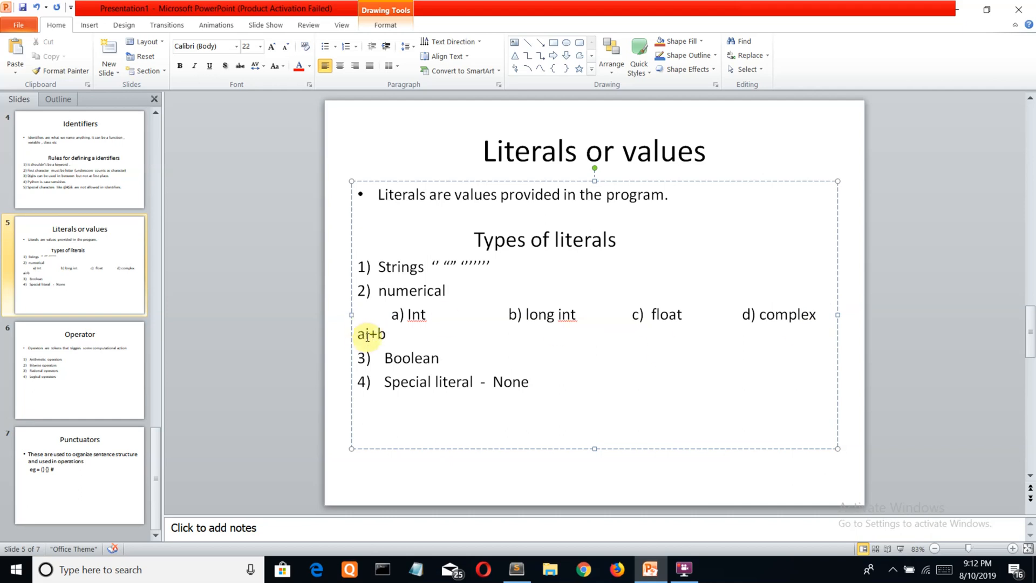
pyautogui.click(388, 334)
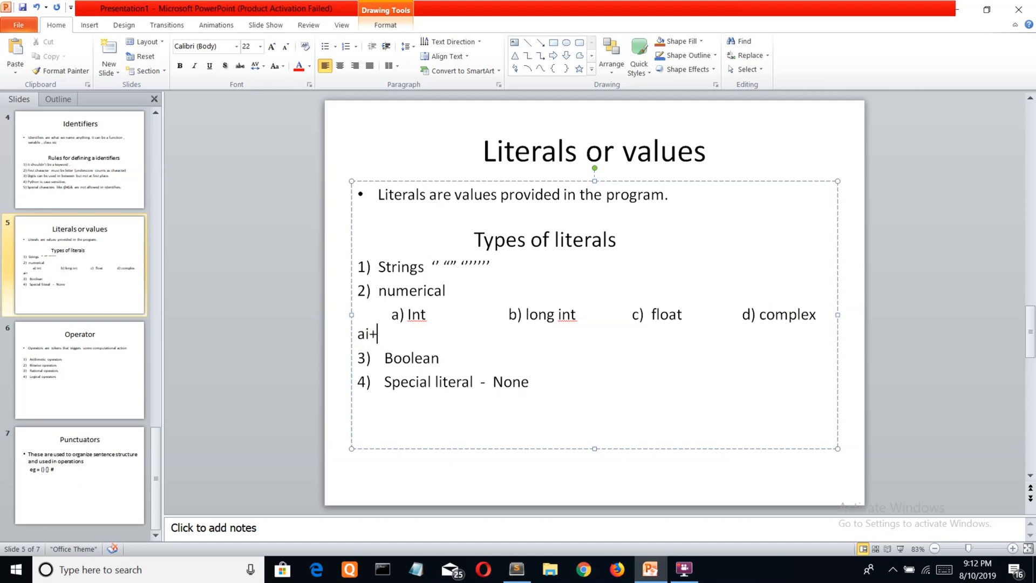
pyautogui.press('Backspace')
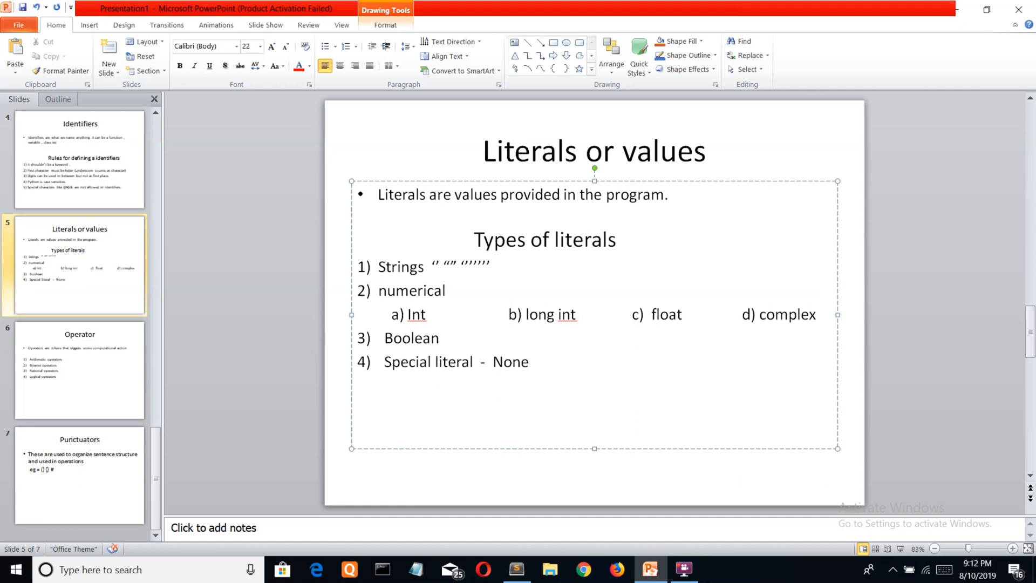
pyautogui.moveTo(256, 368)
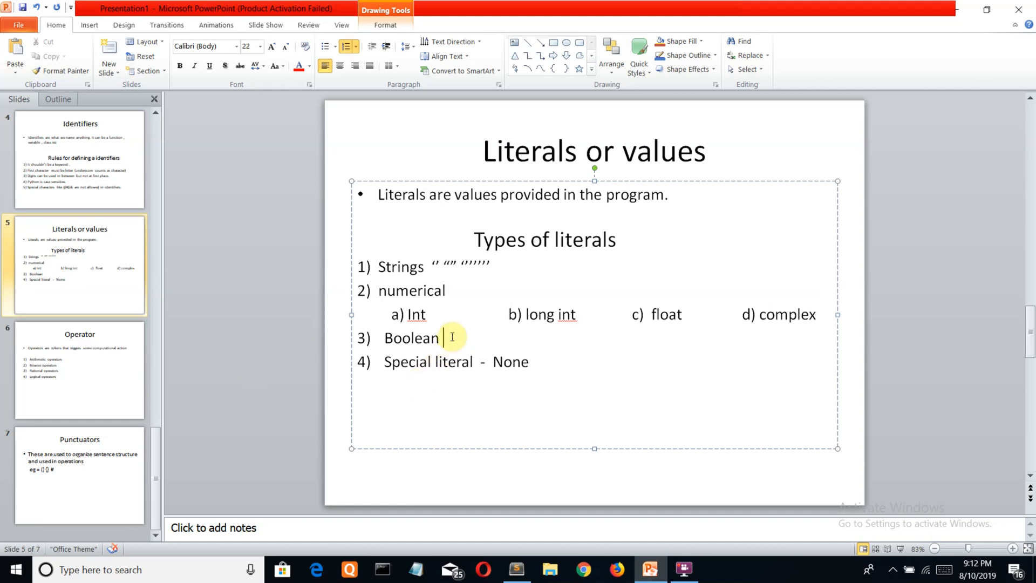
pyautogui.write('0 o')
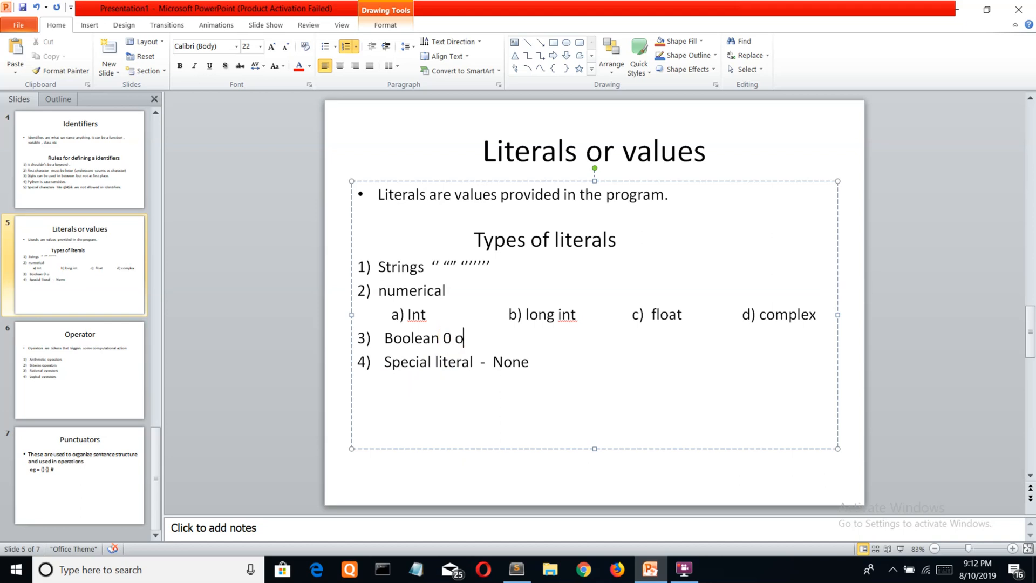
pyautogui.write('r')
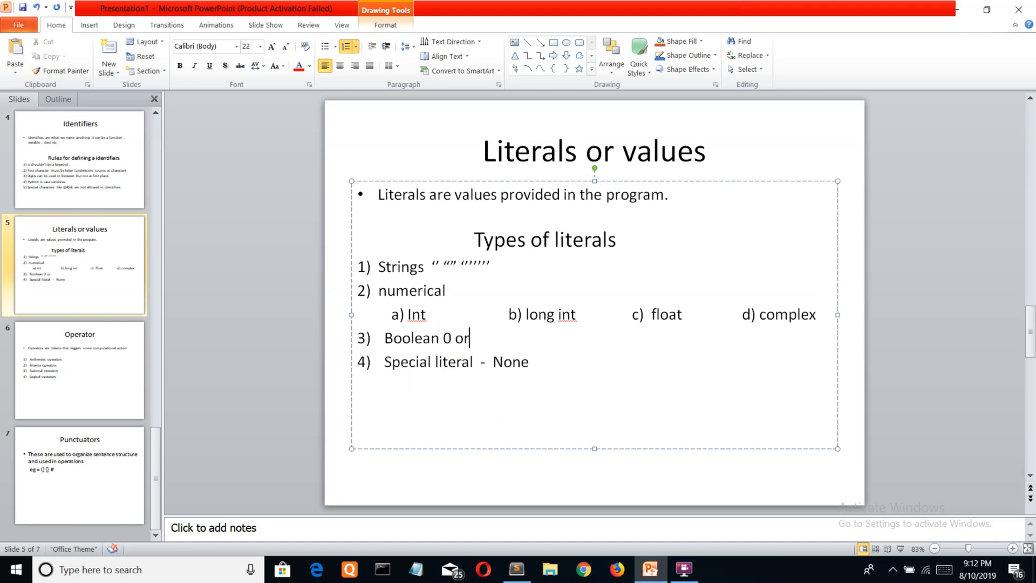
pyautogui.write('1')
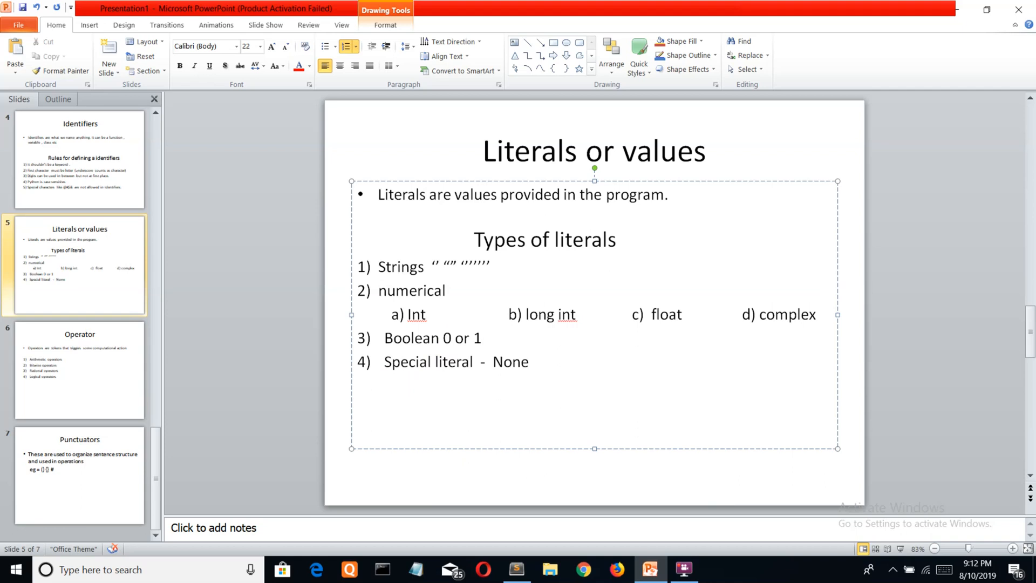
pyautogui.press('backspace')
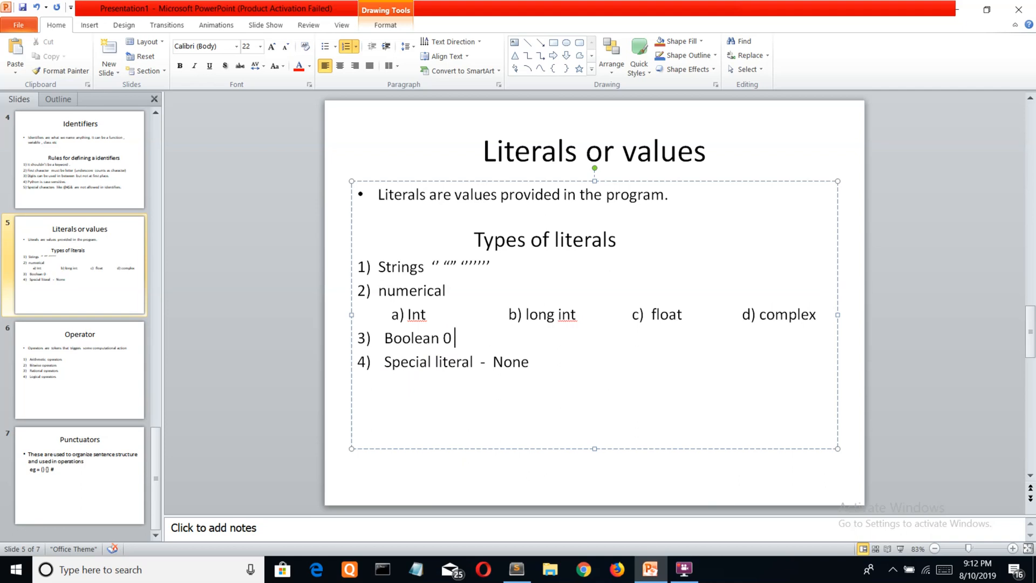
pyautogui.press('backspace')
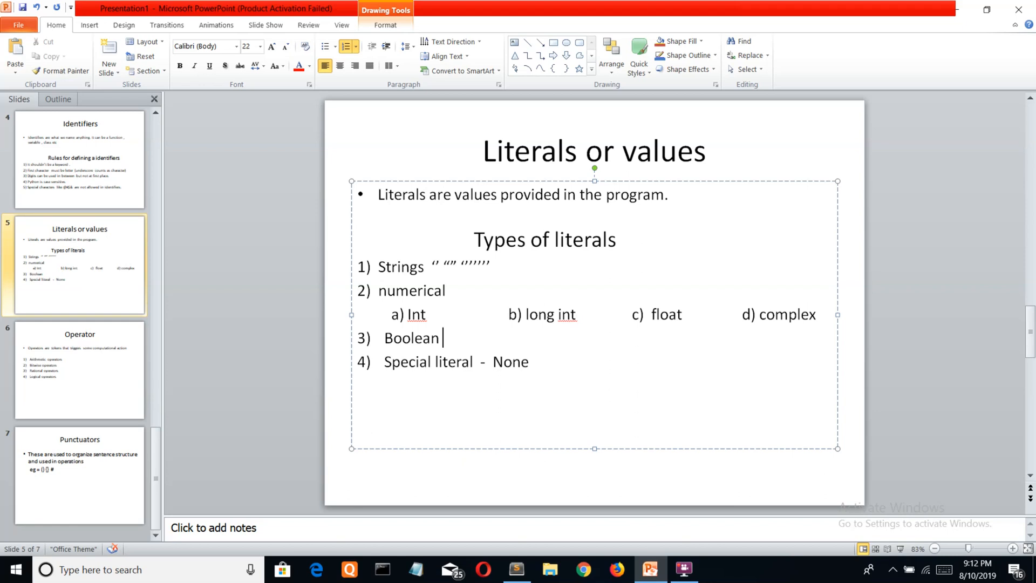
pyautogui.moveTo(89, 384)
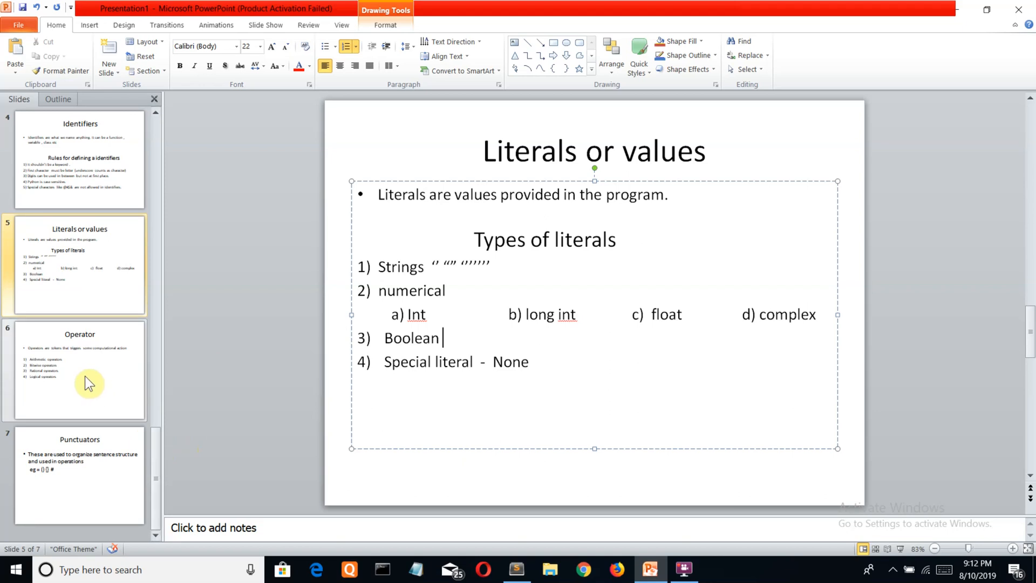
# On the Operator slide, add '>> <<<' beside Rational operators in the list.
pyautogui.click(78, 371)
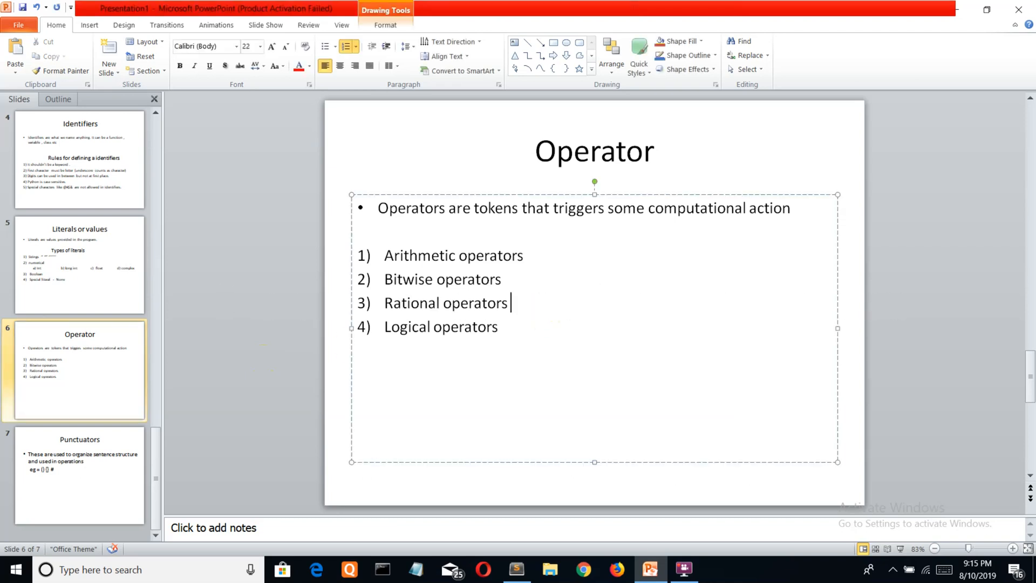
pyautogui.write('>>')
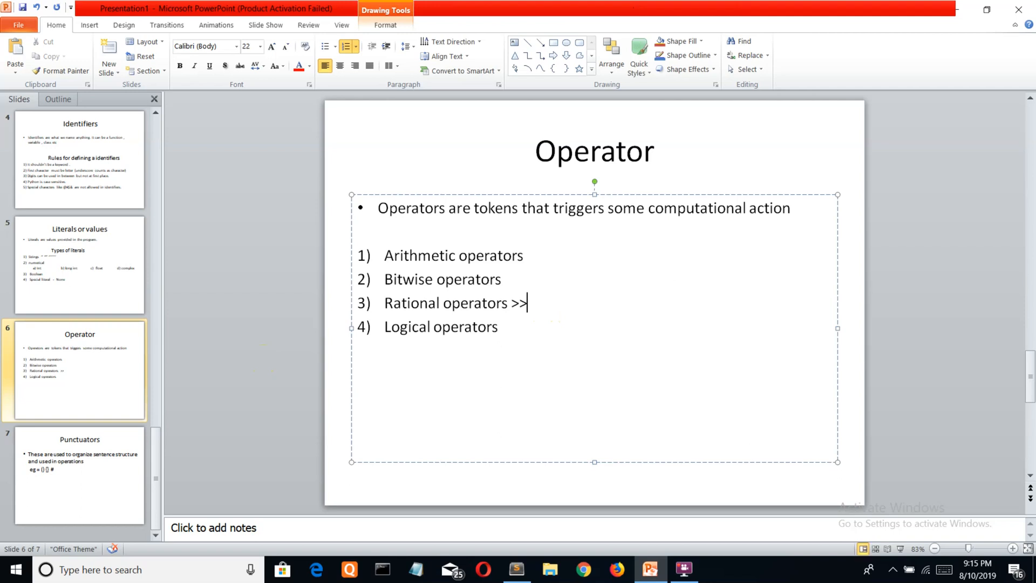
pyautogui.write('<<<')
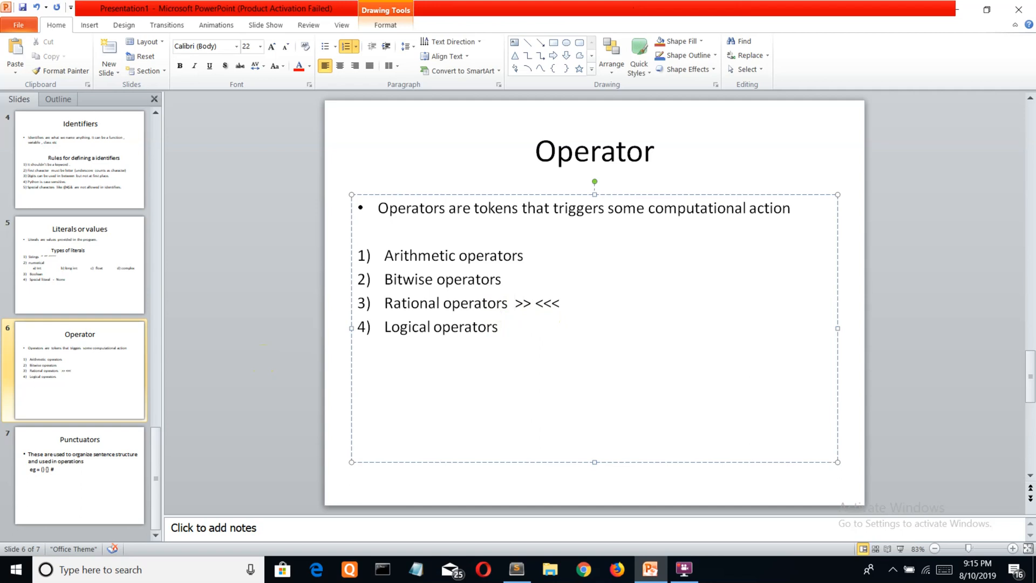
pyautogui.click(514, 302)
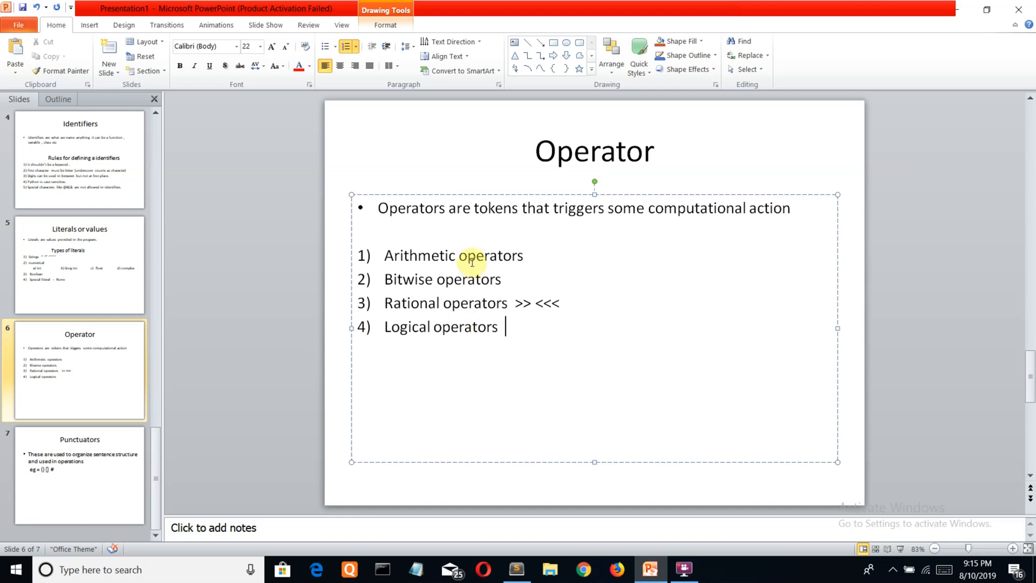
# Show slide 7, 'Punctuators', then bring a Command Prompt window over the presentation.
pyautogui.click(80, 476)
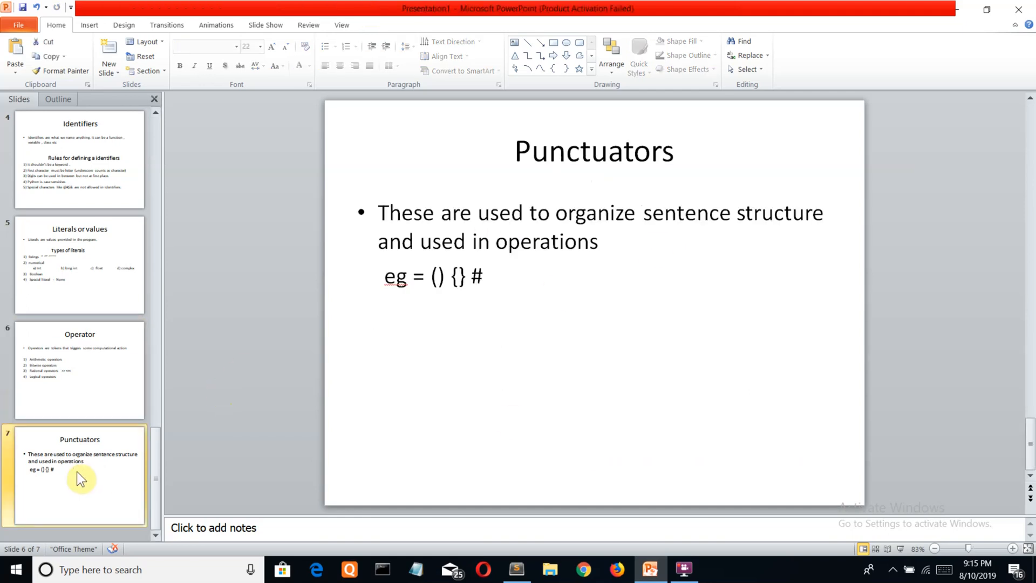
pyautogui.click(80, 476)
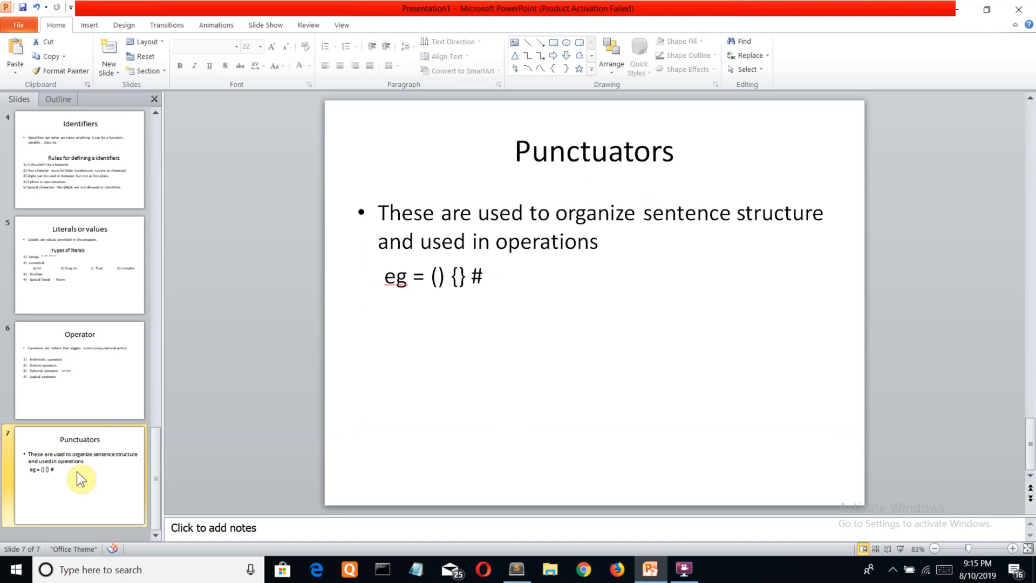
pyautogui.click(79, 371)
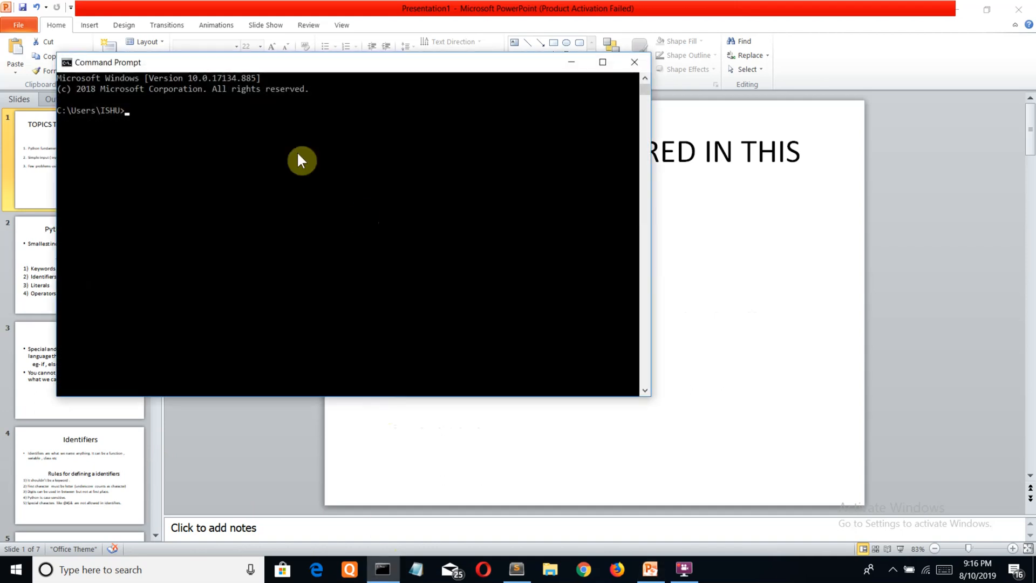
# Start Python and run x=input(" hello what is your name ") to prompt for a name.
pyautogui.write('python')
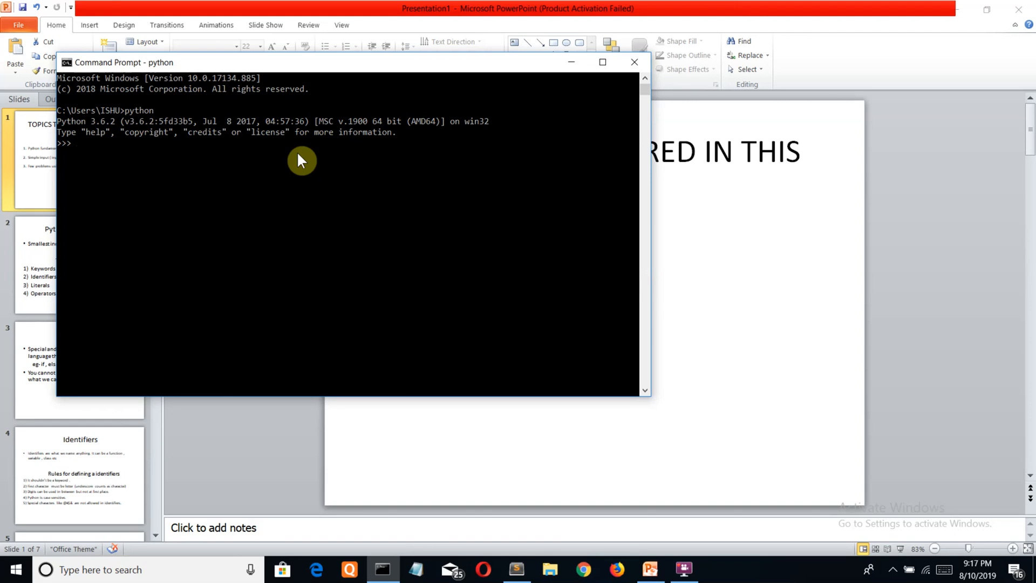
pyautogui.write('x=')
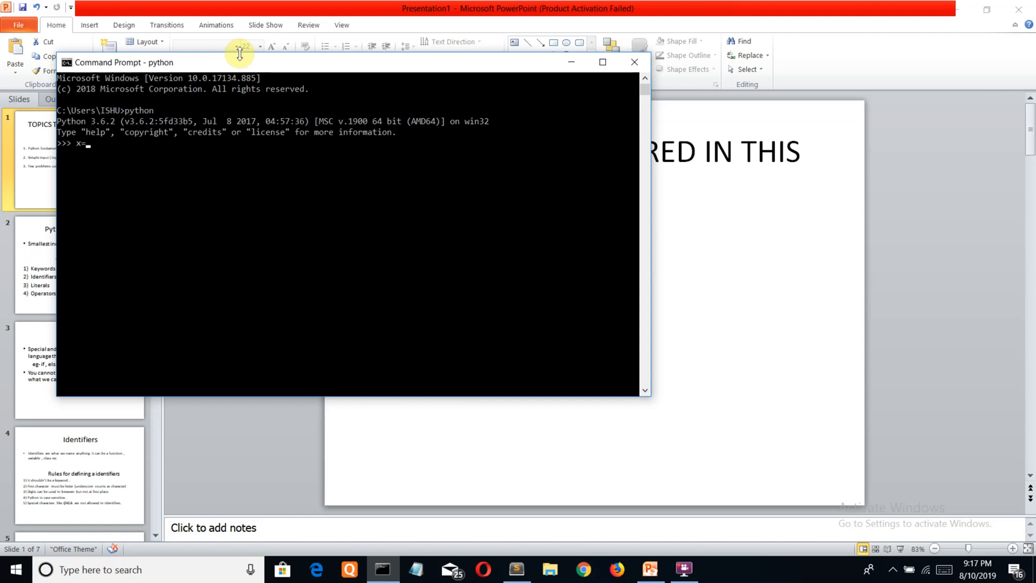
pyautogui.write('input')
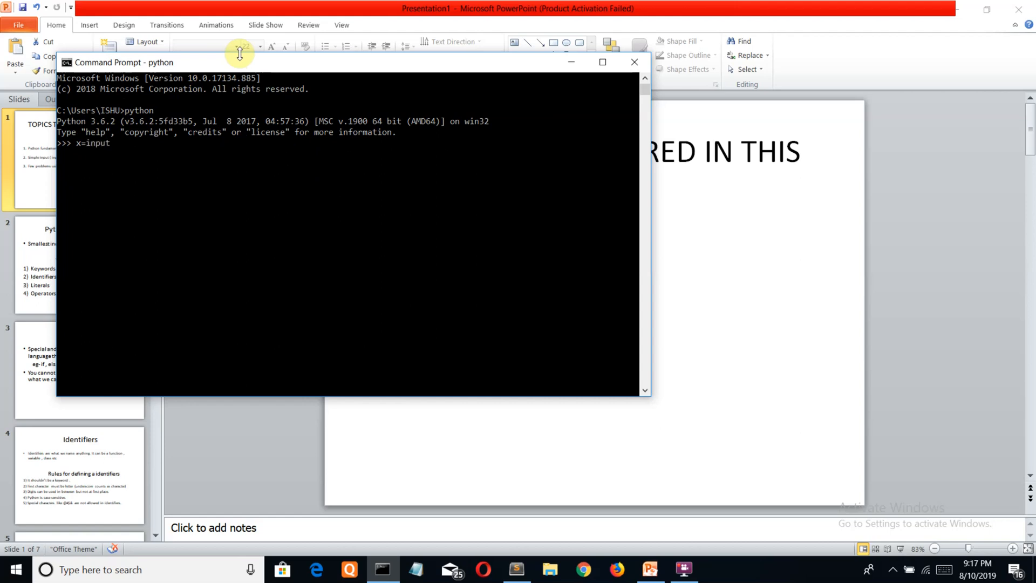
pyautogui.write('()')
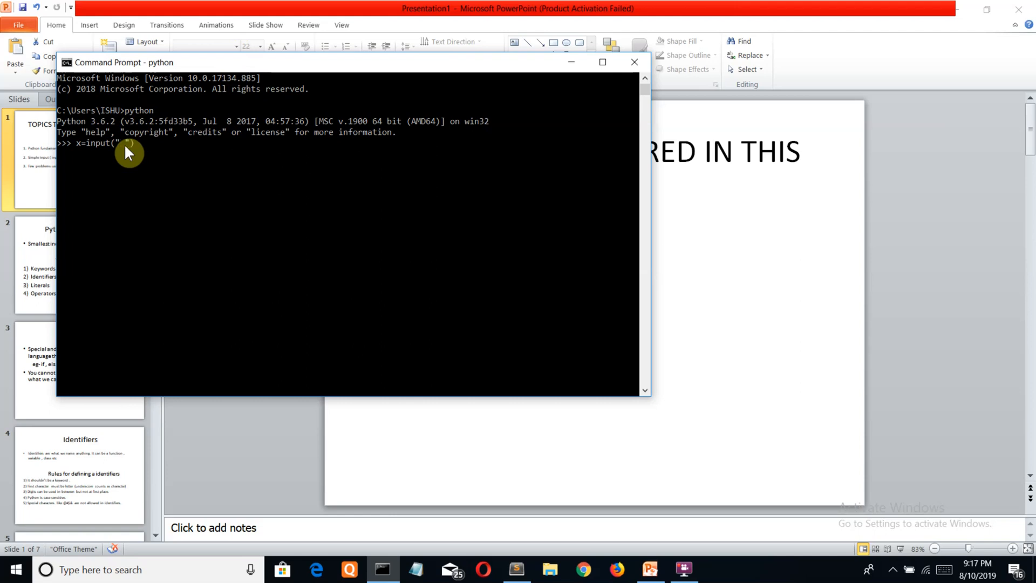
pyautogui.write('hello what is your name')
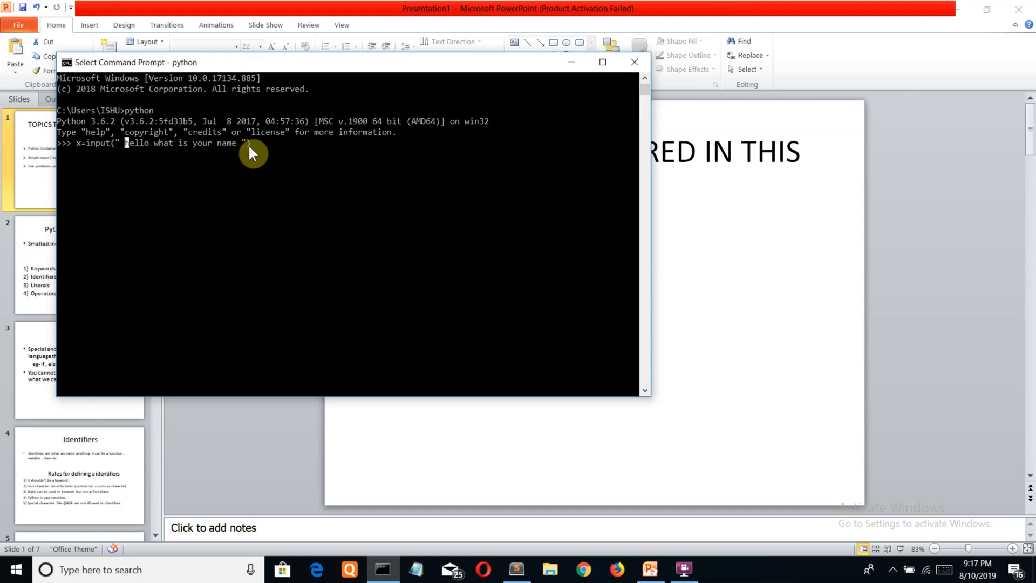
pyautogui.moveTo(323, 78)
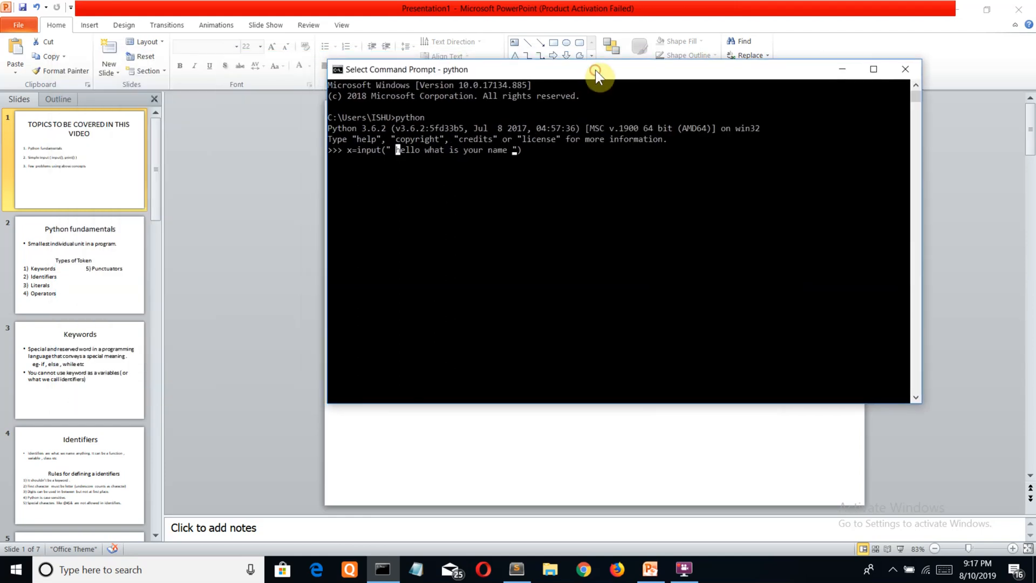
pyautogui.moveTo(522, 80)
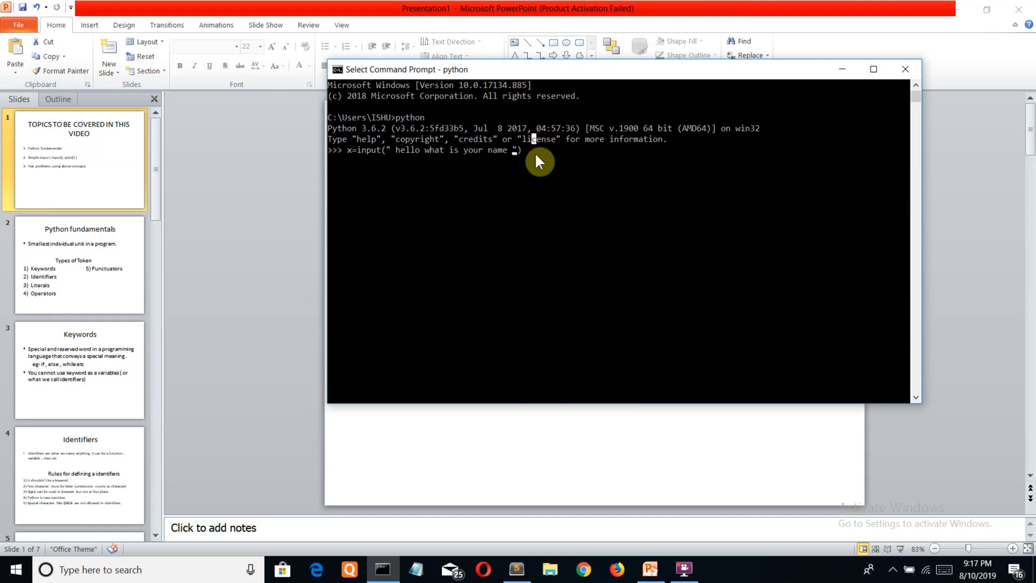
pyautogui.moveTo(356, 159)
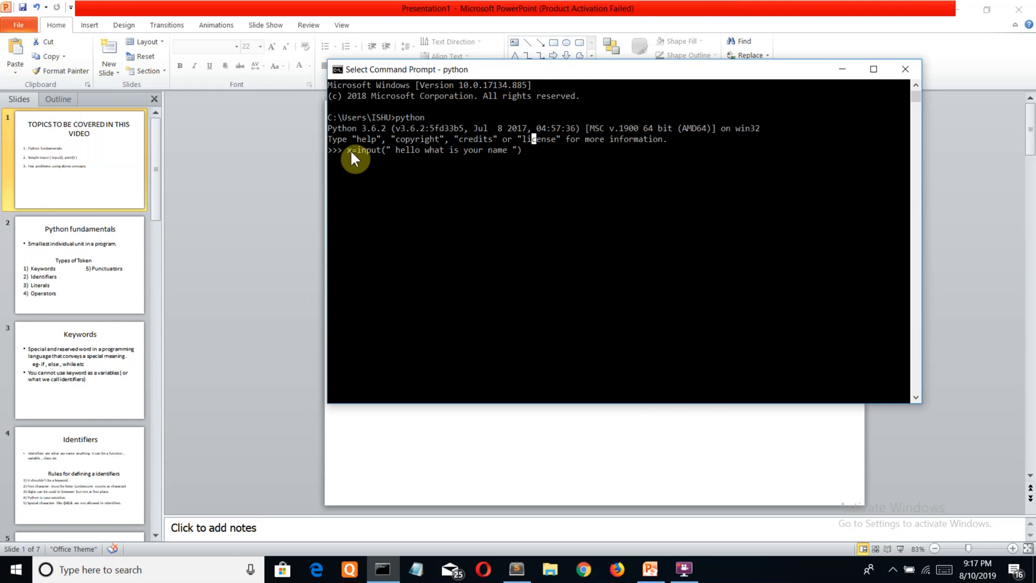
pyautogui.moveTo(379, 159)
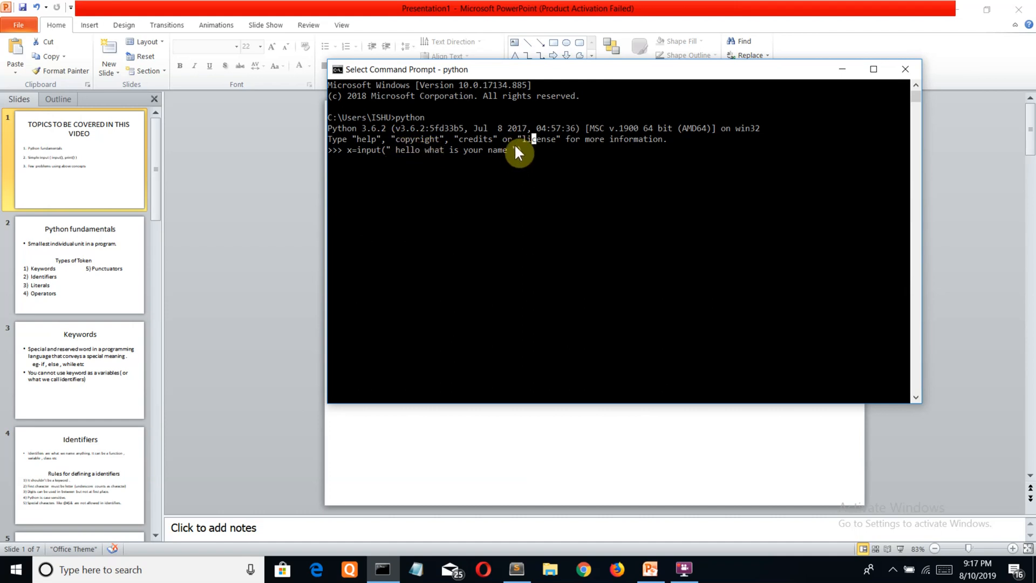
pyautogui.write('")')
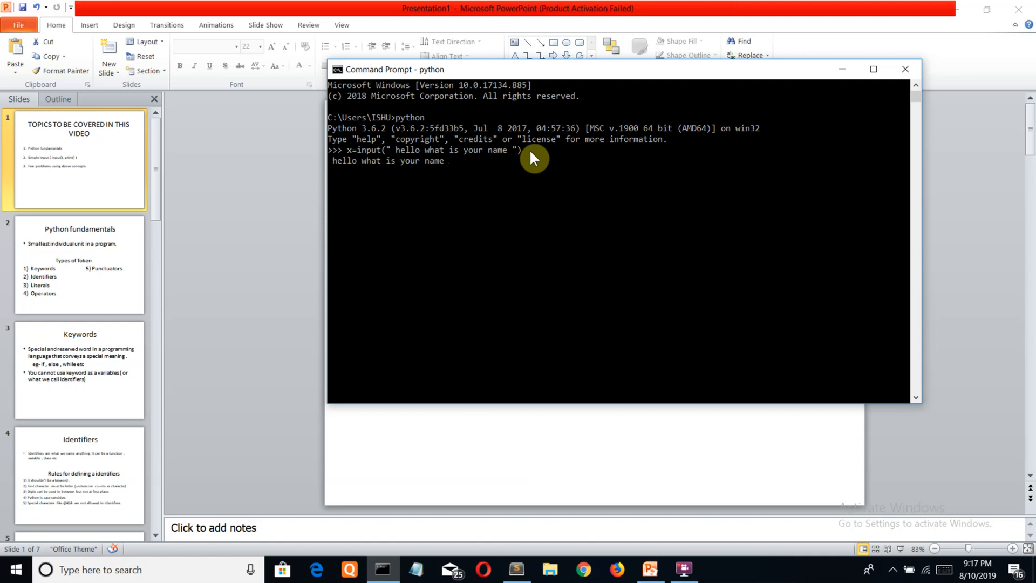
# Answer the prompt with "harshit" and print(x) to echo the stored name.
pyautogui.write('harshit')
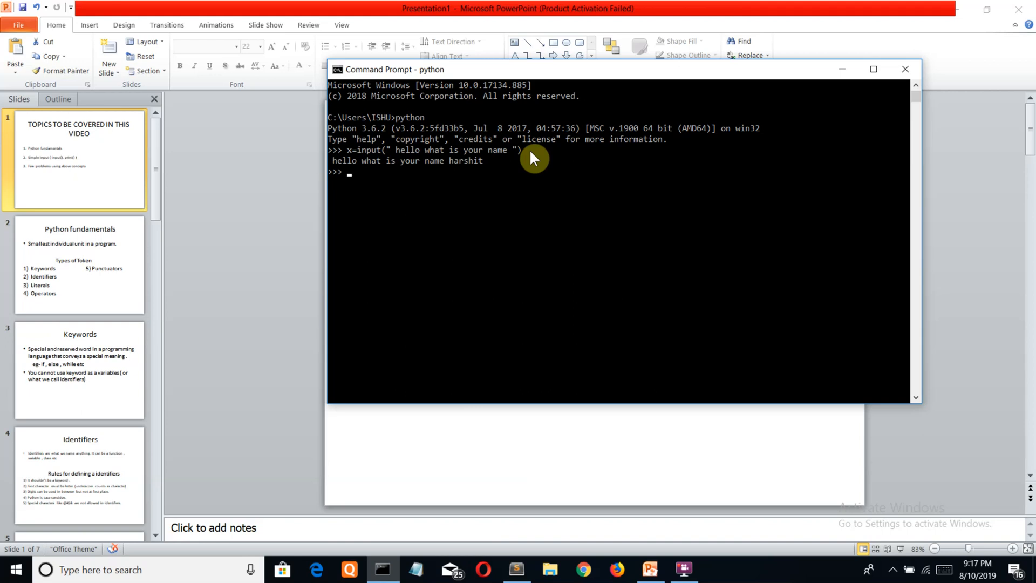
pyautogui.write('x')
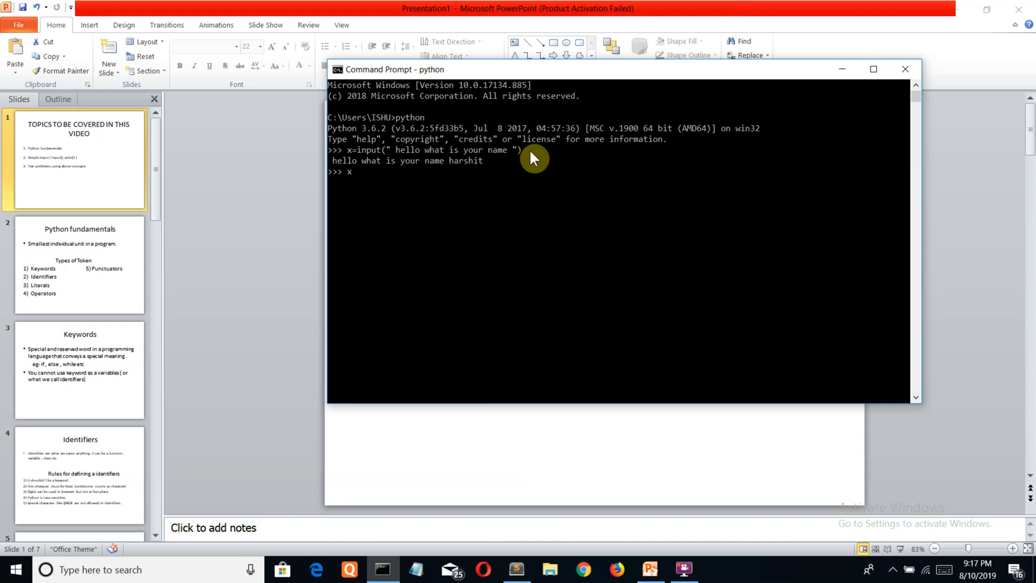
pyautogui.write('prin')
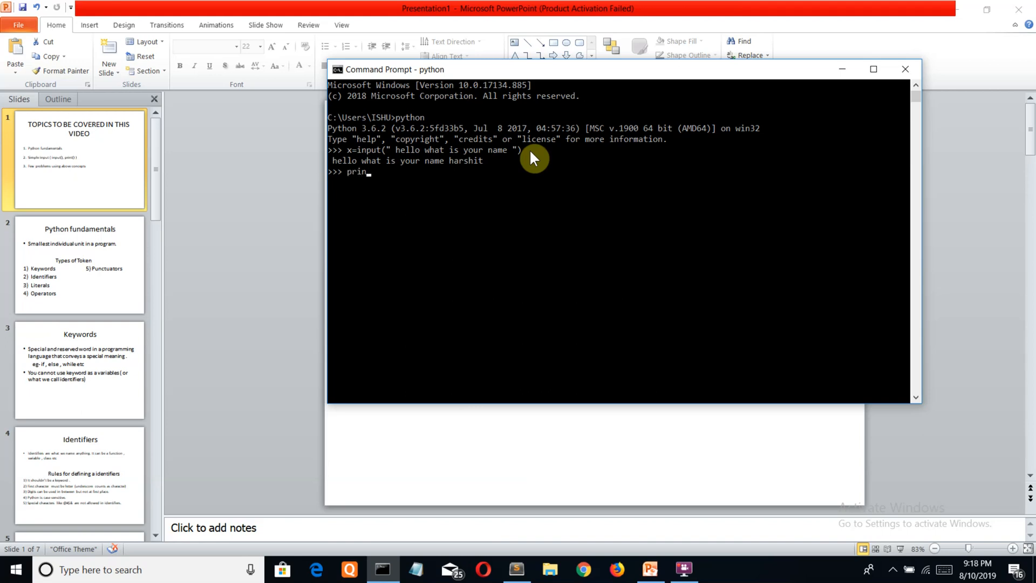
pyautogui.write('t()')
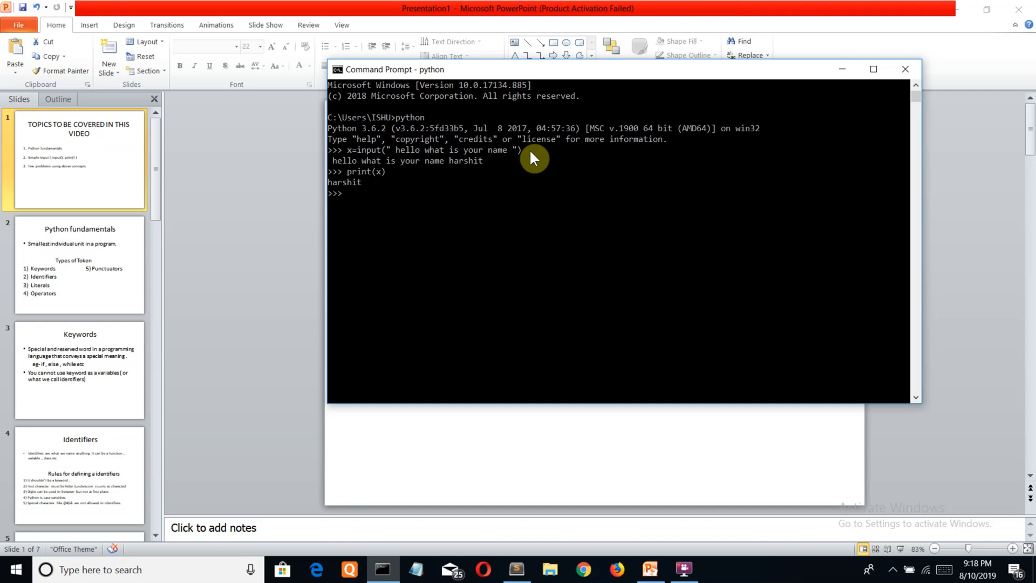
pyautogui.moveTo(342, 186)
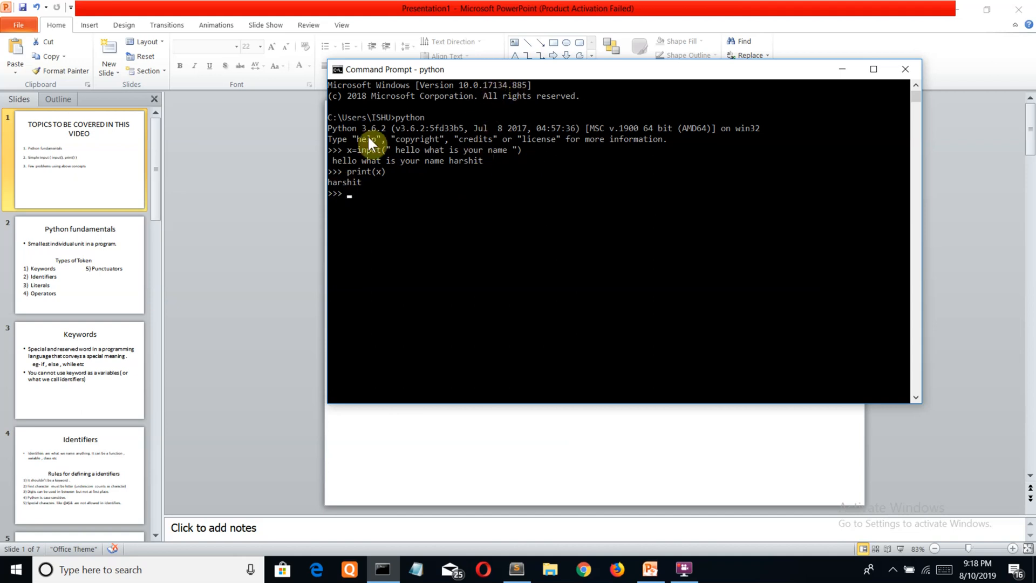
pyautogui.moveTo(378, 147)
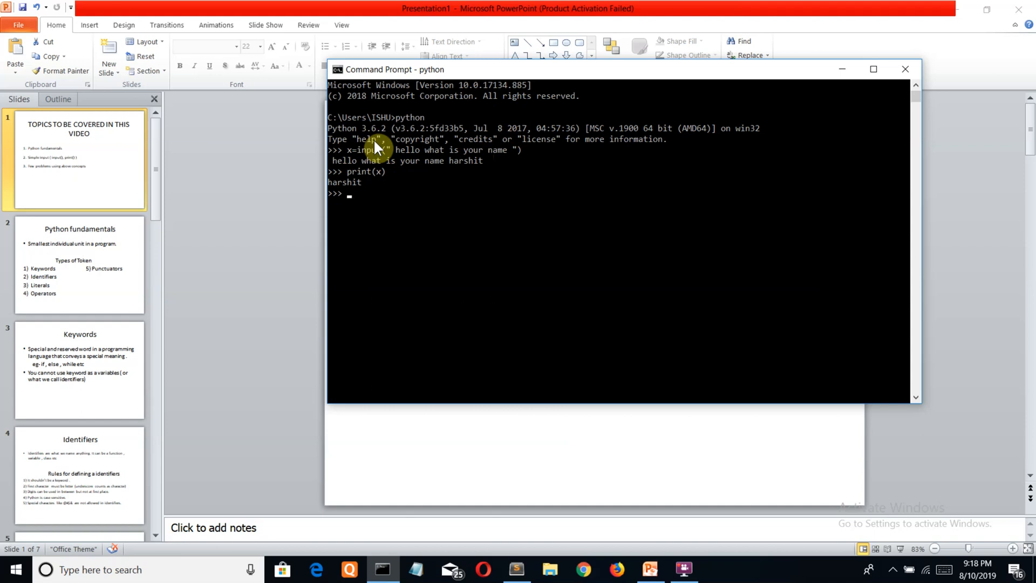
pyautogui.moveTo(370, 167)
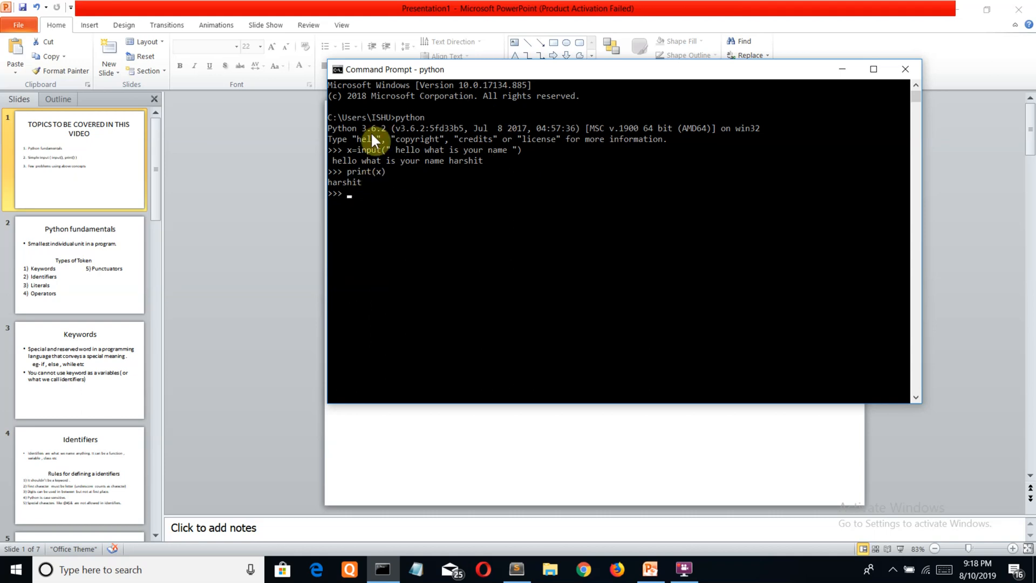
pyautogui.moveTo(386, 155)
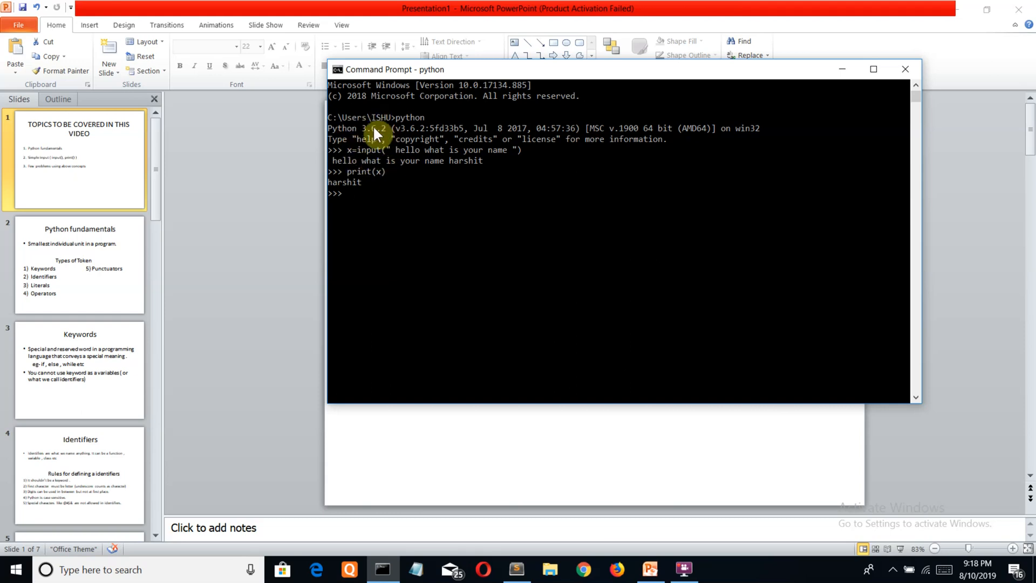
pyautogui.moveTo(377, 139)
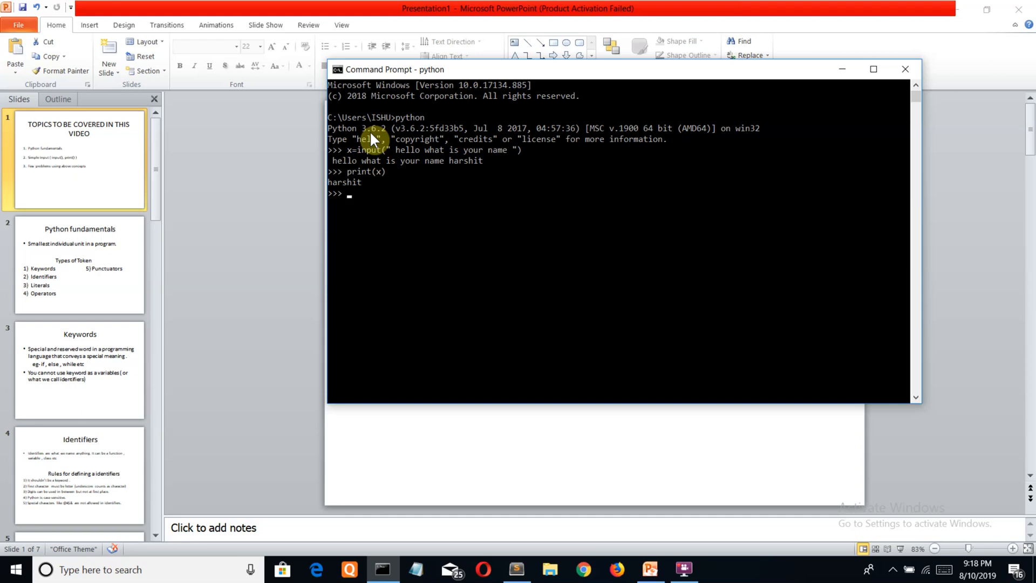
# Run x=raw_input("hello"), which raises NameError since raw_input is undefined in Python 3.
pyautogui.write('x=')
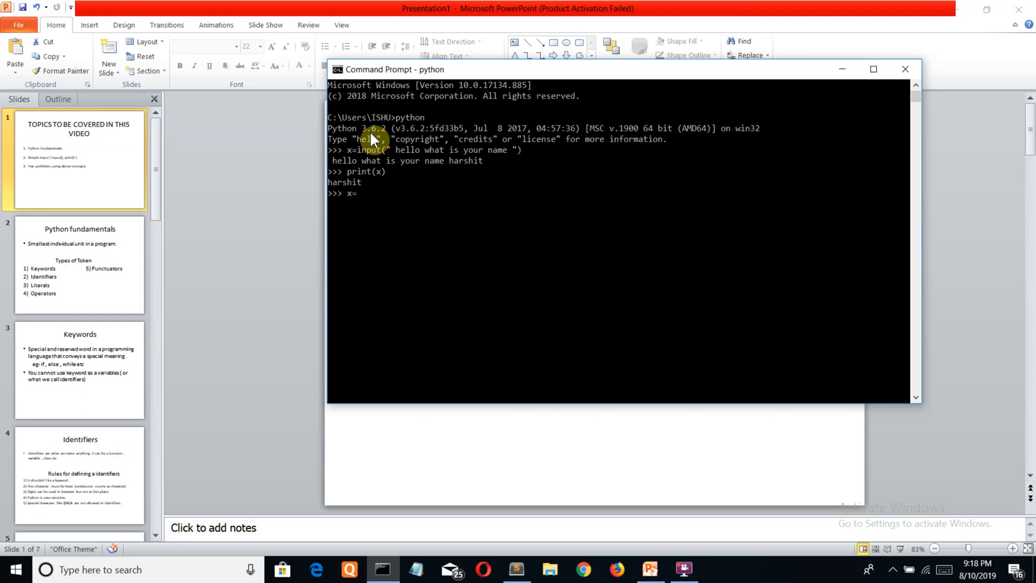
pyautogui.write('raw_in')
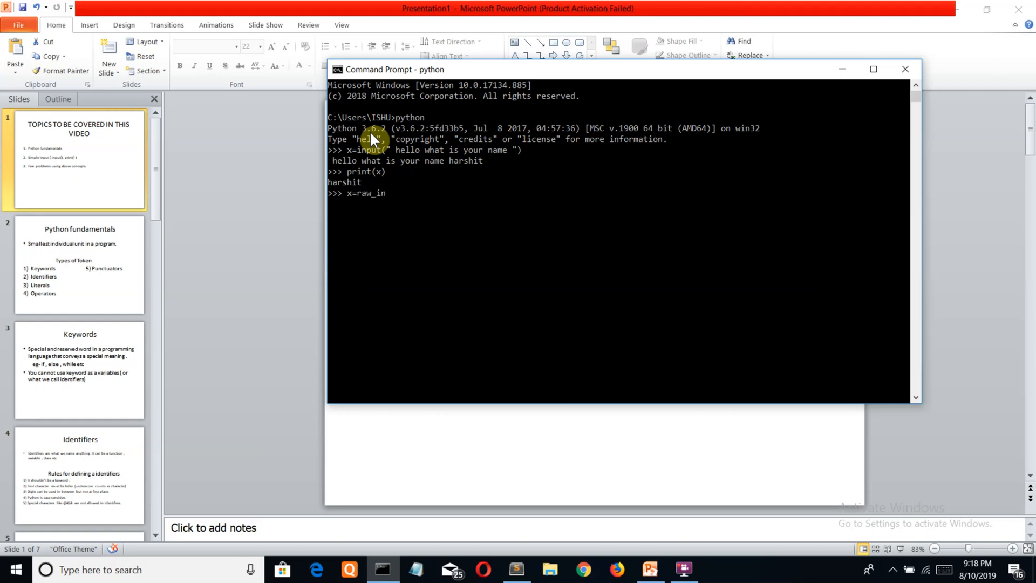
pyautogui.write('put()')
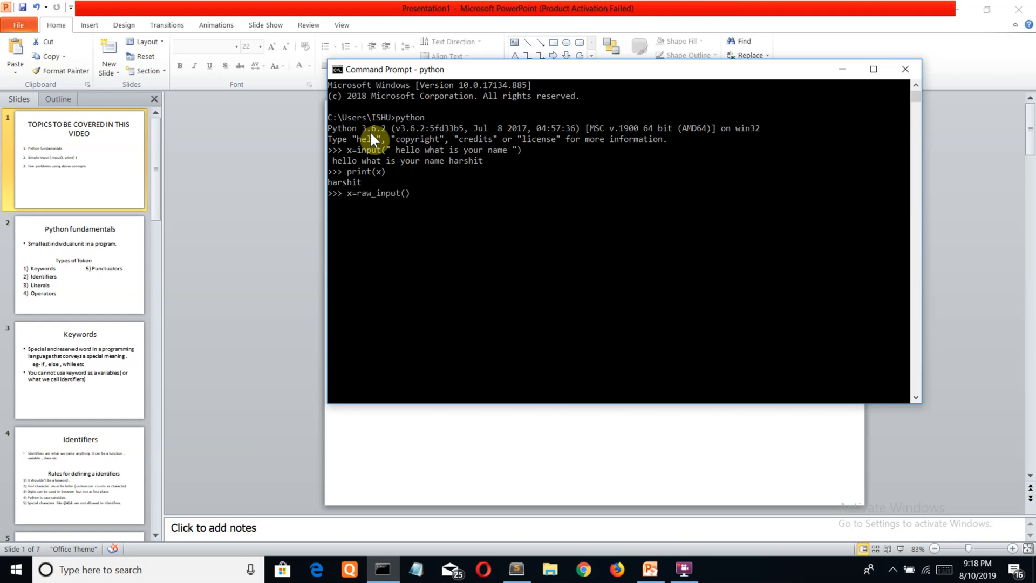
pyautogui.write('""')
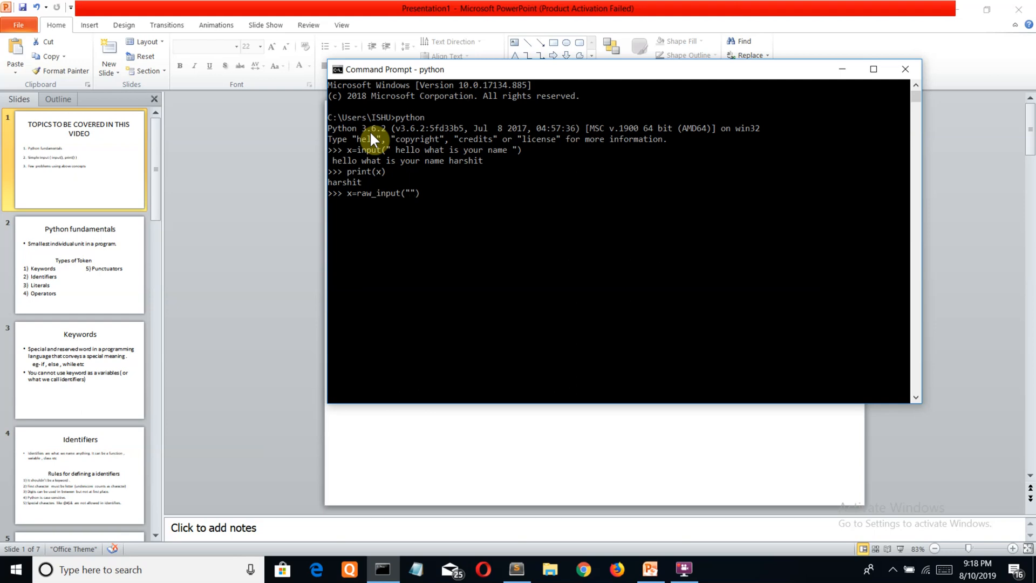
pyautogui.write('he;ll')
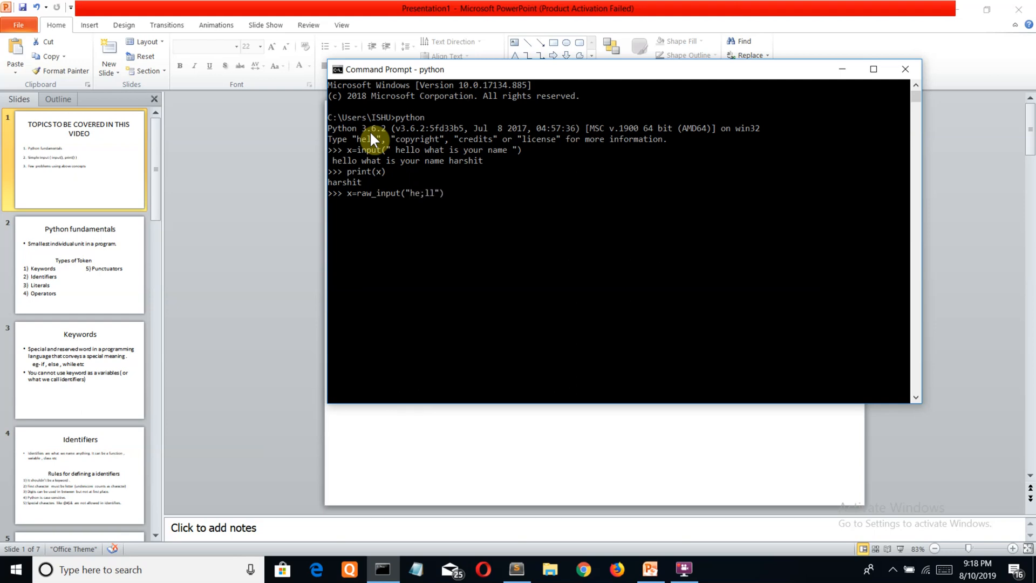
pyautogui.write('hello')
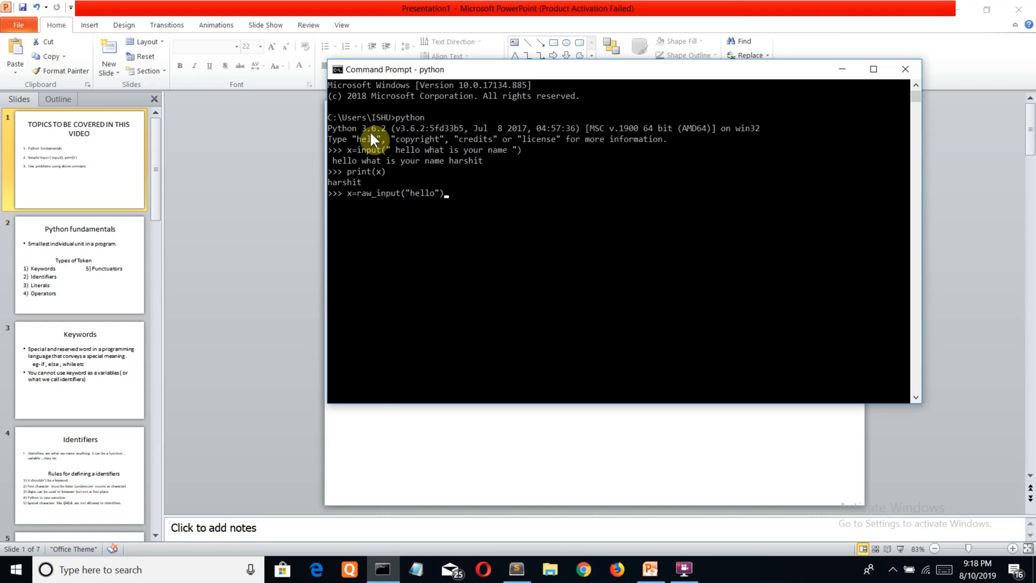
pyautogui.press('enter')
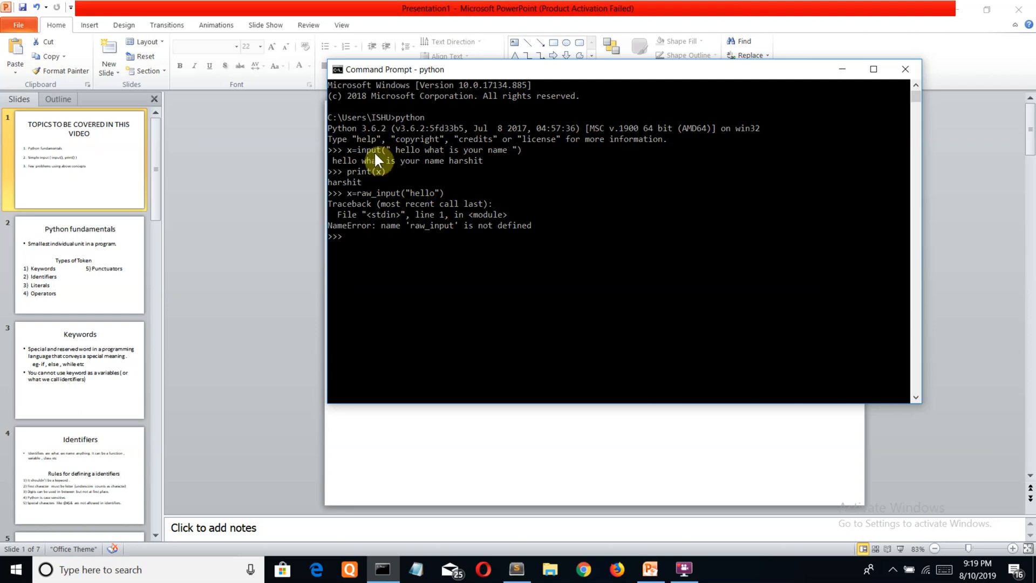
pyautogui.moveTo(391, 139)
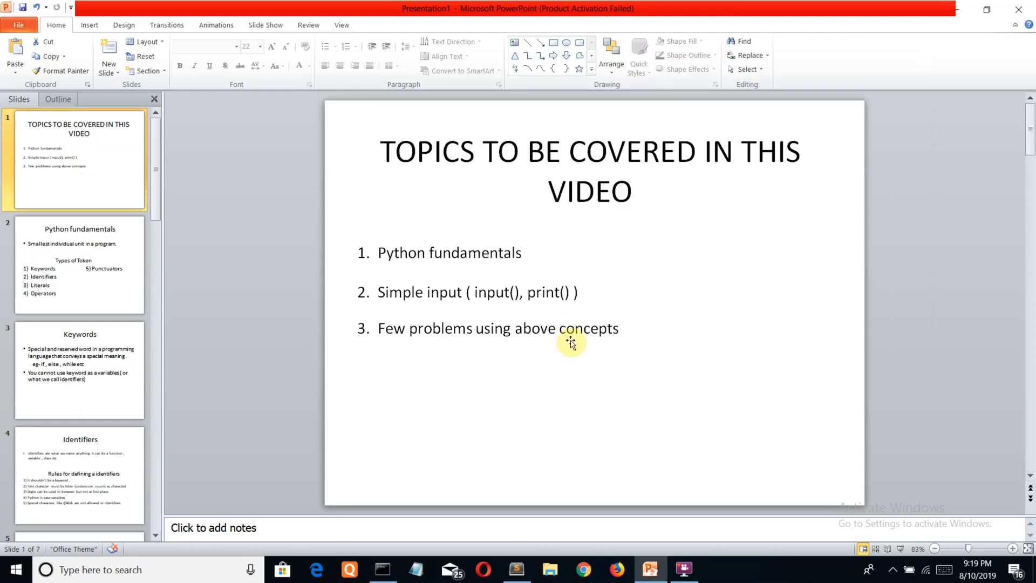
pyautogui.moveTo(352, 413)
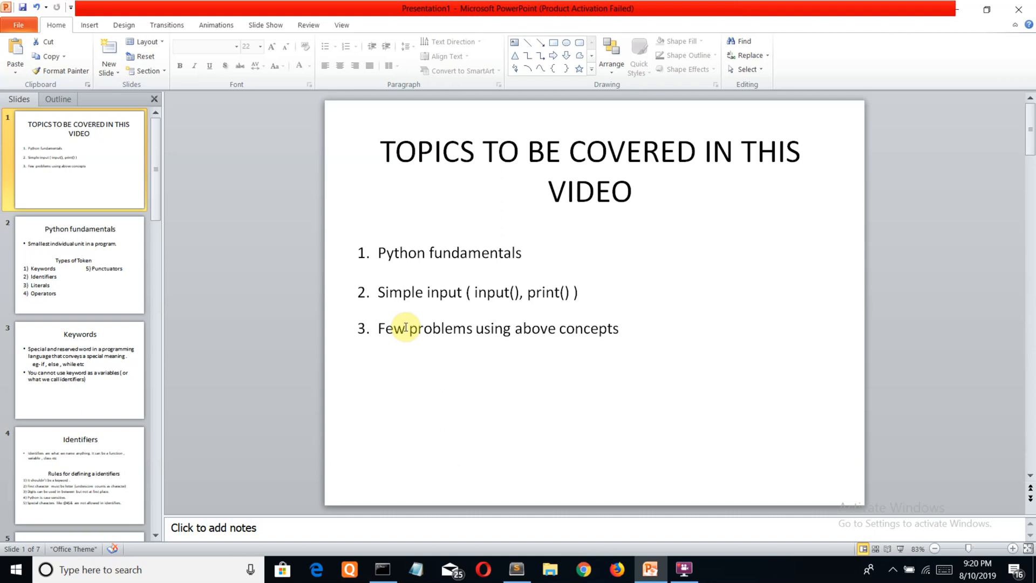
pyautogui.moveTo(597, 369)
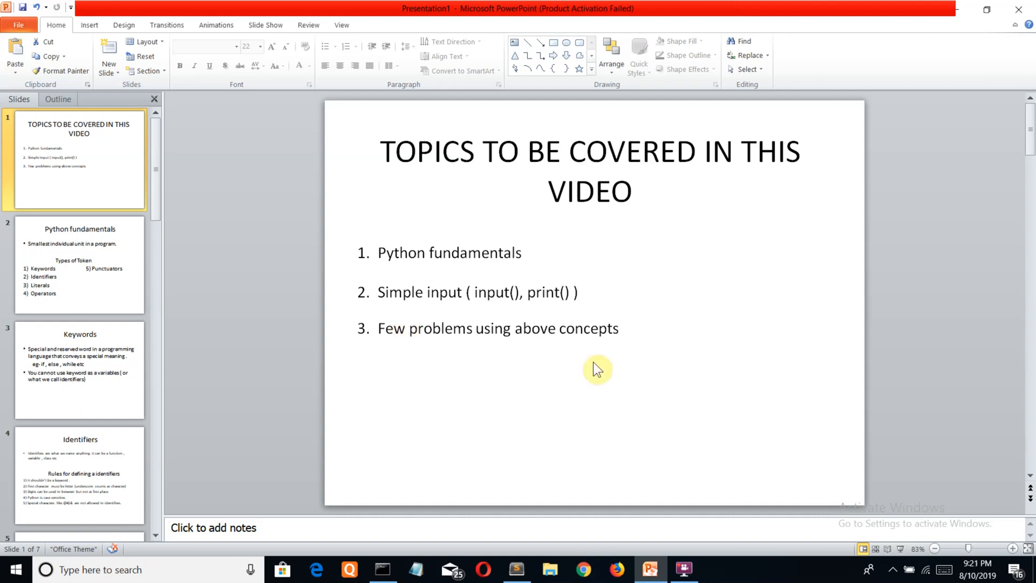
pyautogui.moveTo(655, 345)
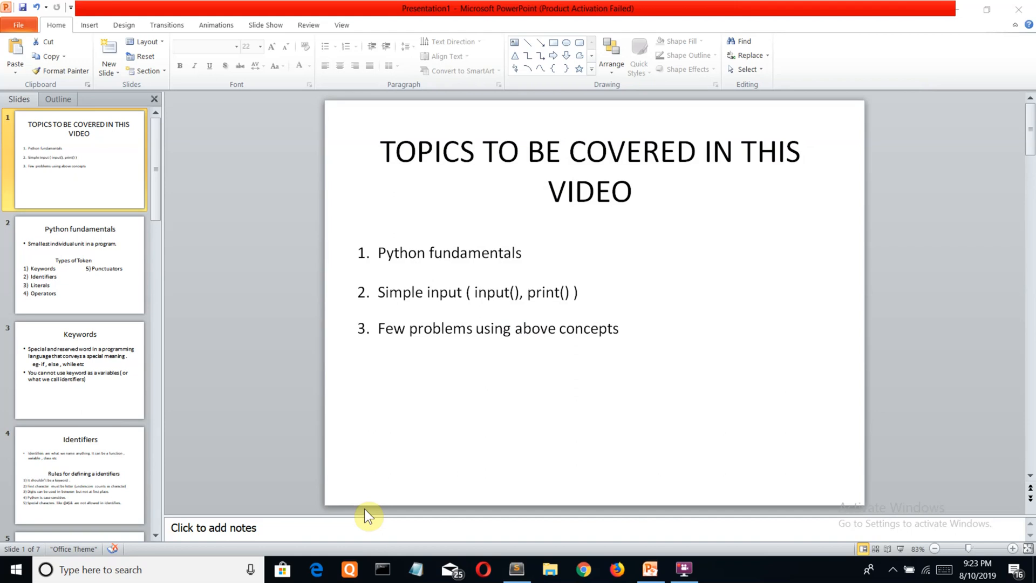
pyautogui.moveTo(373, 519)
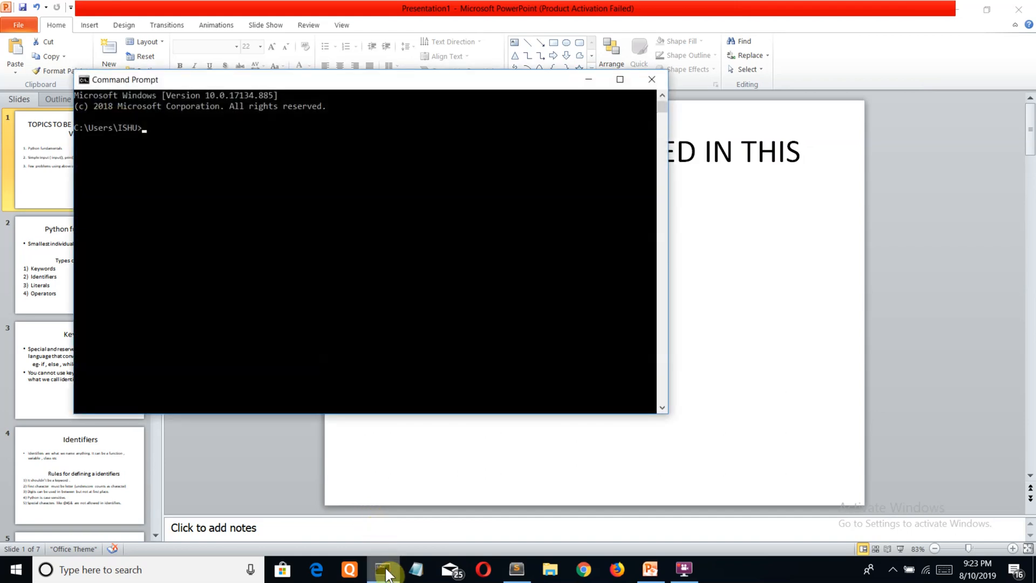
# Start Python and read the first integer with x=int(input(" enter ...")), answering 1.
pyautogui.write('python')
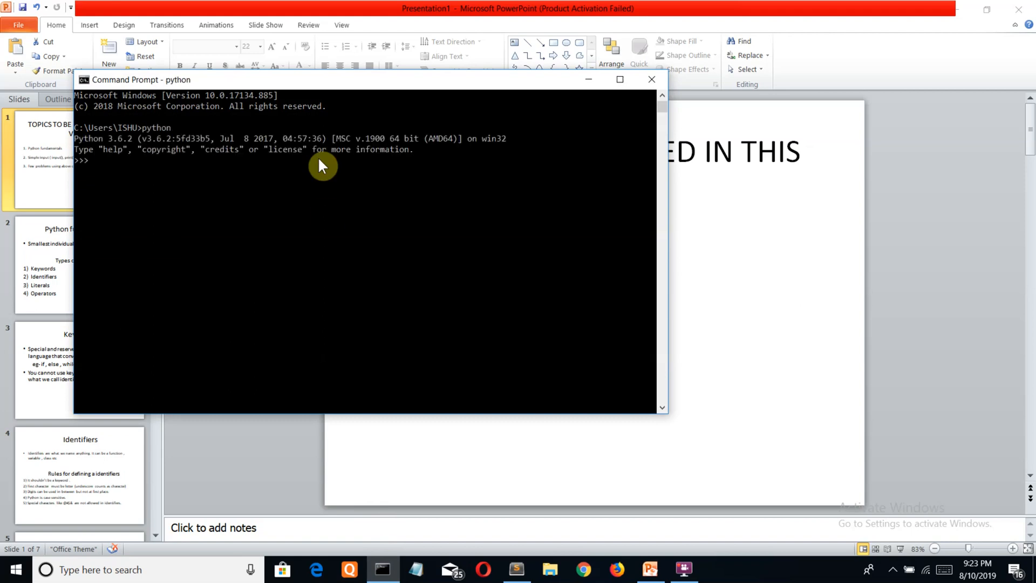
pyautogui.write('x=')
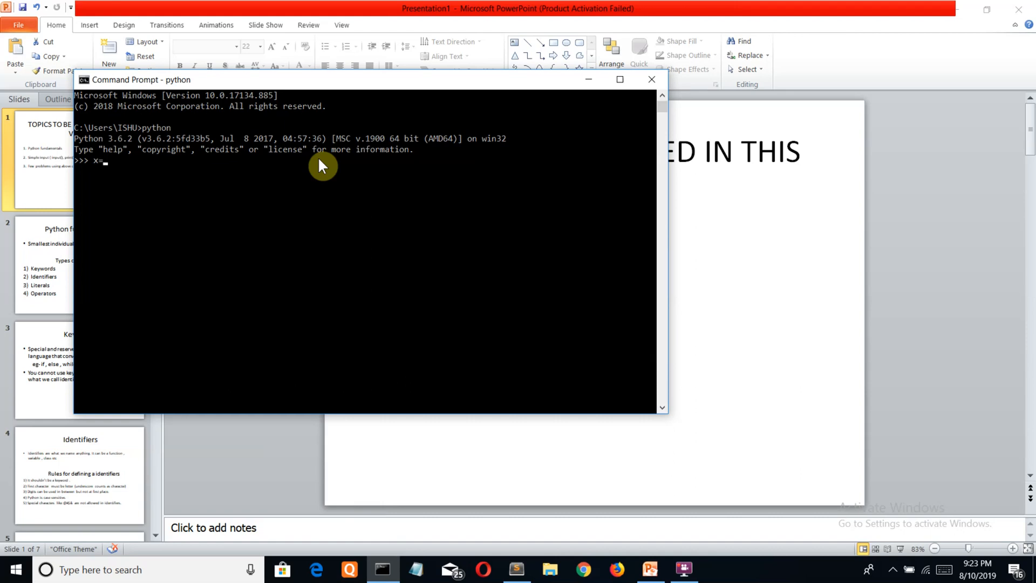
pyautogui.write('int(')
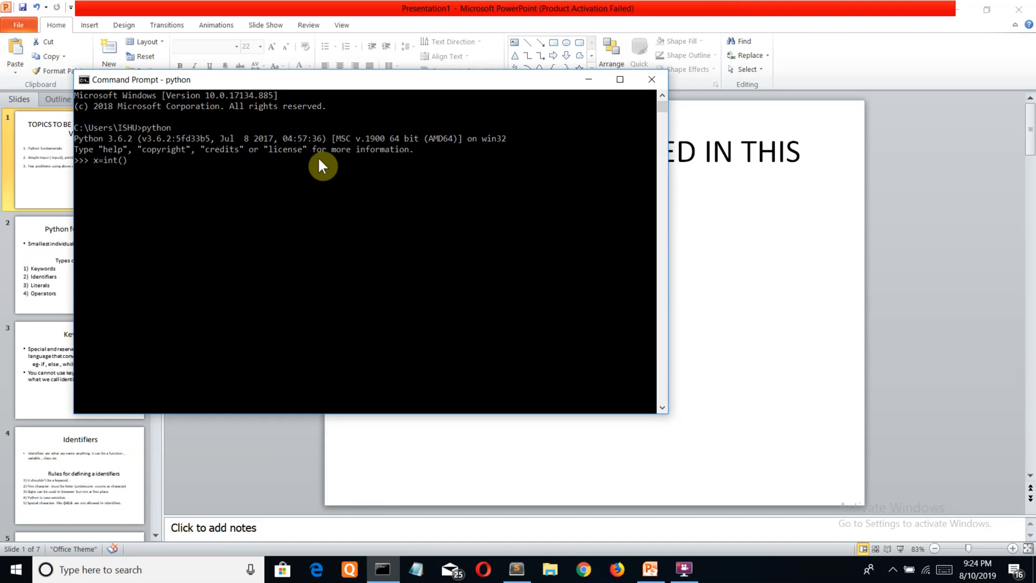
pyautogui.write('ino')
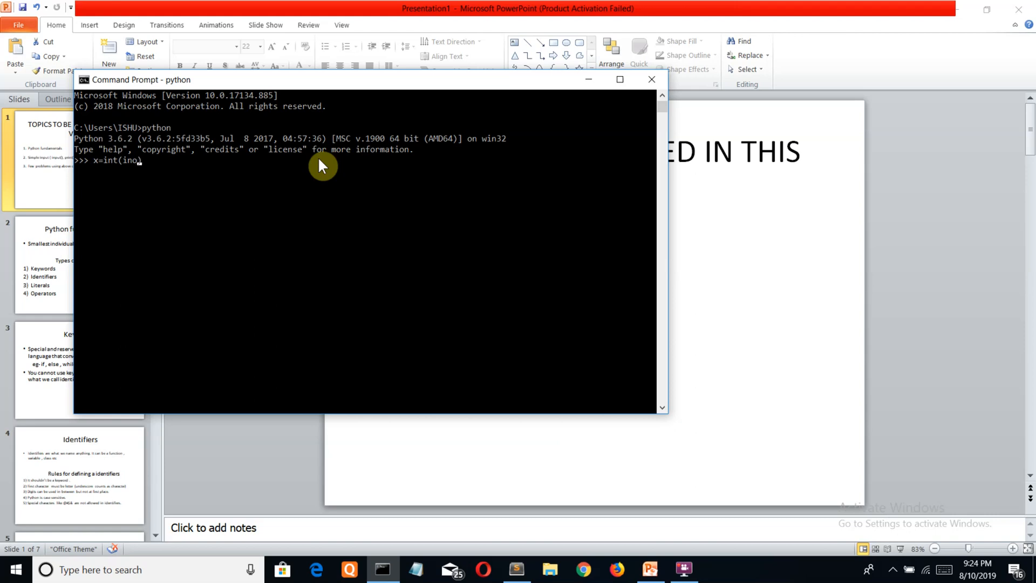
pyautogui.write('put')
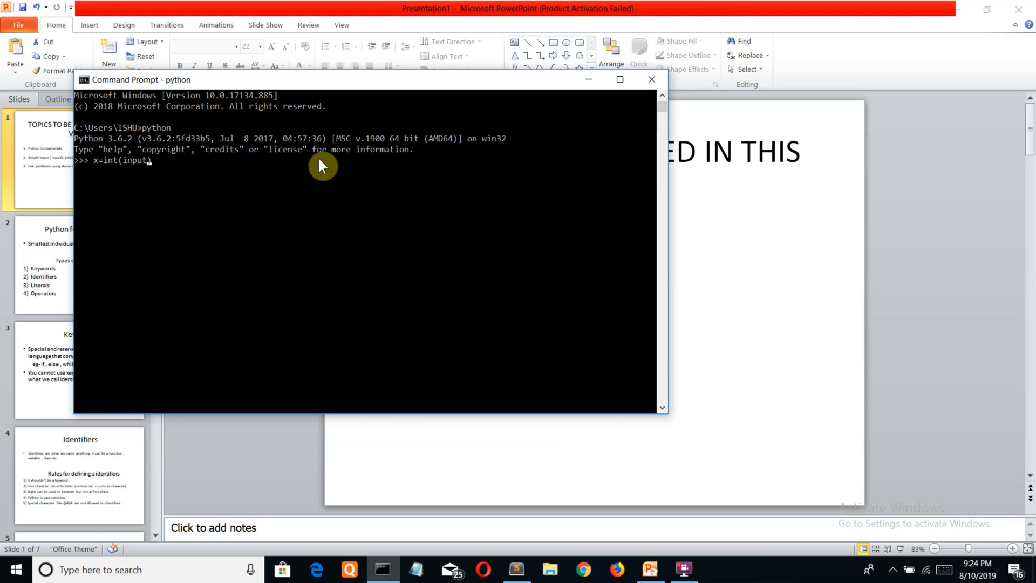
pyautogui.write('"")')
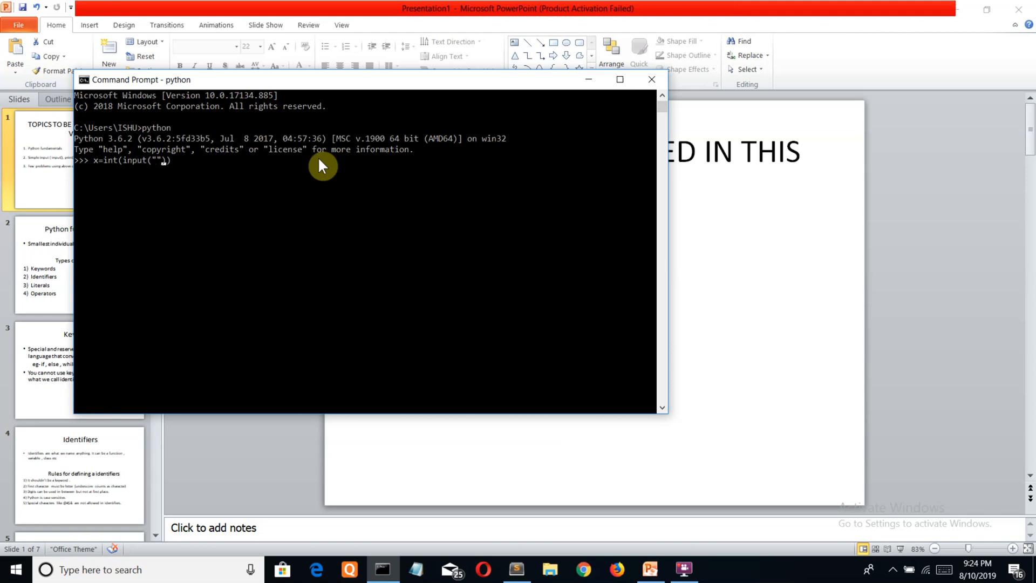
pyautogui.write('e')
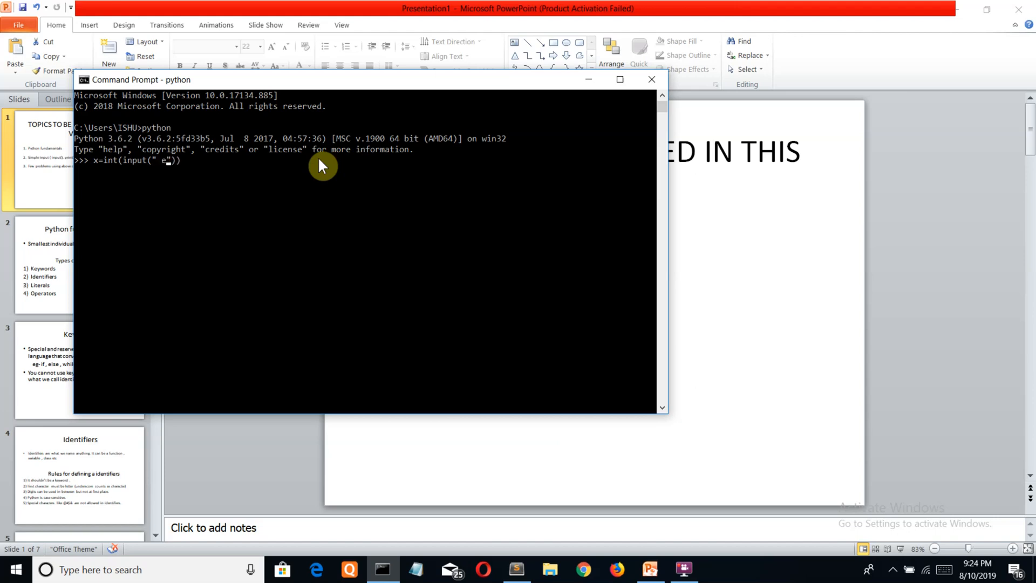
pyautogui.write('nter 1 :')
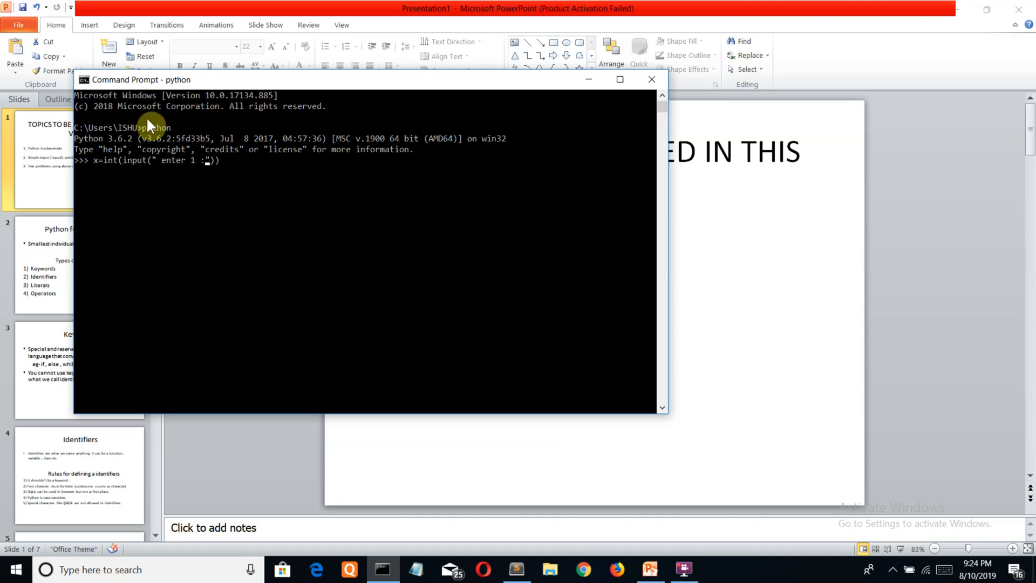
pyautogui.moveTo(177, 163)
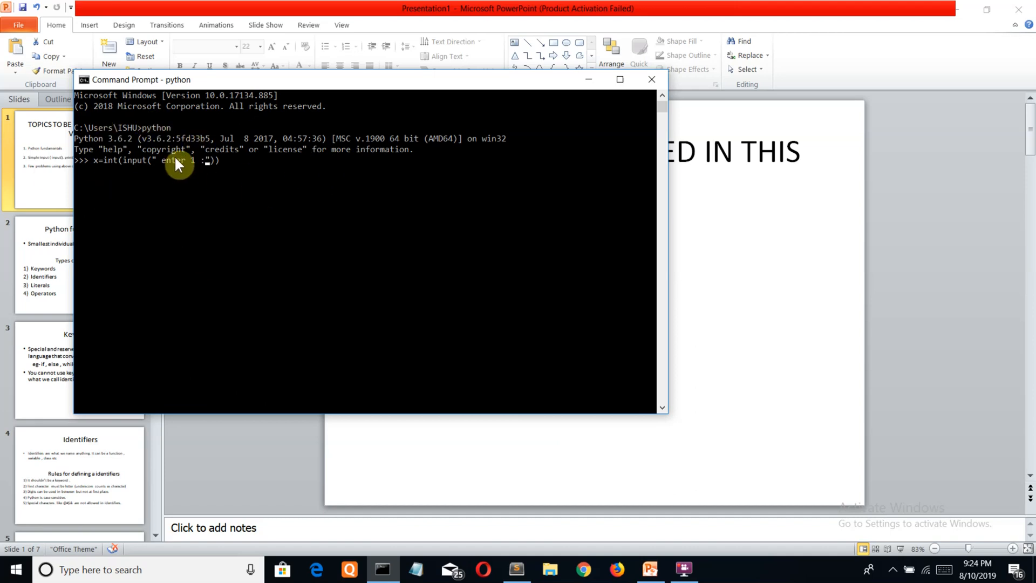
pyautogui.moveTo(97, 169)
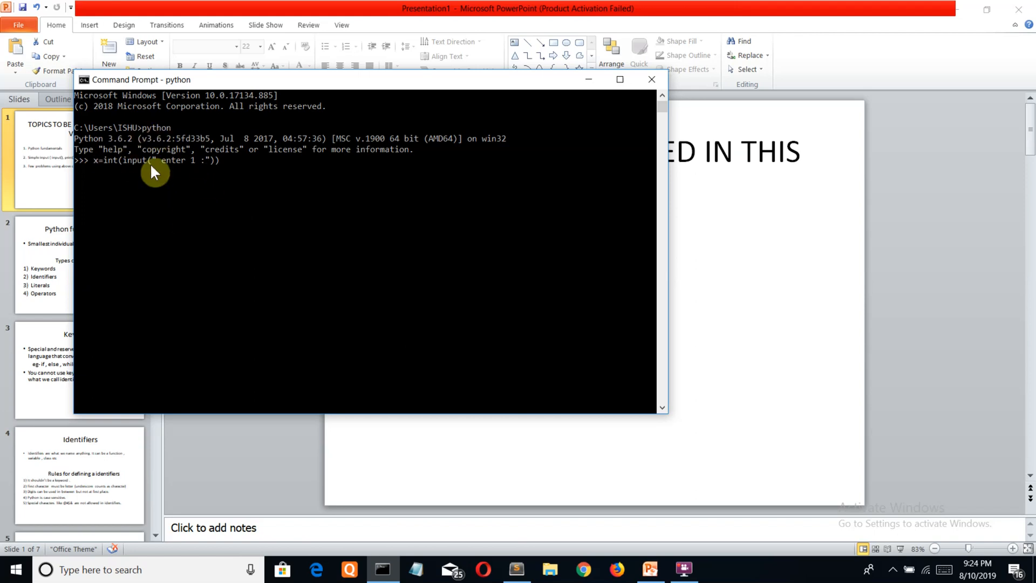
pyautogui.moveTo(209, 204)
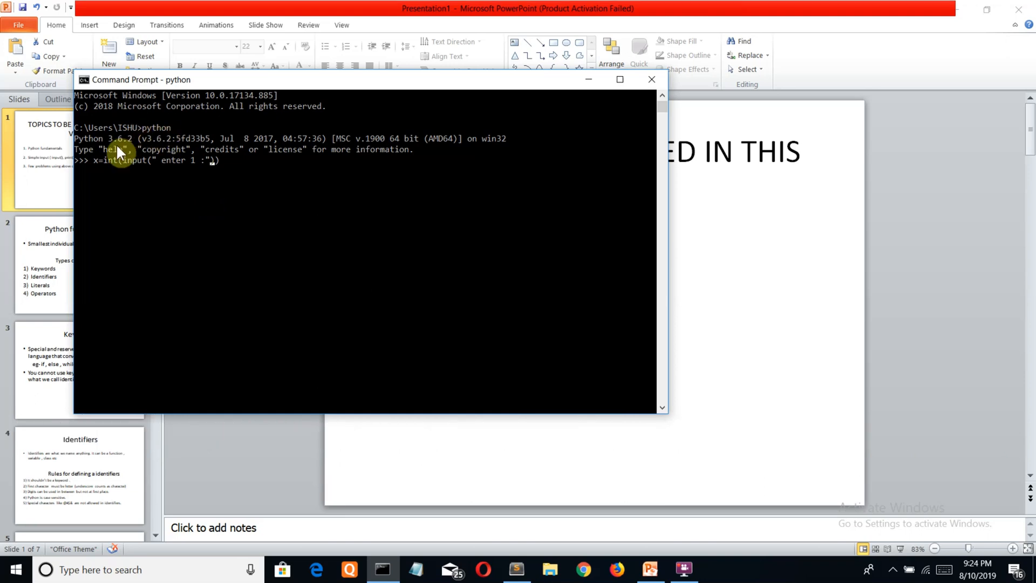
pyautogui.moveTo(139, 161)
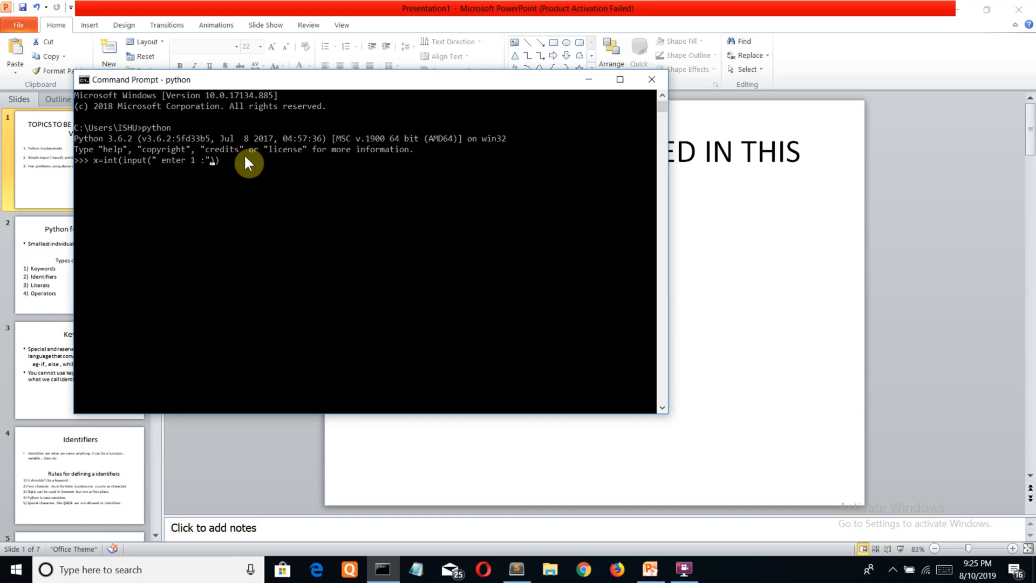
pyautogui.write(')')
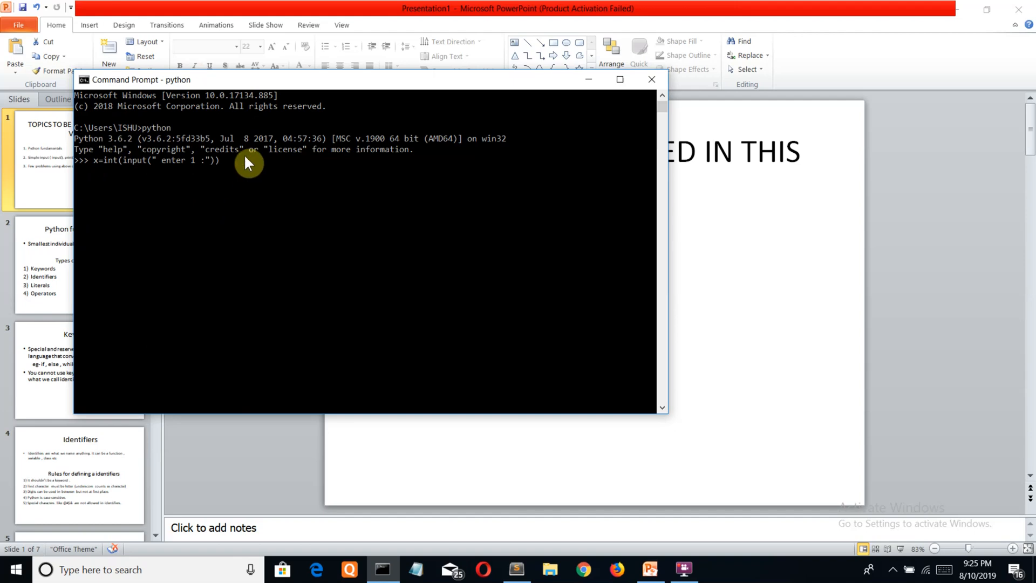
pyautogui.press('enter')
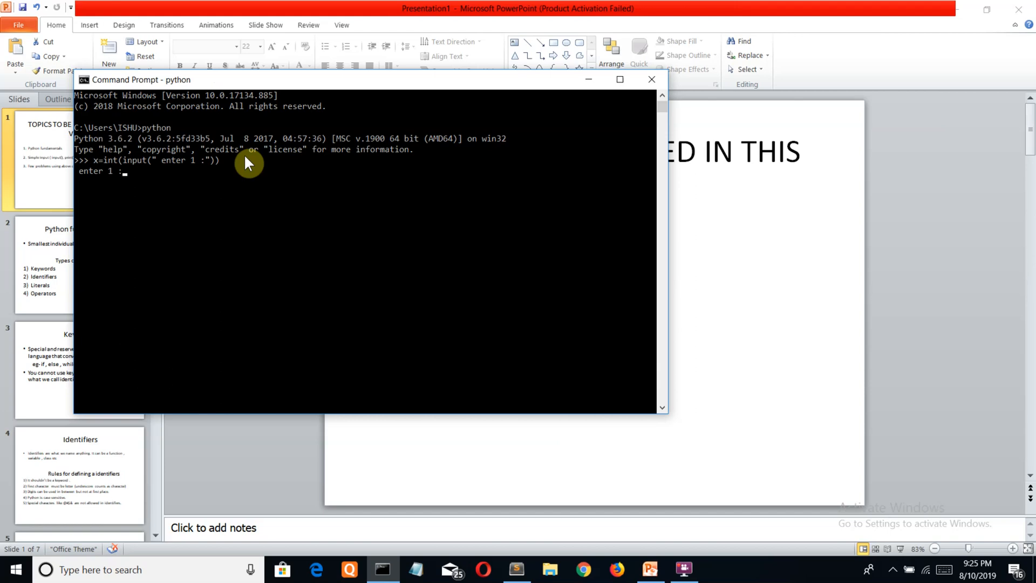
pyautogui.write('1')
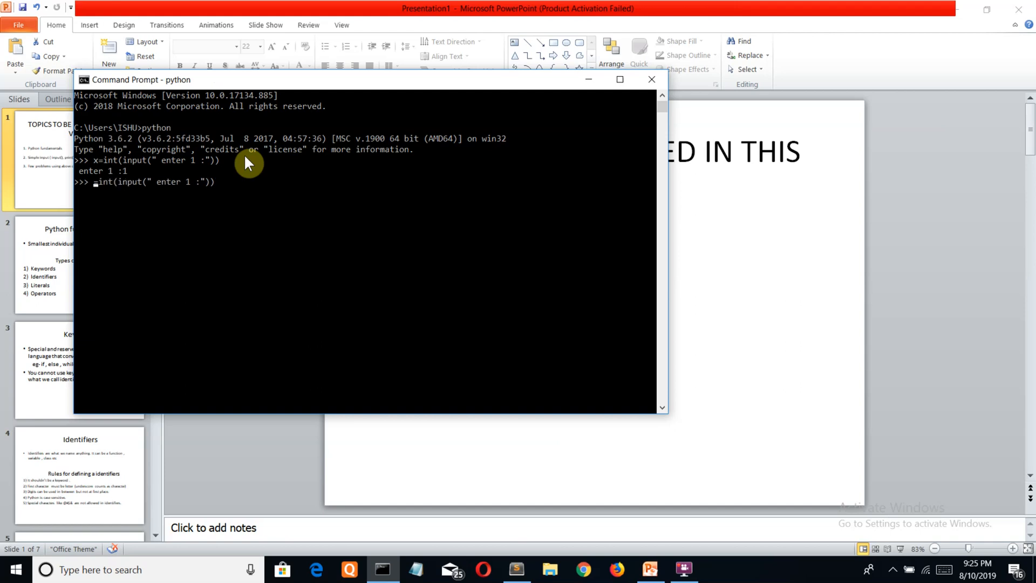
# Read the second and third integers y and z the same way, answering 2 and 3.
pyautogui.write('y=')
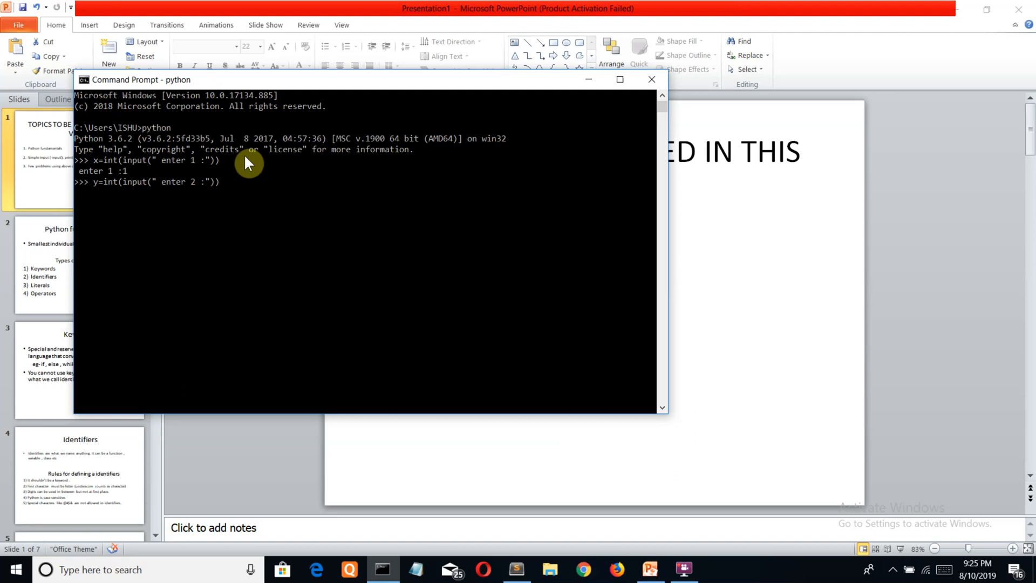
pyautogui.press('enter')
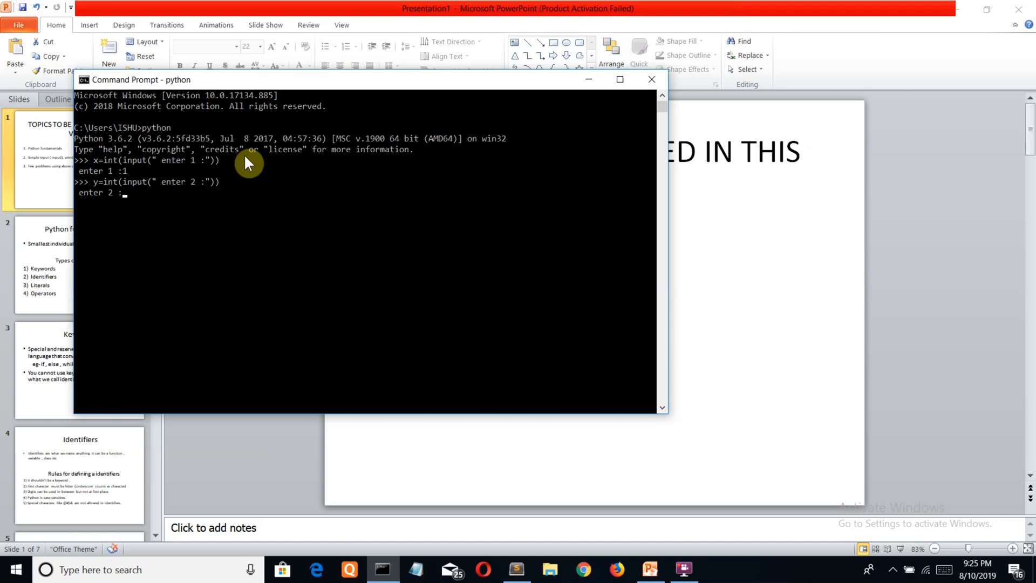
pyautogui.write('2')
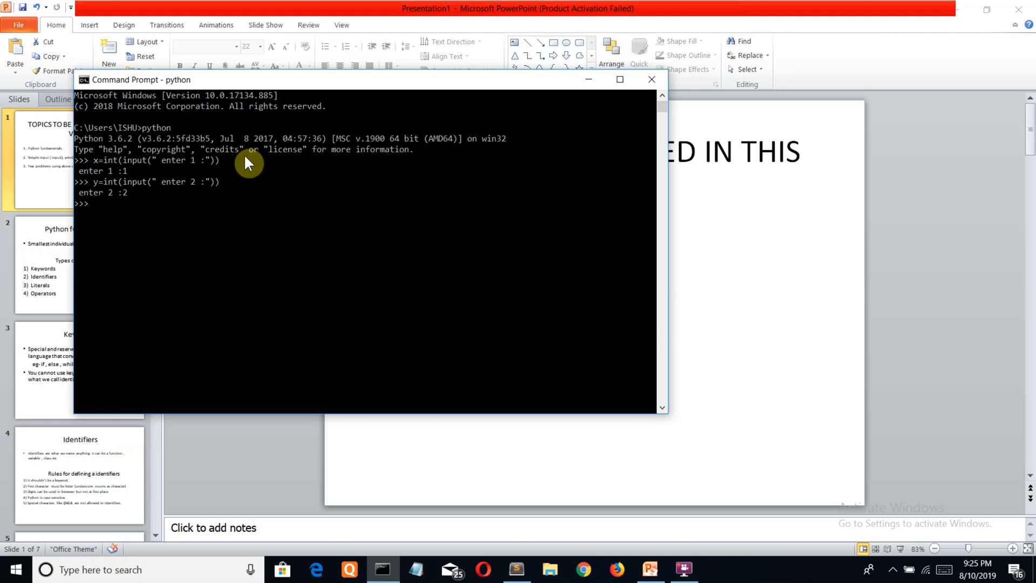
pyautogui.write('y=int(input(" enter 2 :"))')
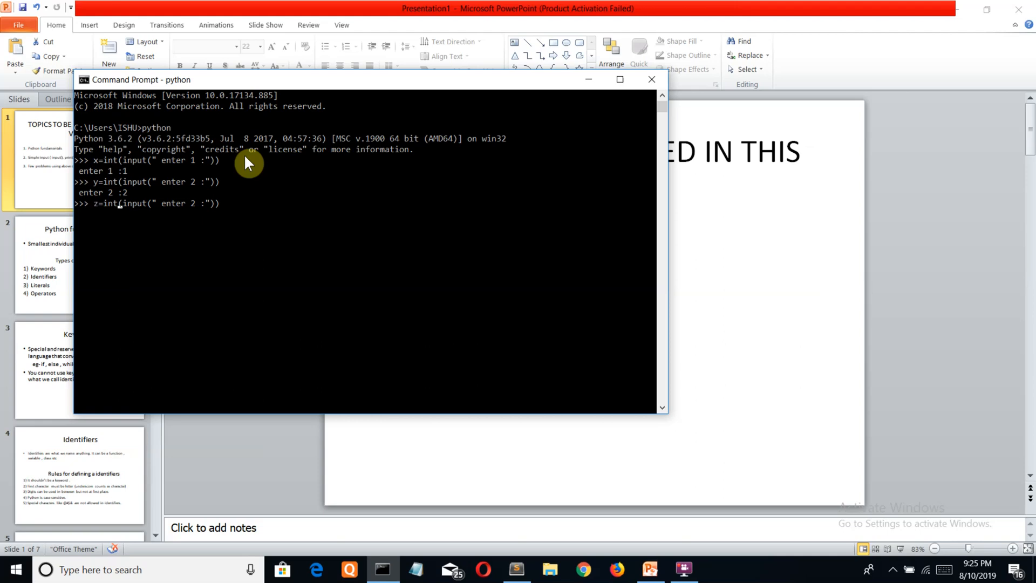
pyautogui.press('backspace')
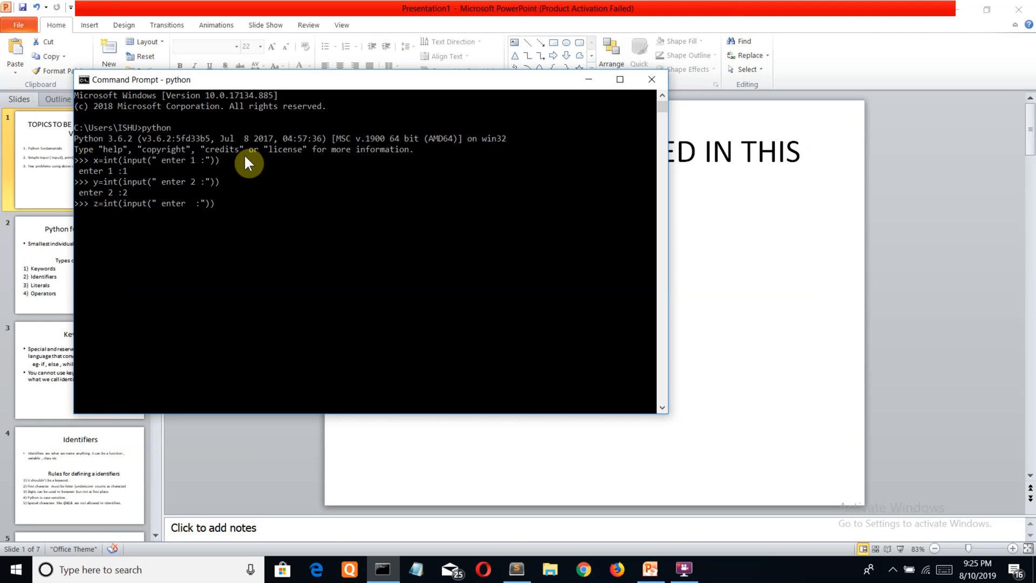
pyautogui.write('3')
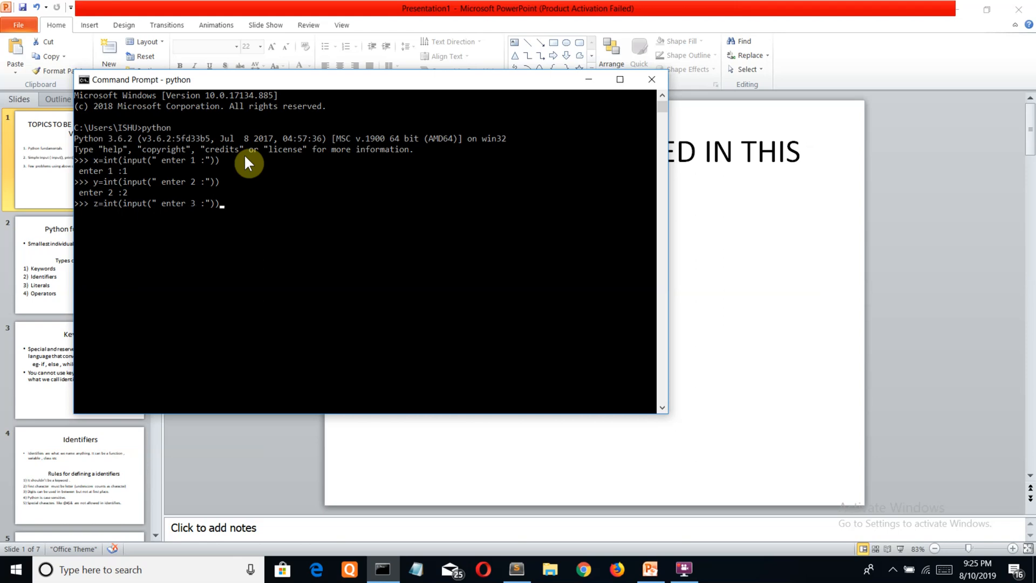
pyautogui.write('3 :3')
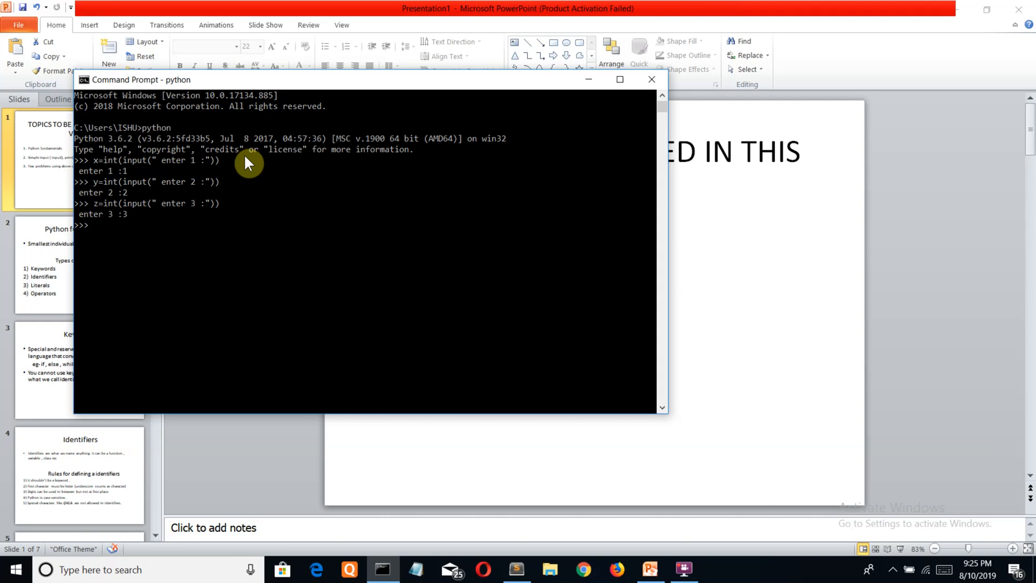
# Sum them with q=x+y+z and print(q) to display 6.
pyautogui.write('q=')
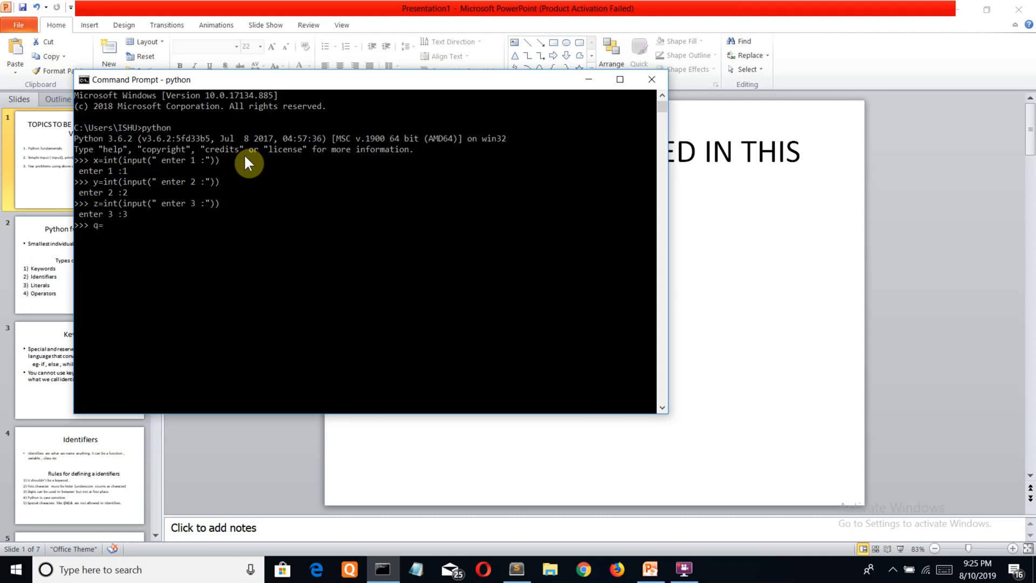
pyautogui.write('x+')
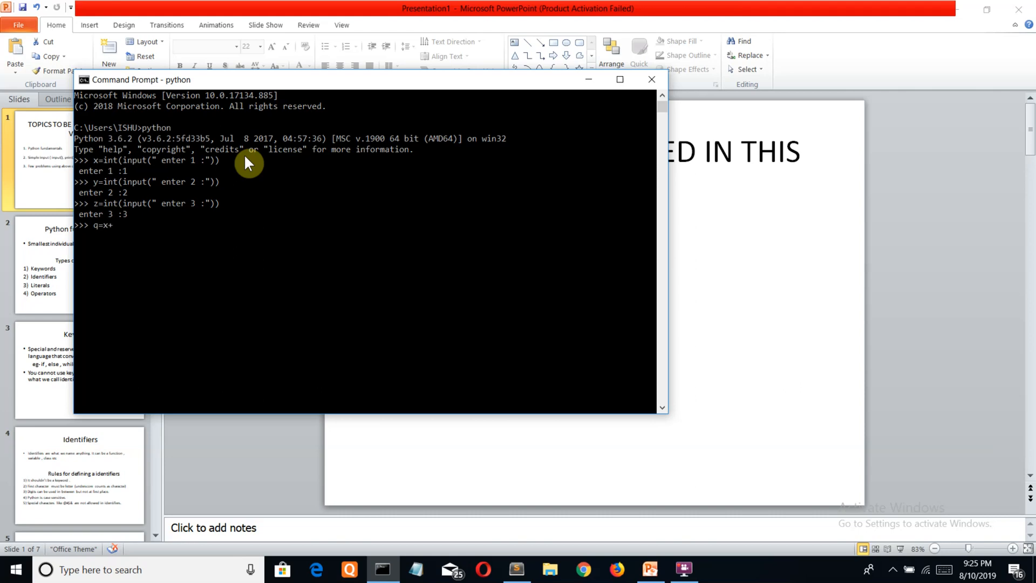
pyautogui.write('y')
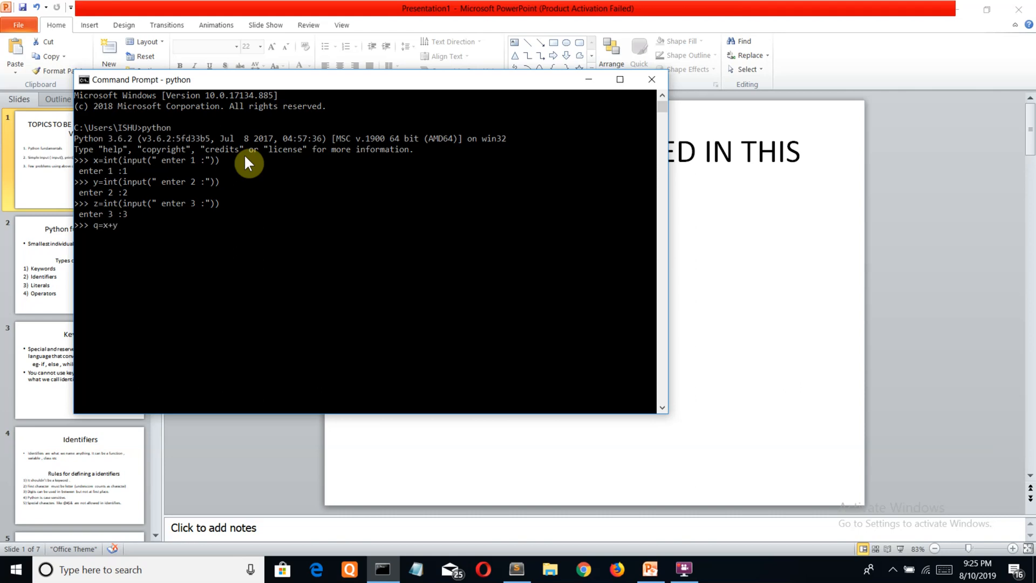
pyautogui.write('+z')
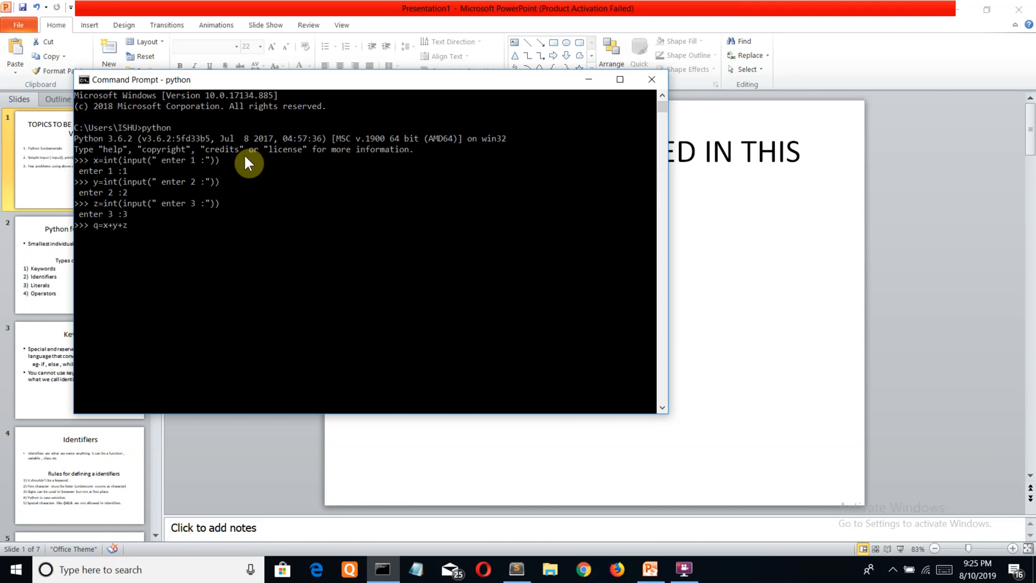
pyautogui.write('prin')
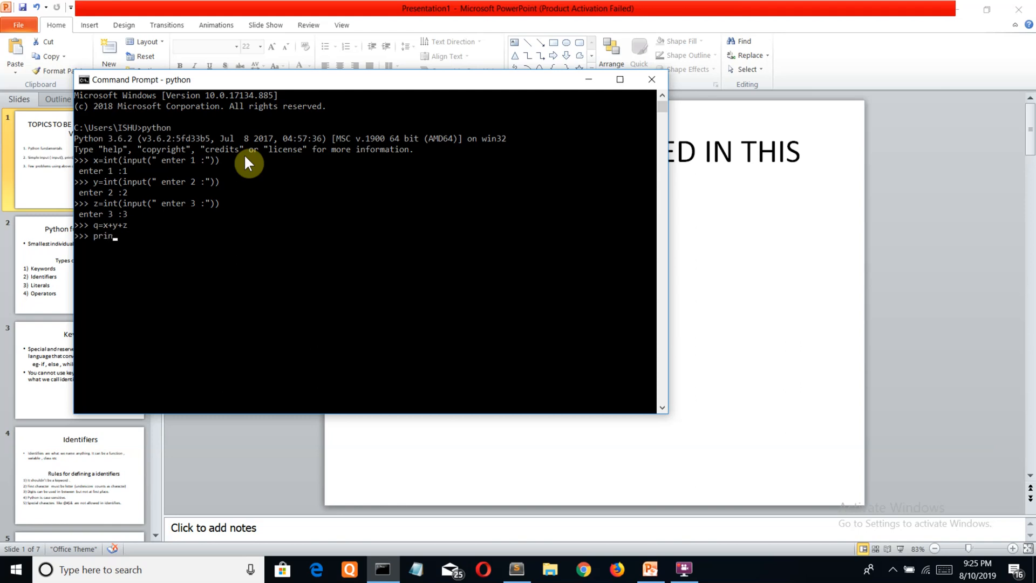
pyautogui.write('t()')
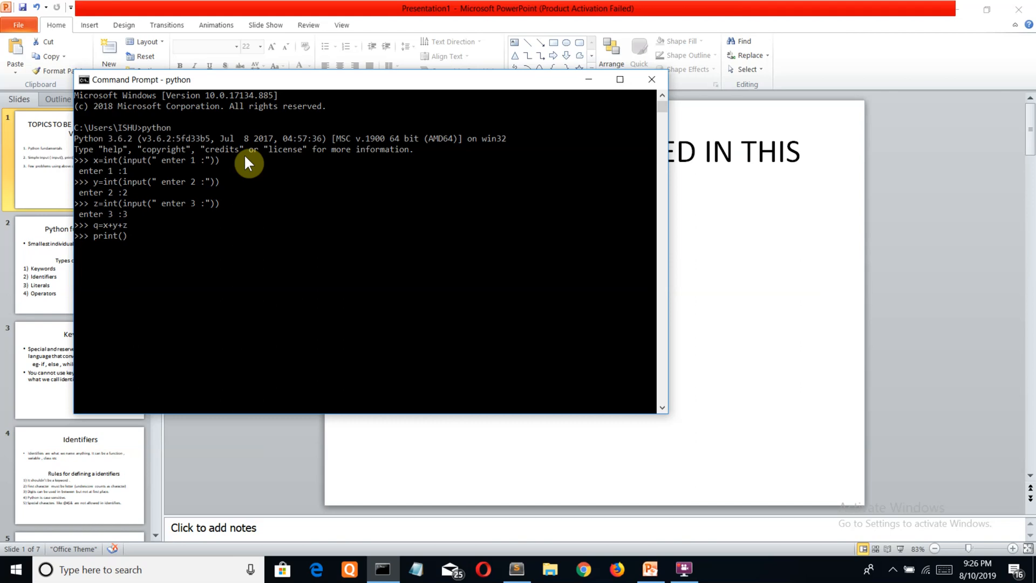
pyautogui.write('q')
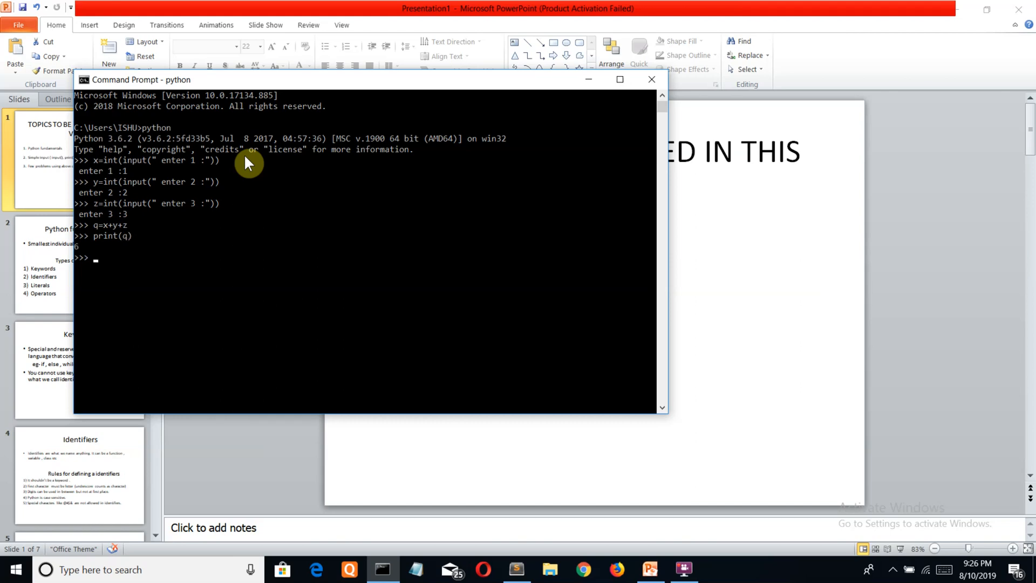
pyautogui.moveTo(126, 185)
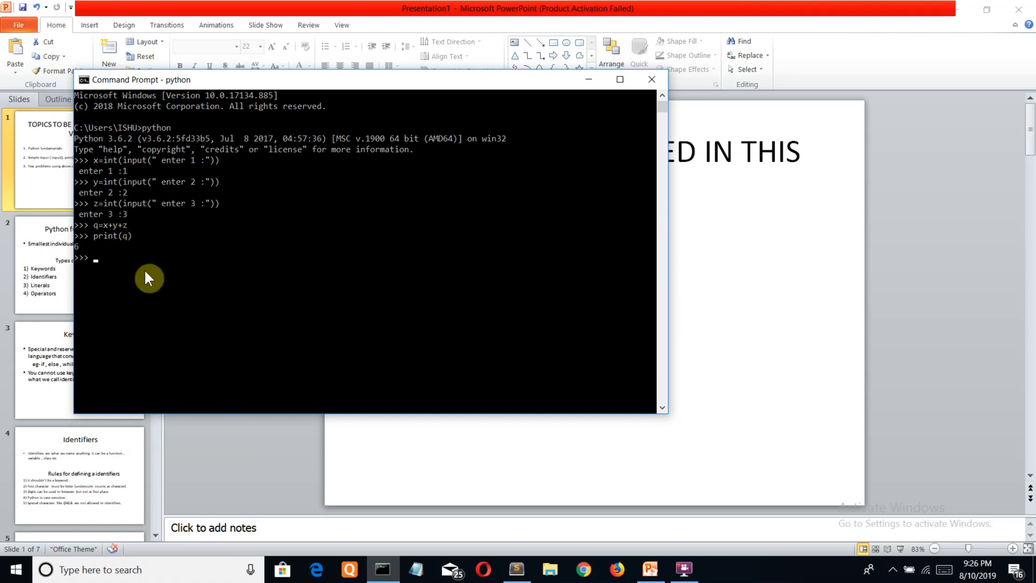
pyautogui.moveTo(129, 269)
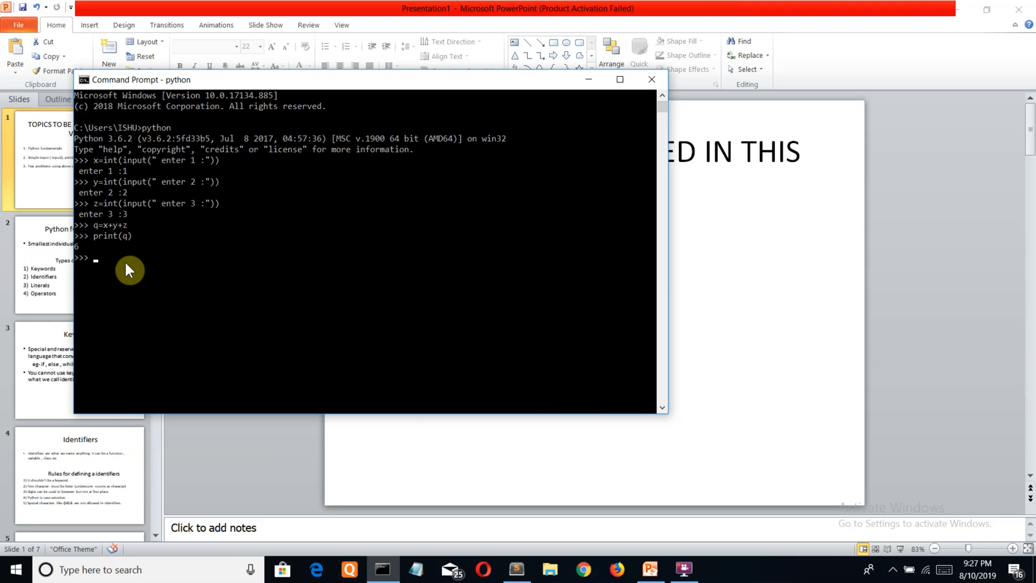
# Compute the rectangle area with area=x*y.
pyautogui.write('x=')
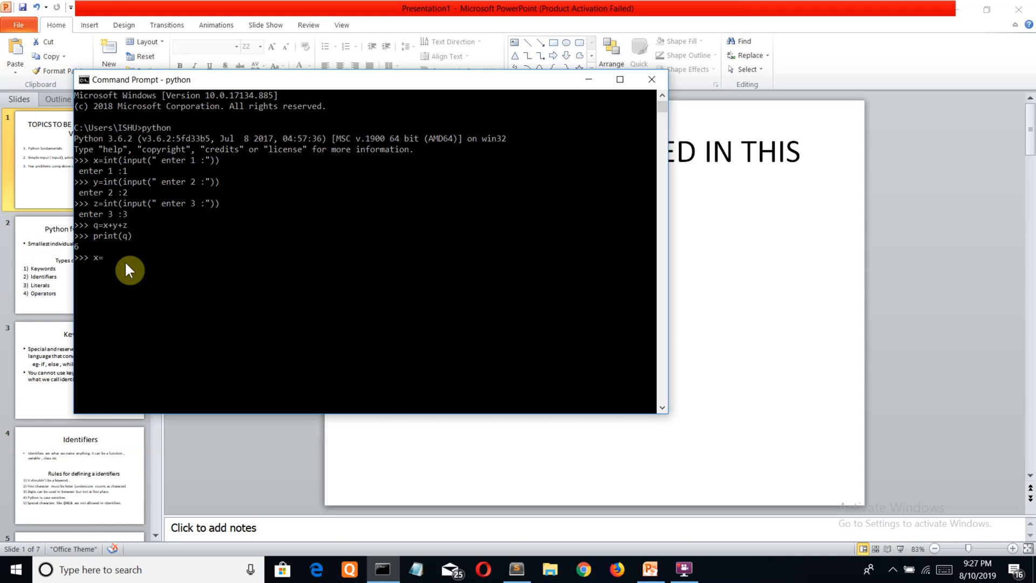
pyautogui.write('3')
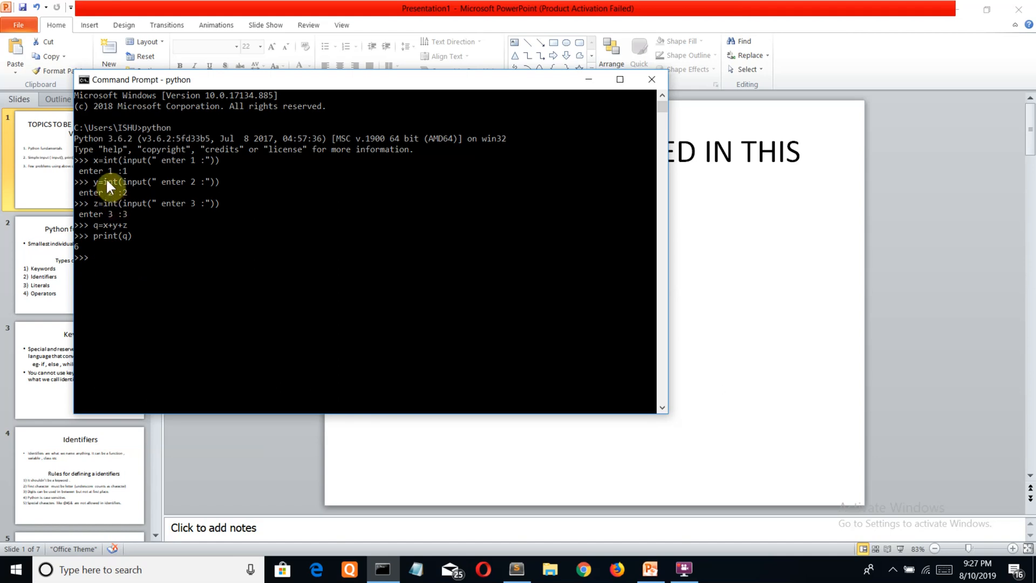
pyautogui.moveTo(117, 164)
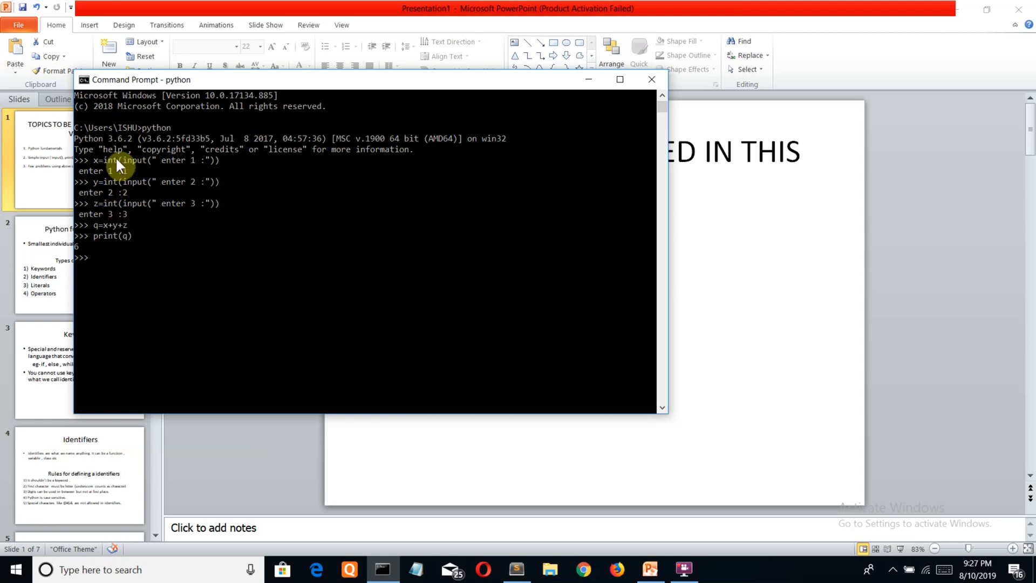
pyautogui.moveTo(126, 180)
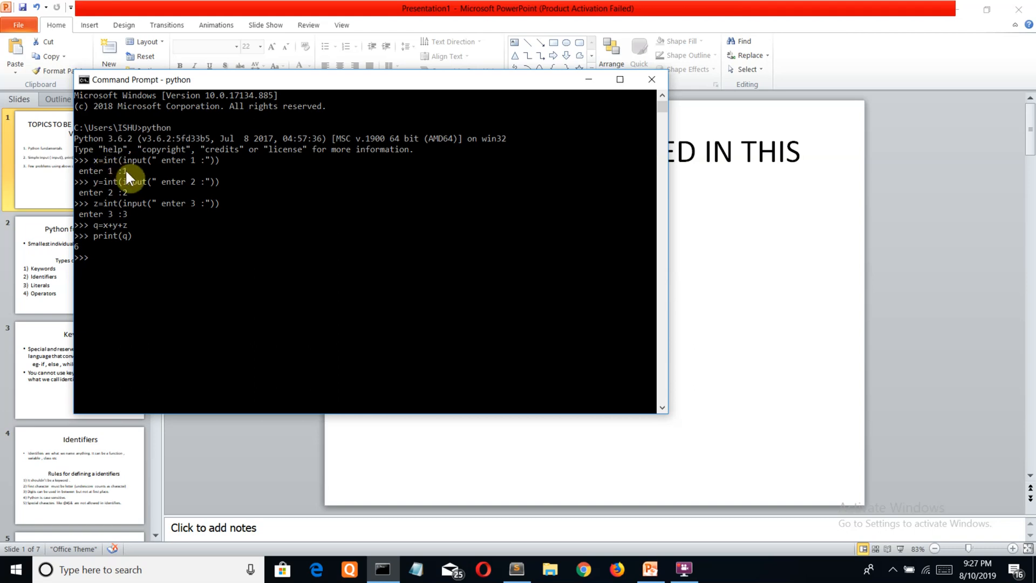
pyautogui.moveTo(122, 250)
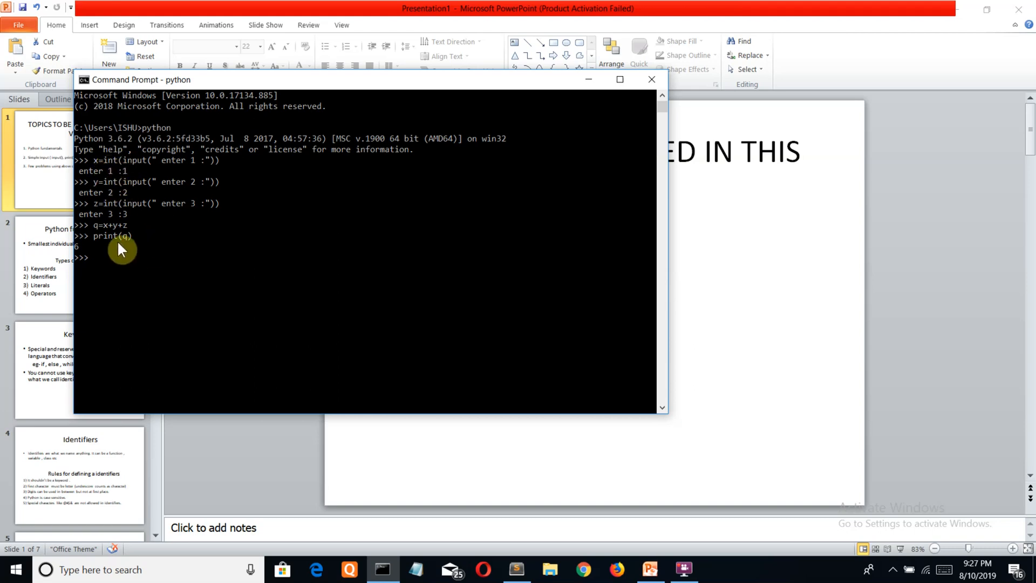
pyautogui.write('q')
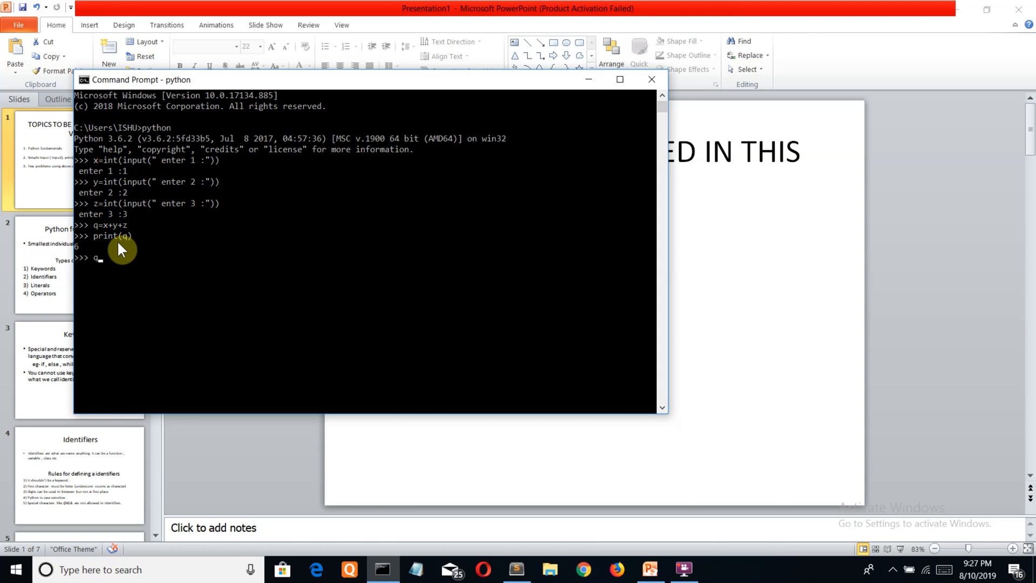
pyautogui.write('rea')
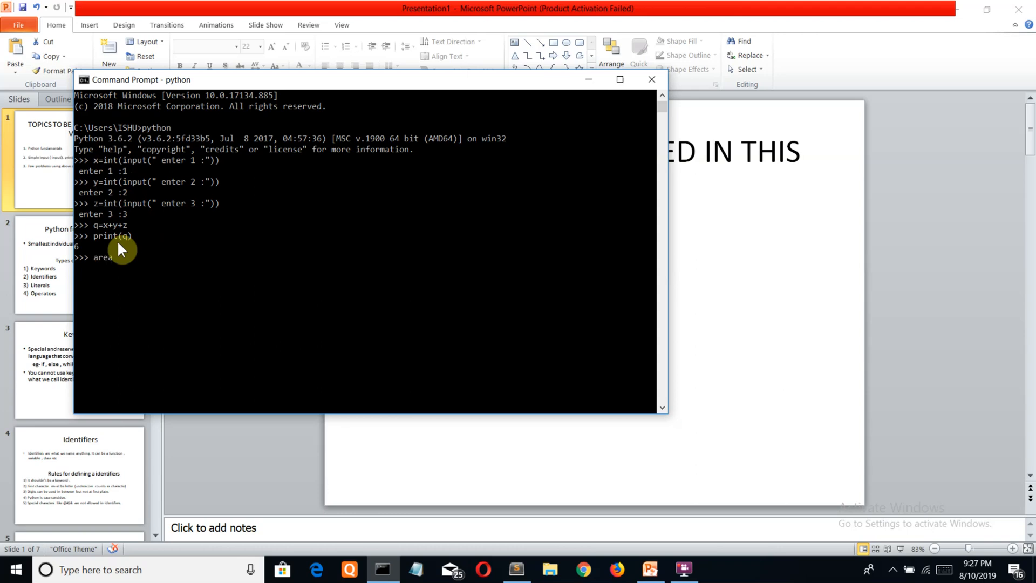
pyautogui.write('=x')
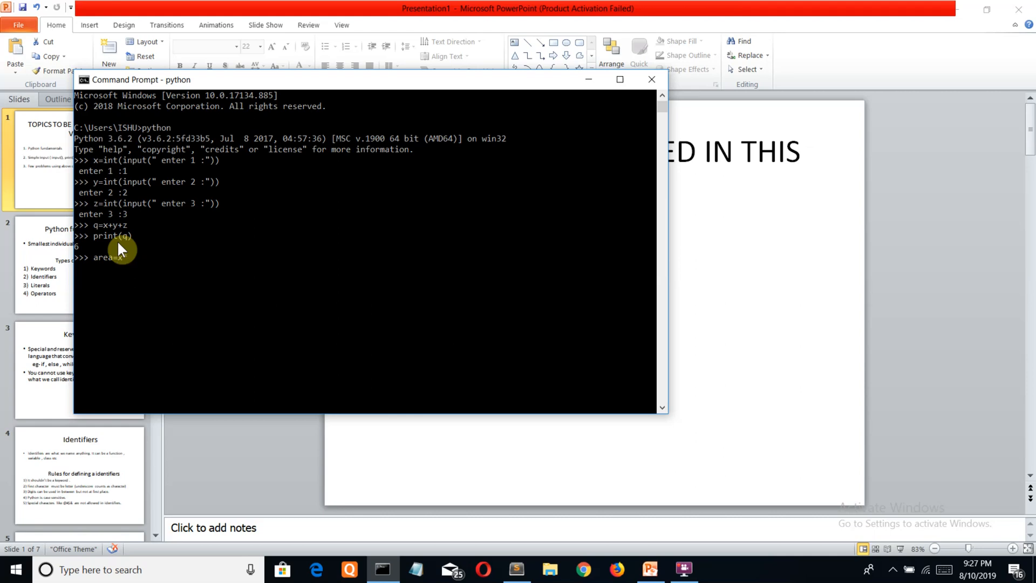
pyautogui.press('enter')
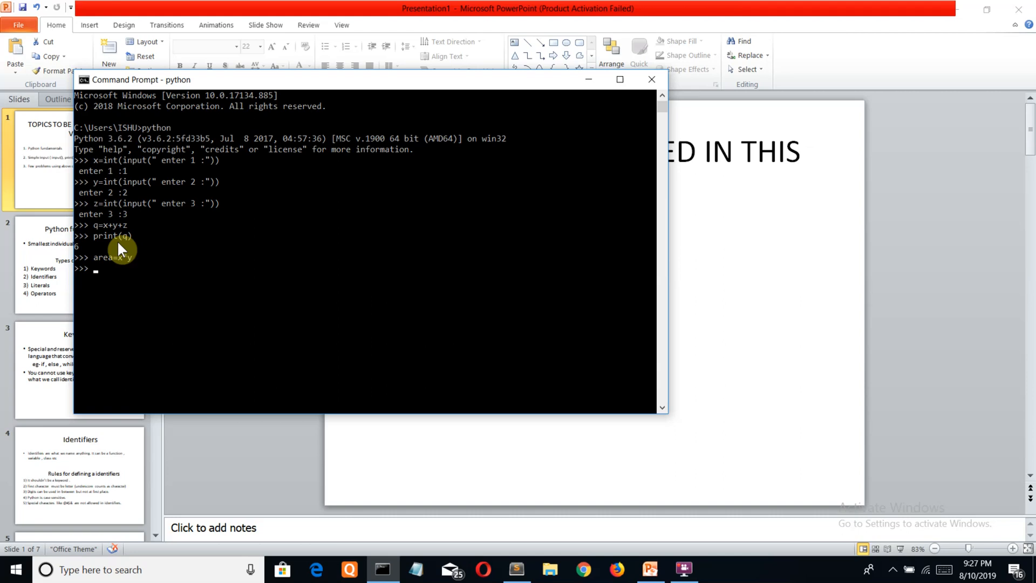
# Run print(area) to display the result, 2.
pyautogui.write('prin')
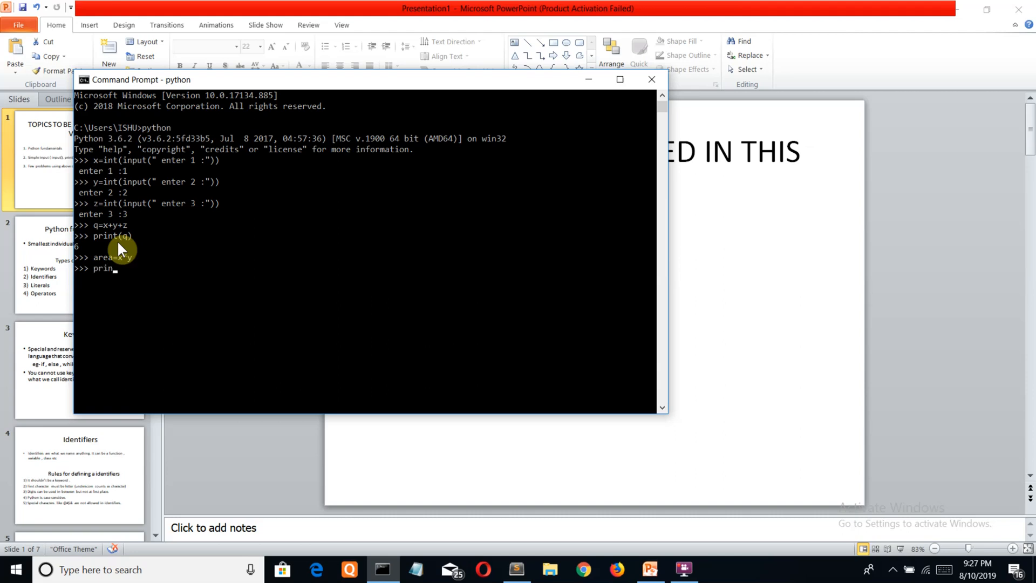
pyautogui.write('t(')
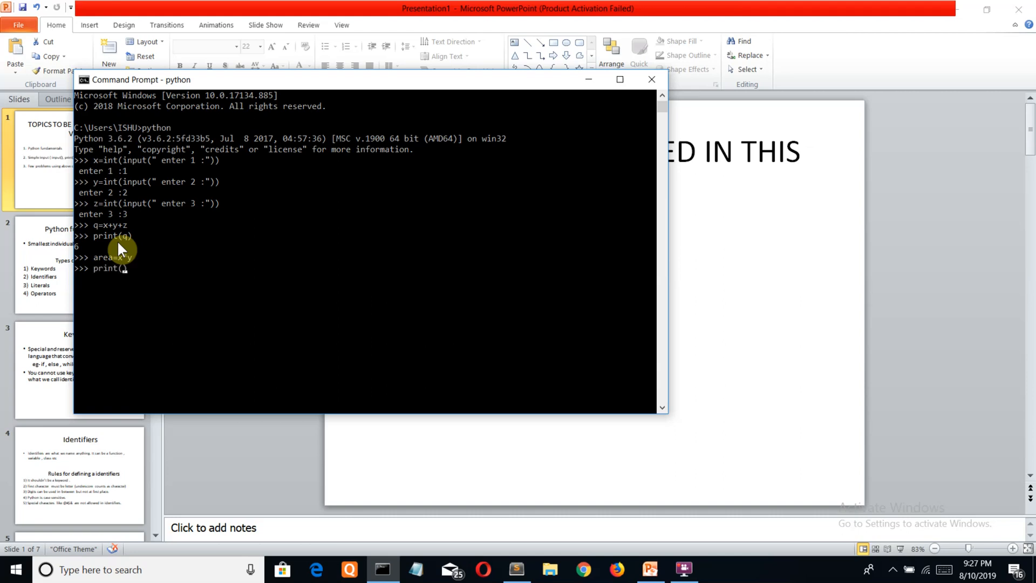
pyautogui.write('area)')
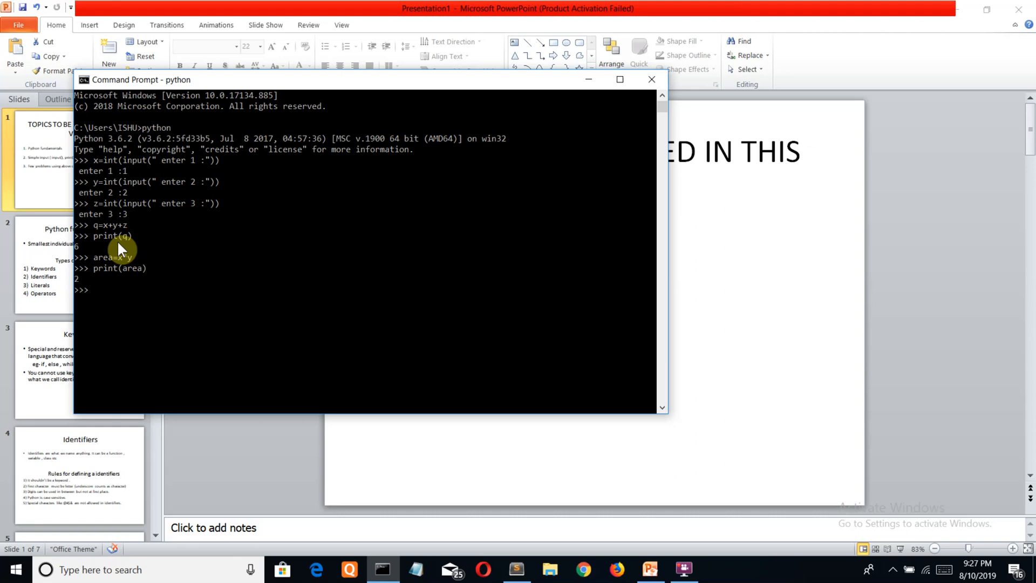
pyautogui.moveTo(147, 226)
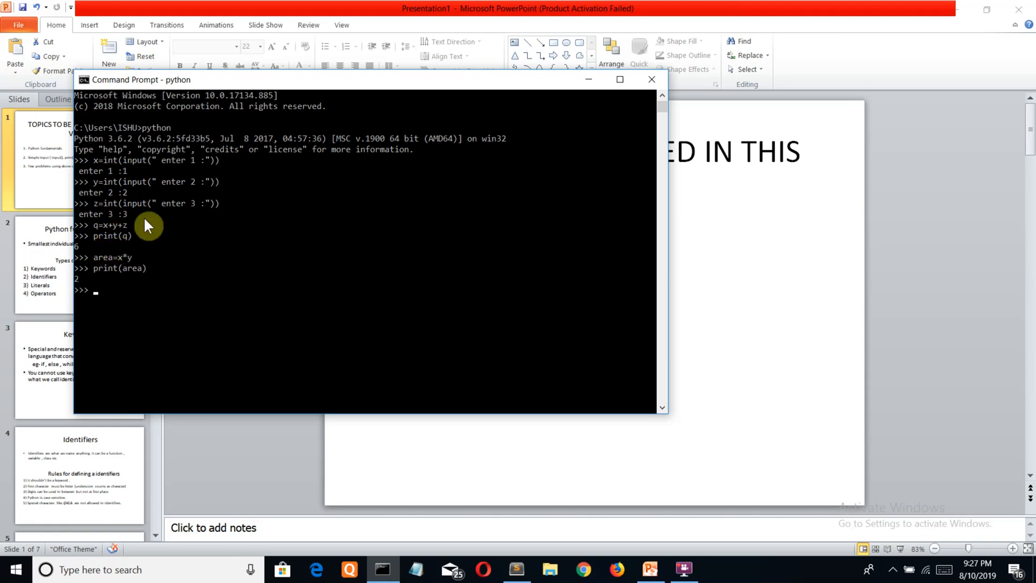
pyautogui.moveTo(49, 202)
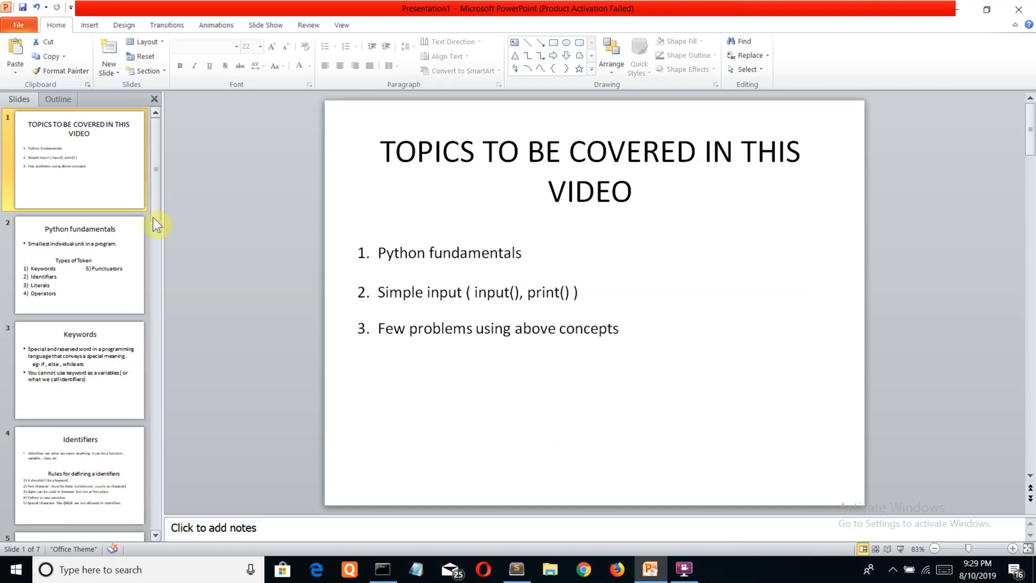
pyautogui.moveTo(163, 242)
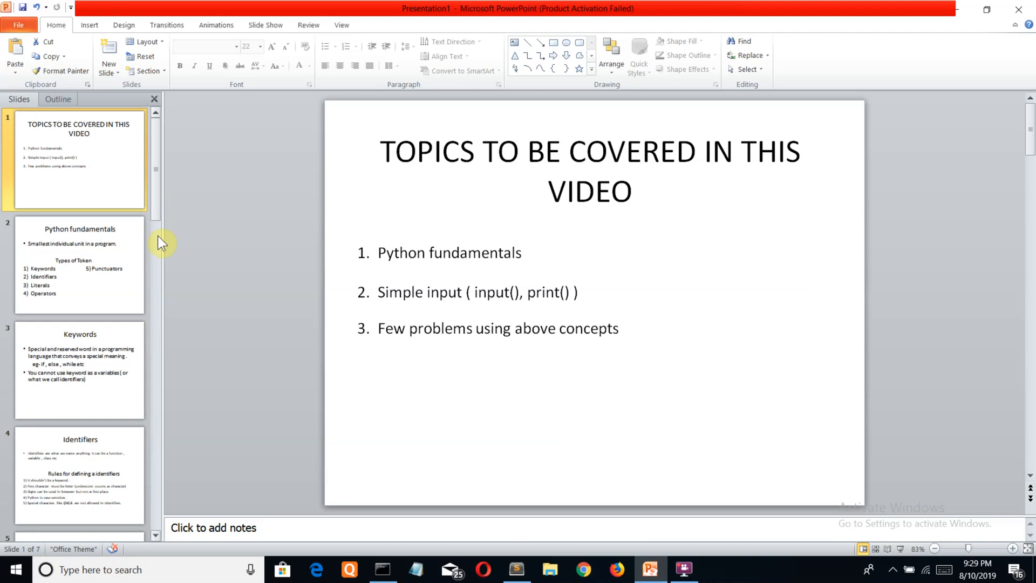
pyautogui.moveTo(153, 221)
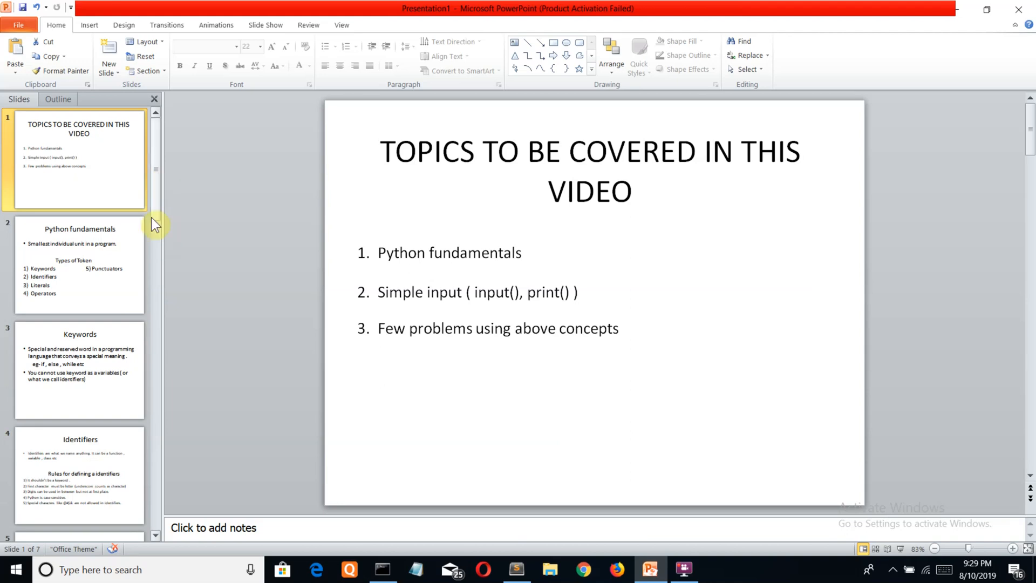